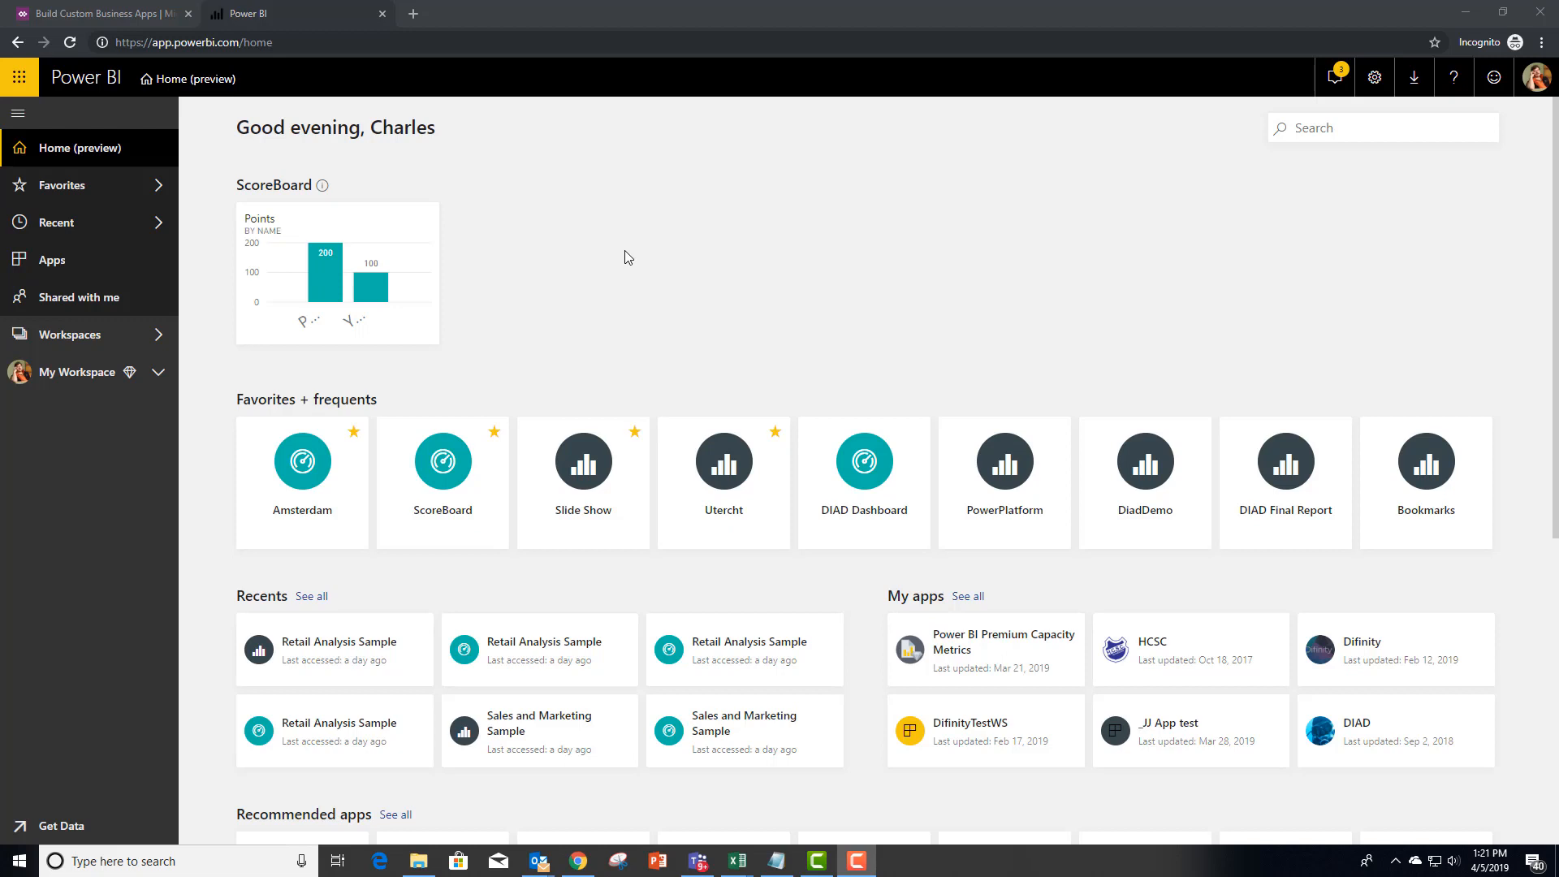
pyautogui.moveTo(182, 532)
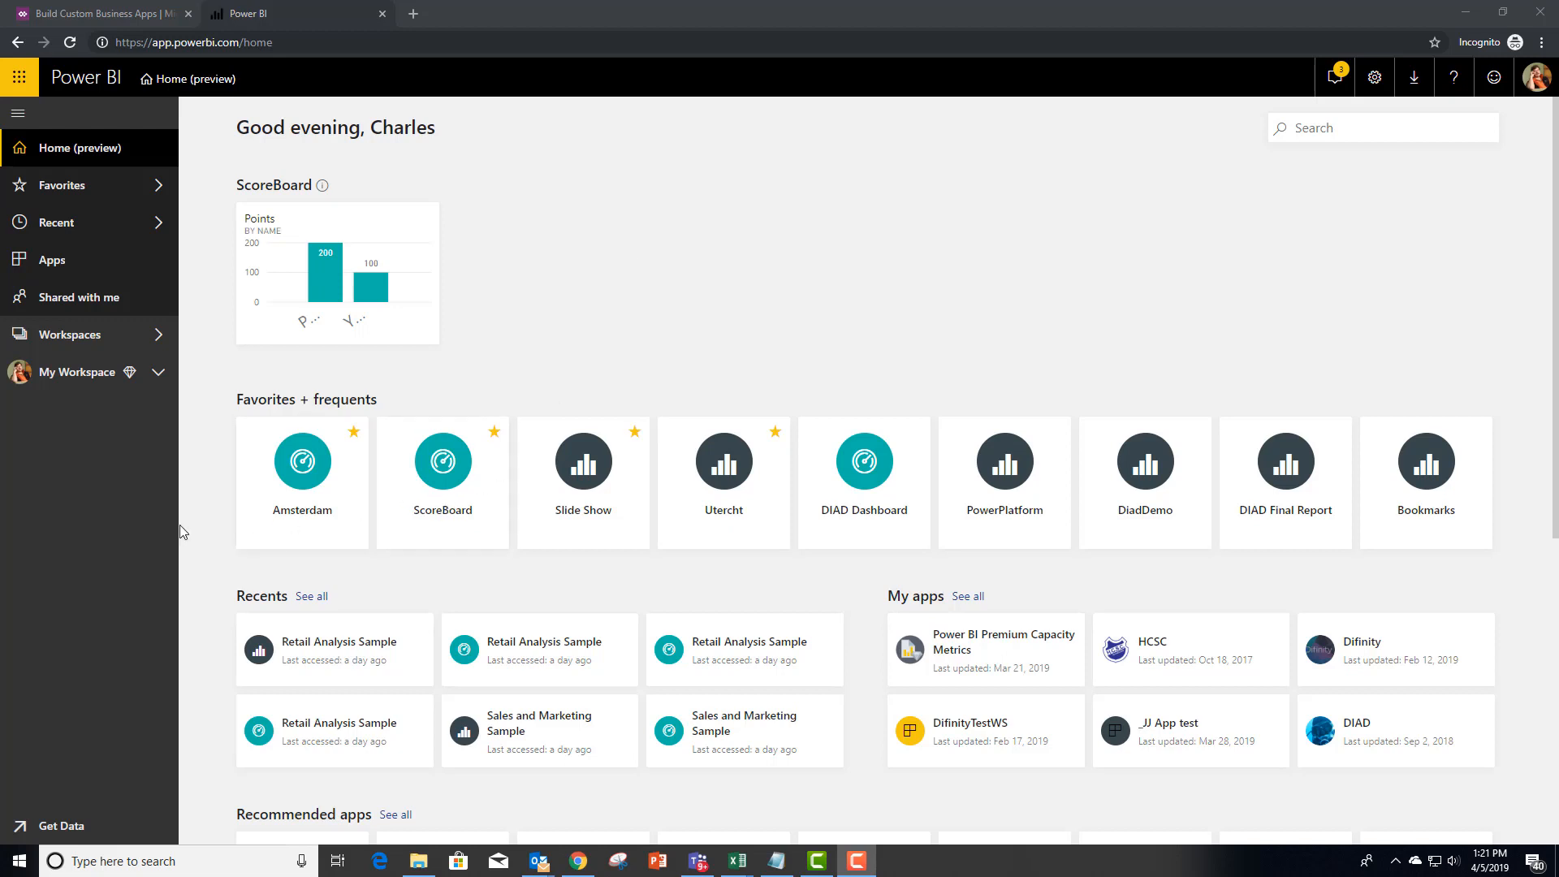
pyautogui.moveTo(160, 376)
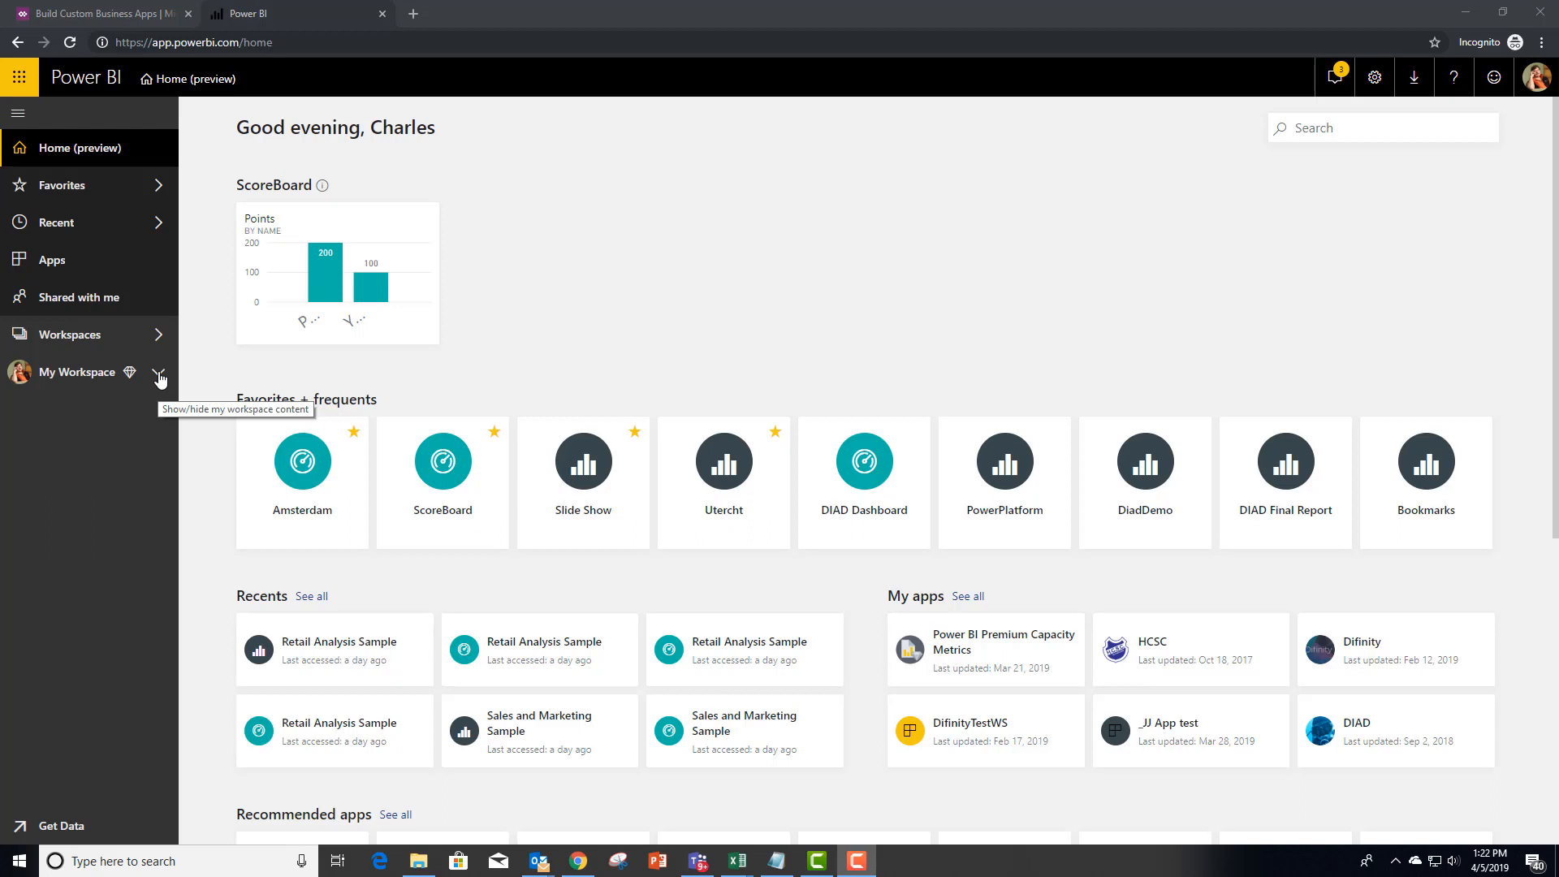
# Create and save a new app workspace named PowerAppsControl.
pyautogui.click(160, 372)
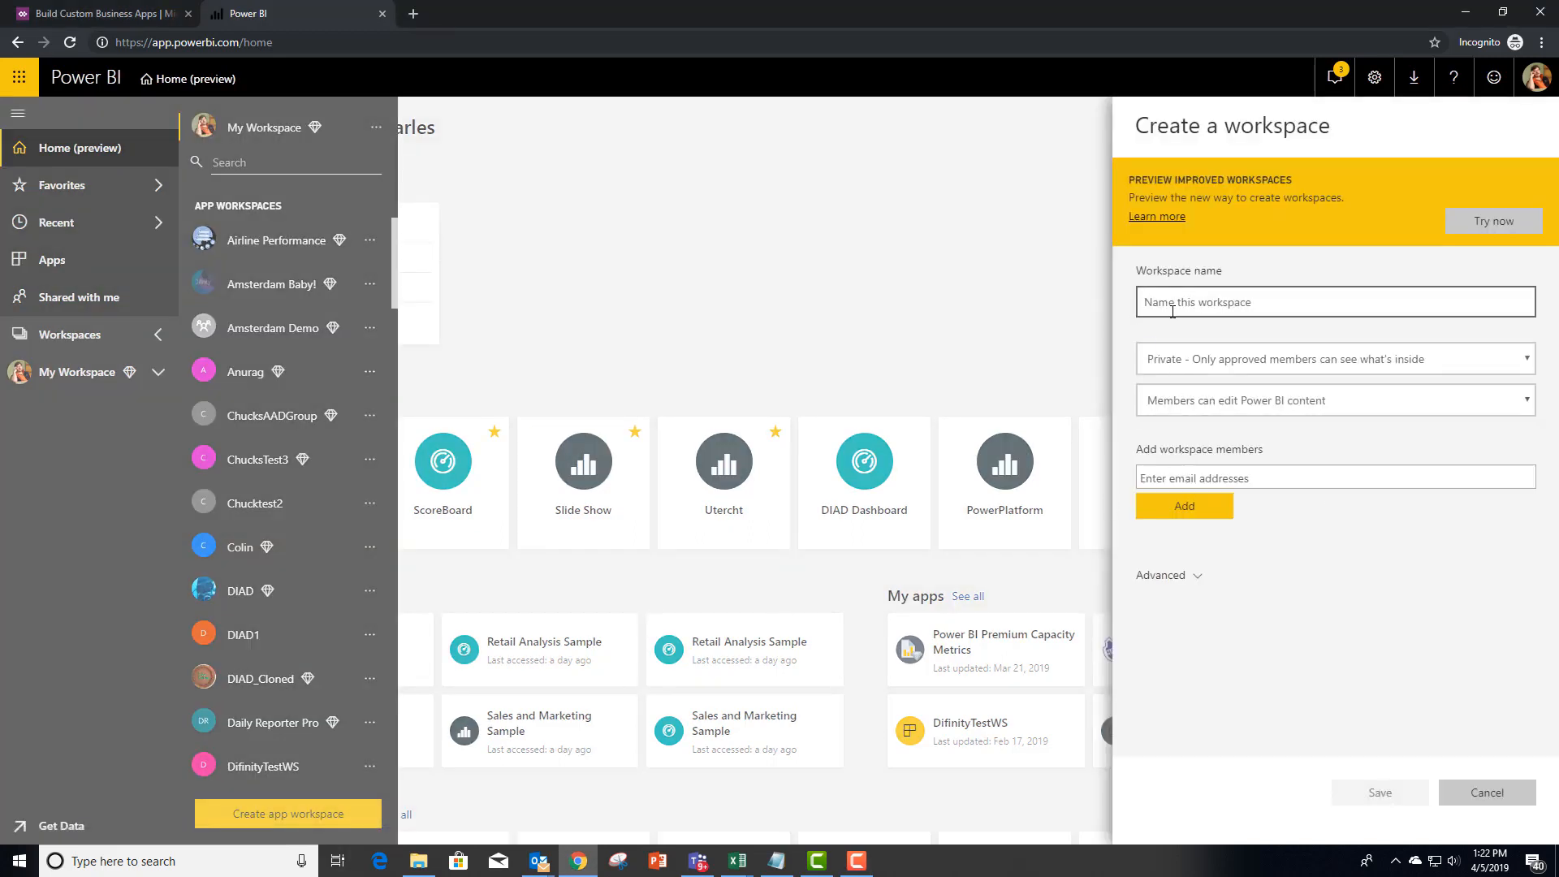
pyautogui.write('PowerApps')
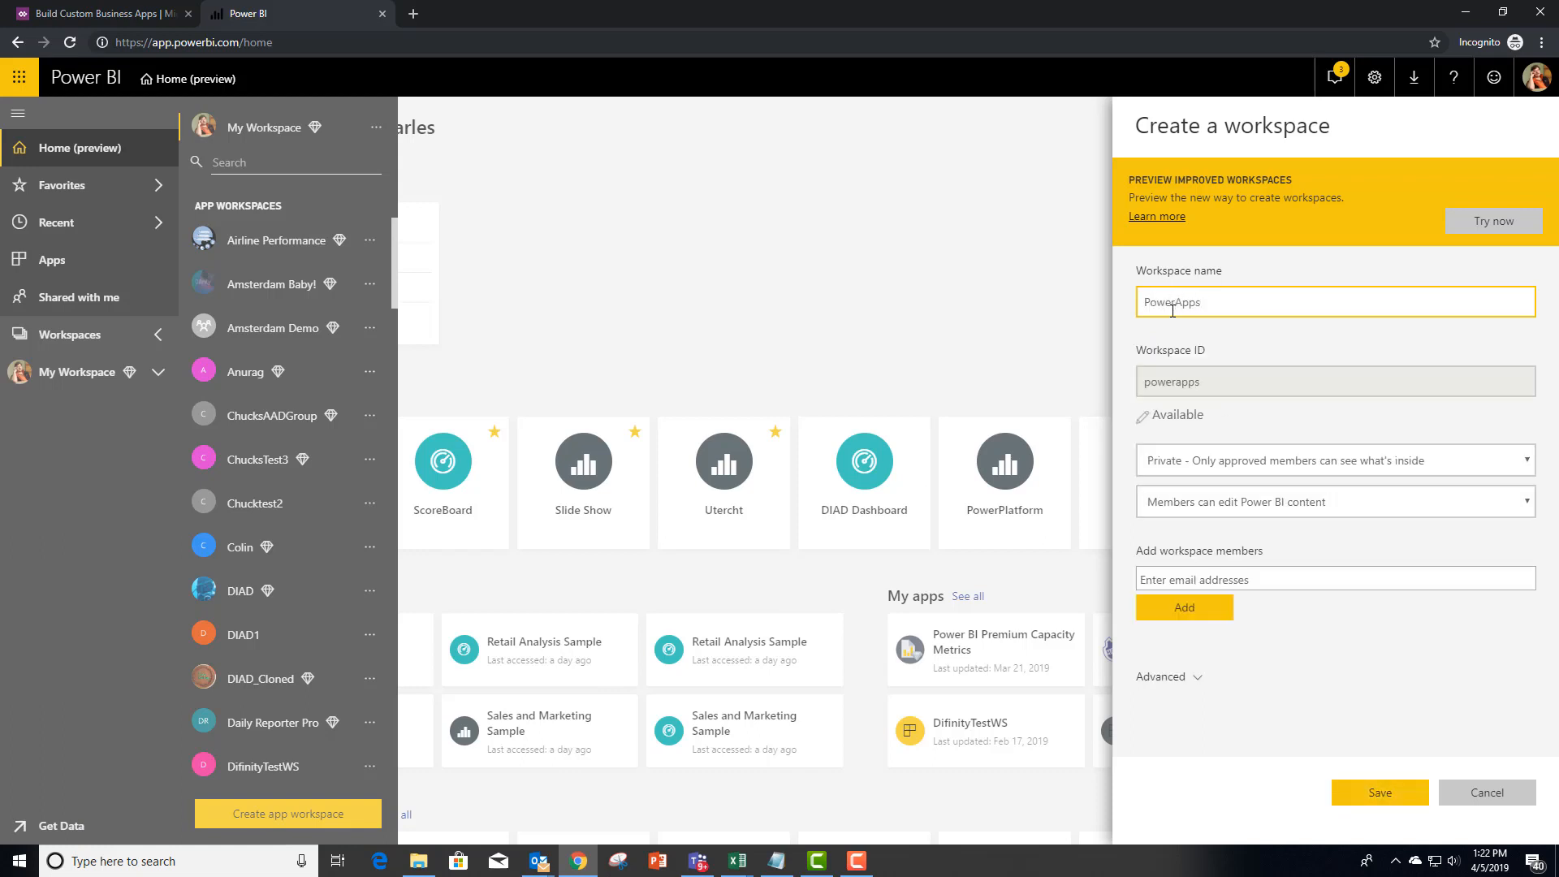
pyautogui.write('Control')
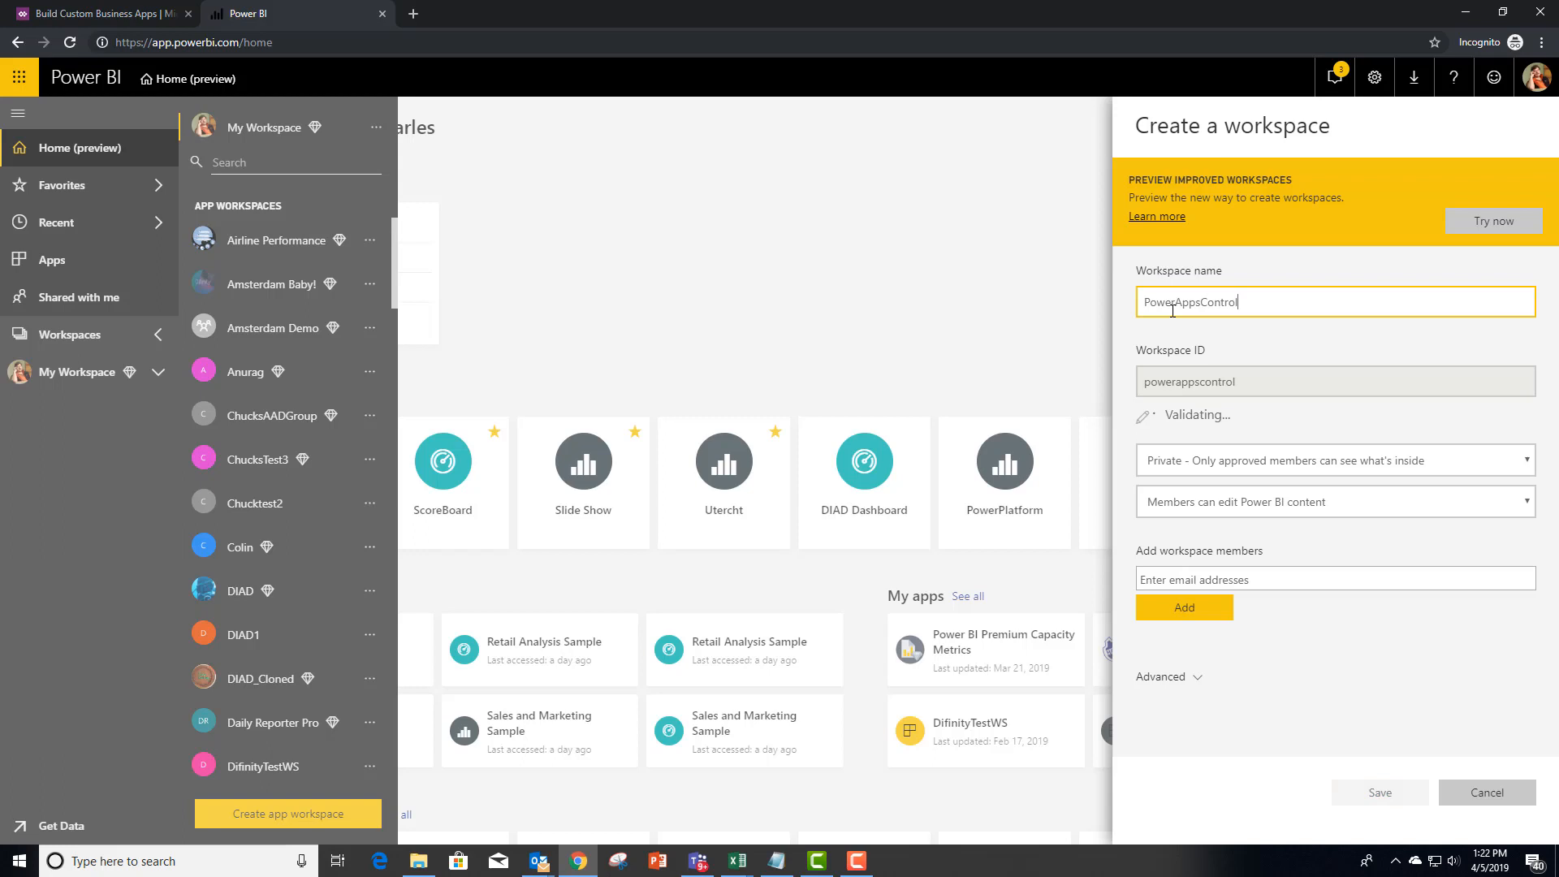
pyautogui.moveTo(1306, 427)
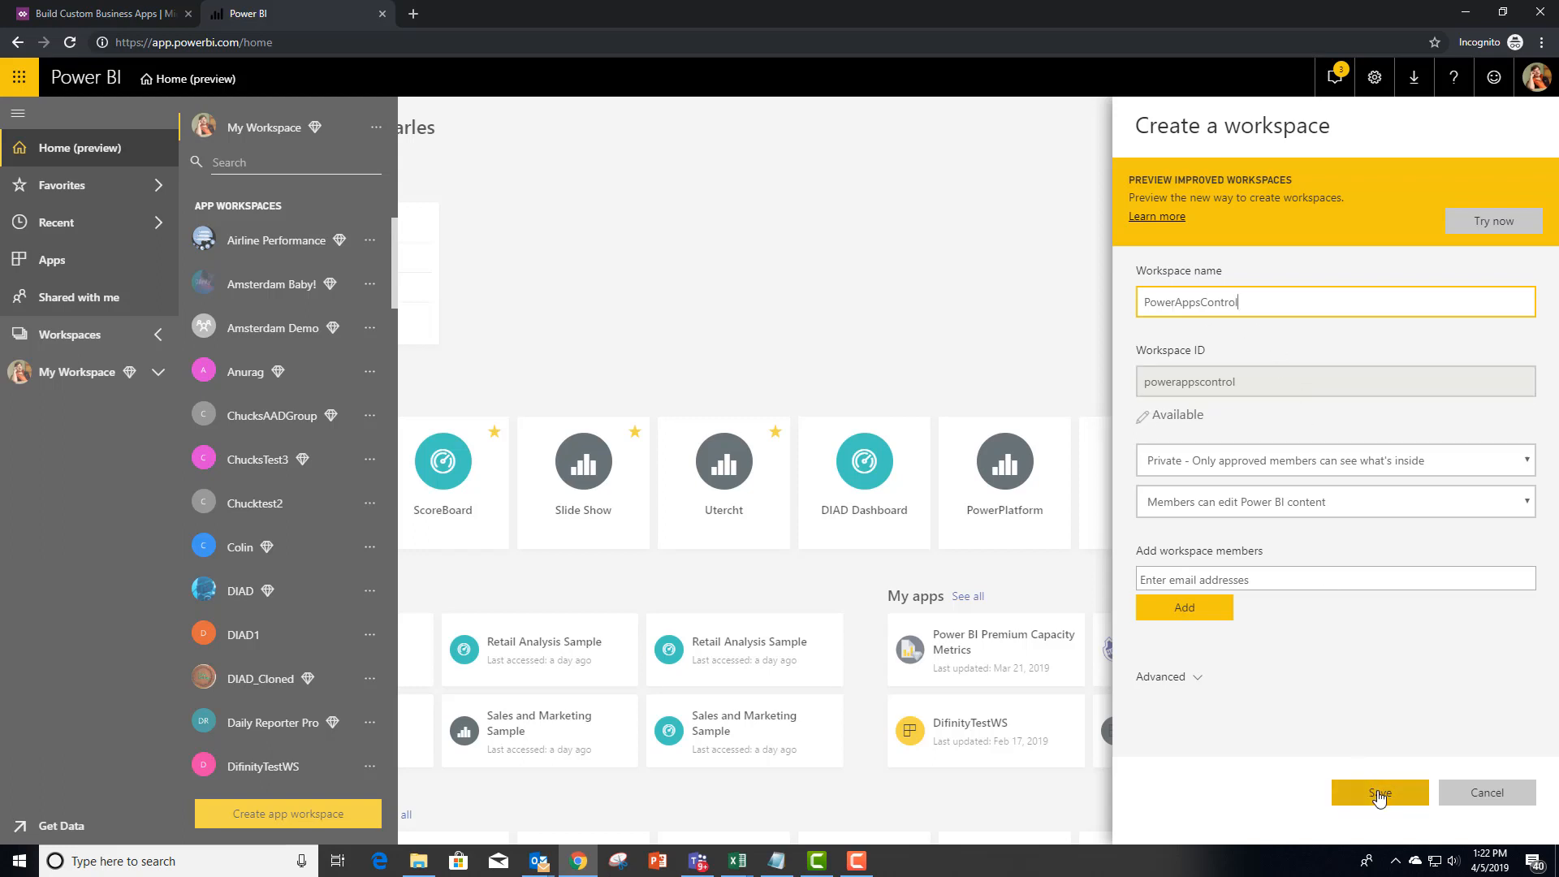
pyautogui.click(1381, 792)
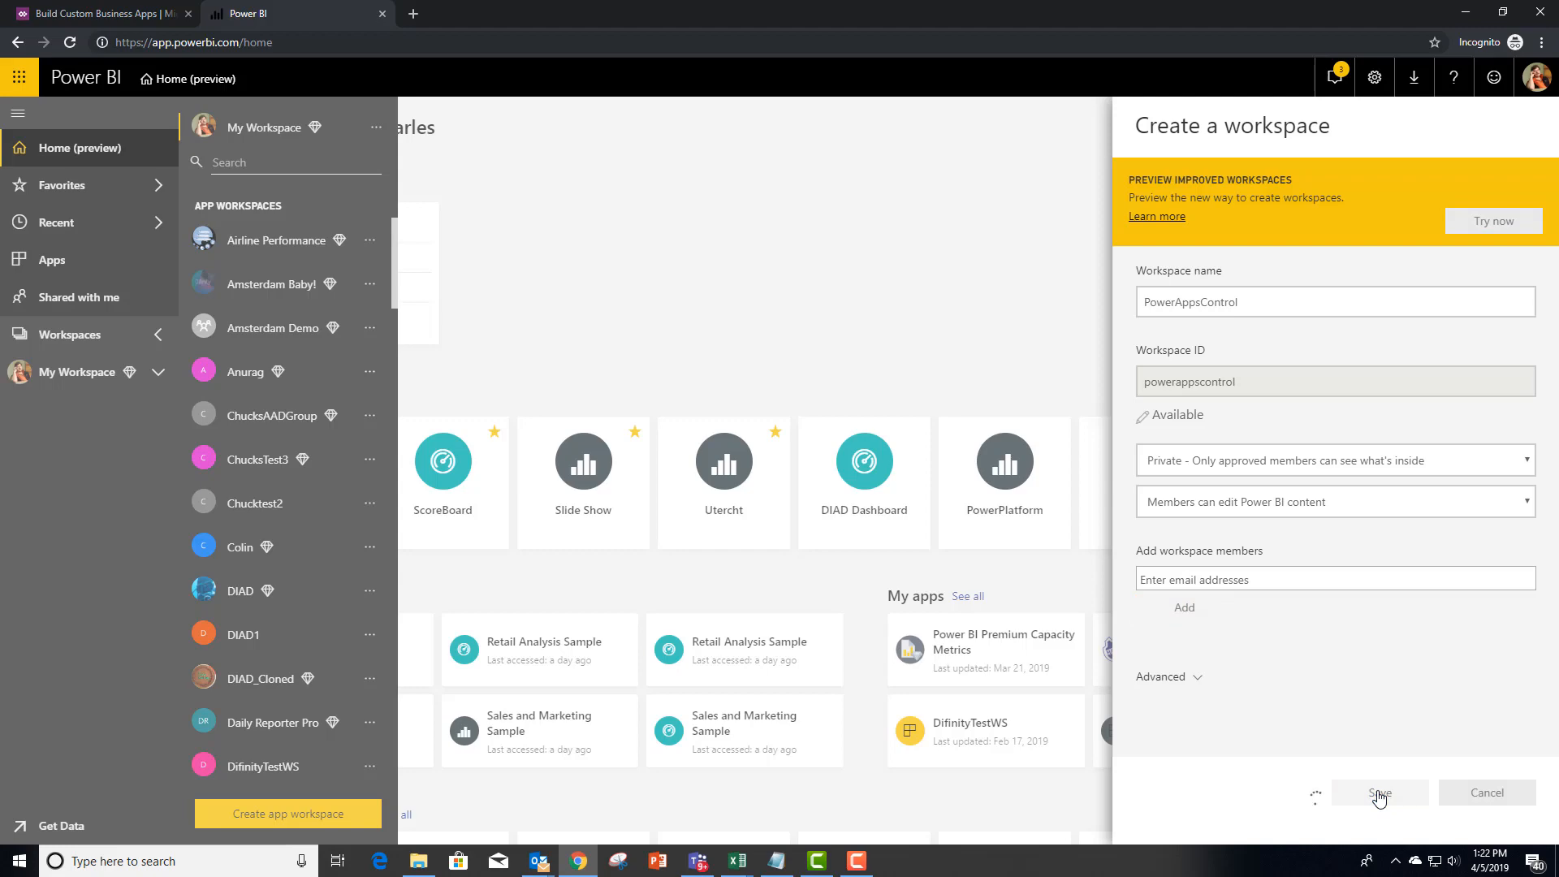
pyautogui.click(1381, 792)
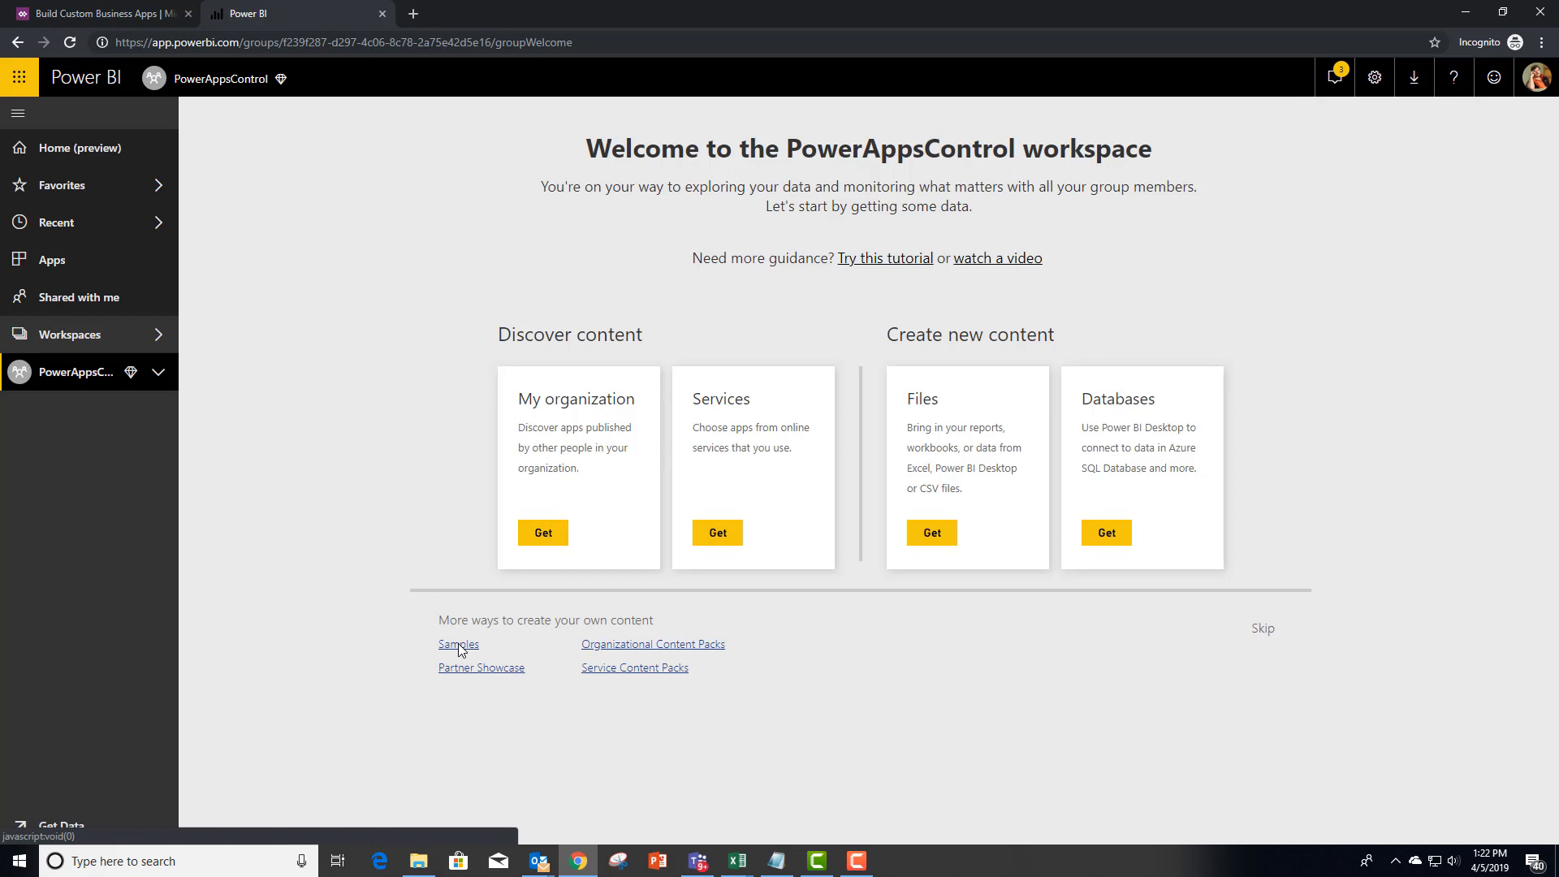
# Connect the Retail Analysis Sample from Samples into the PowerAppsControl workspace.
pyautogui.click(458, 645)
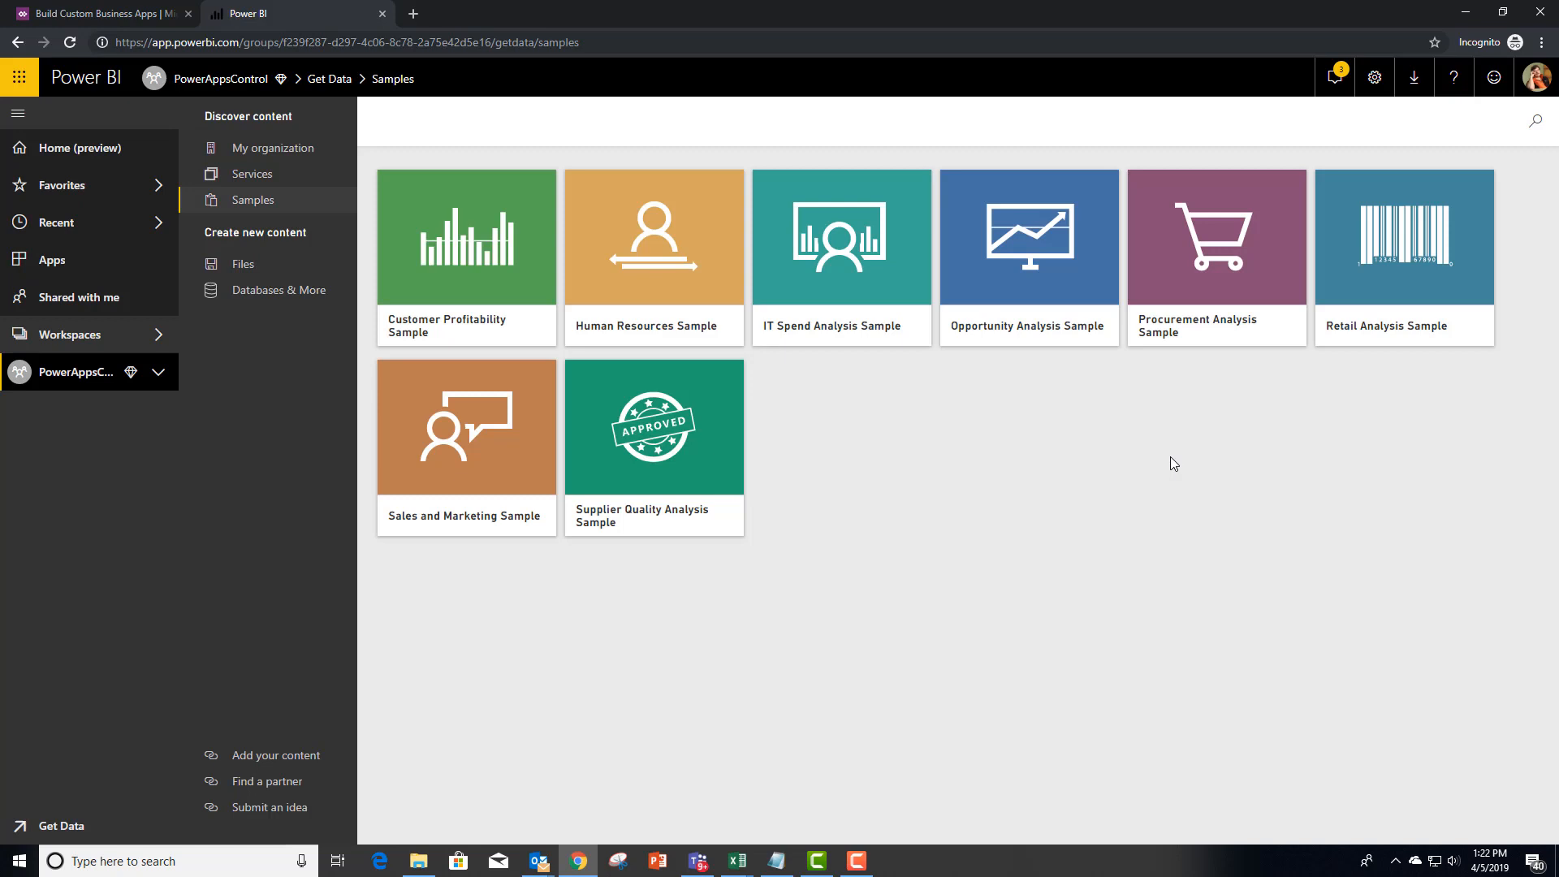
pyautogui.click(1403, 237)
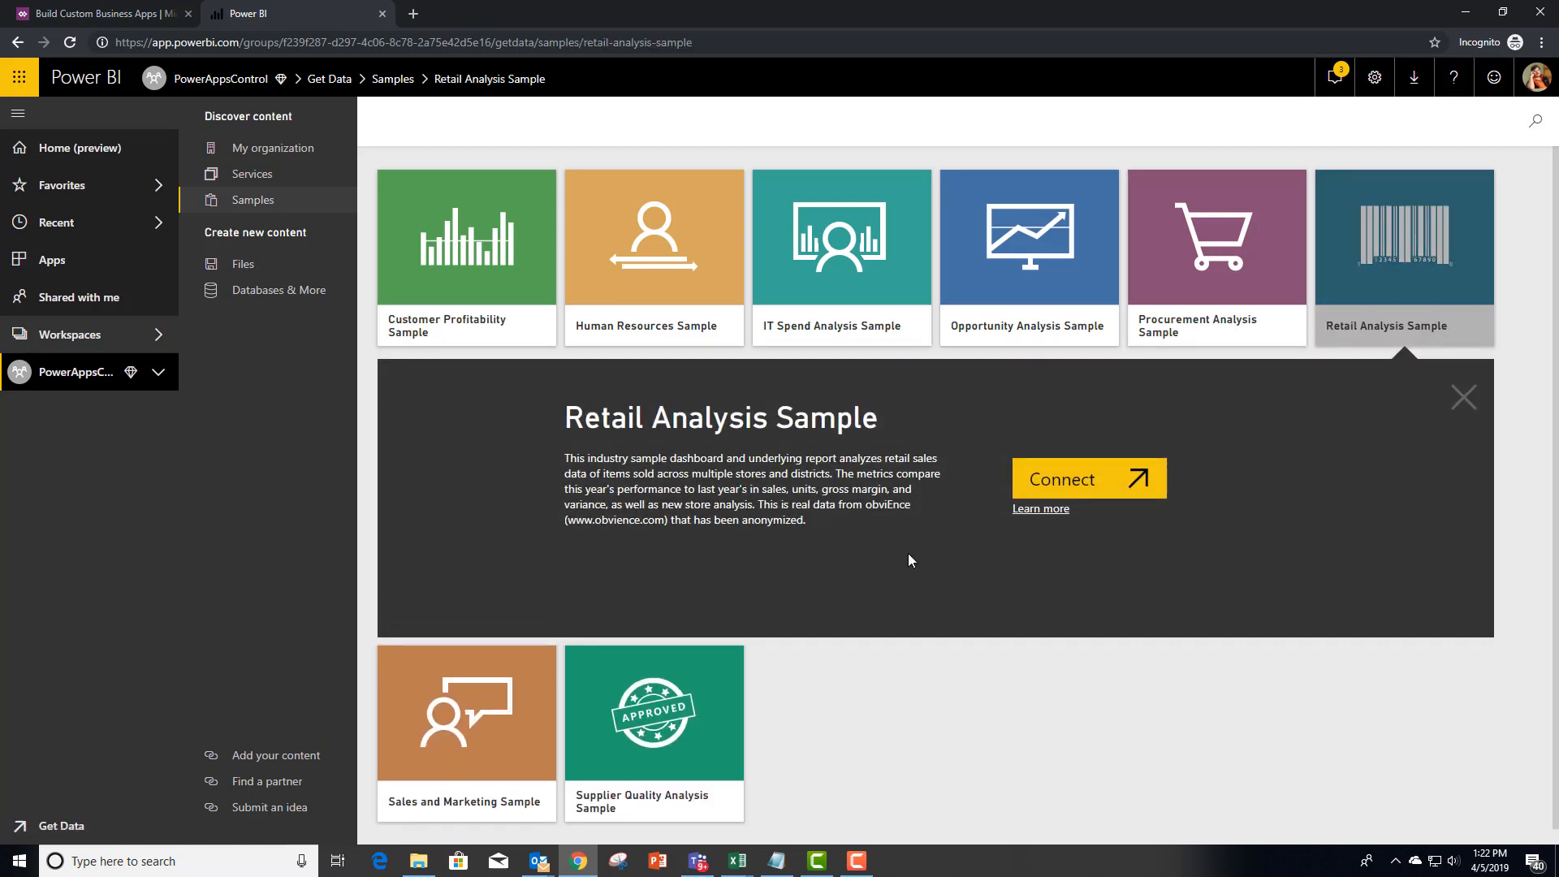
pyautogui.click(1088, 478)
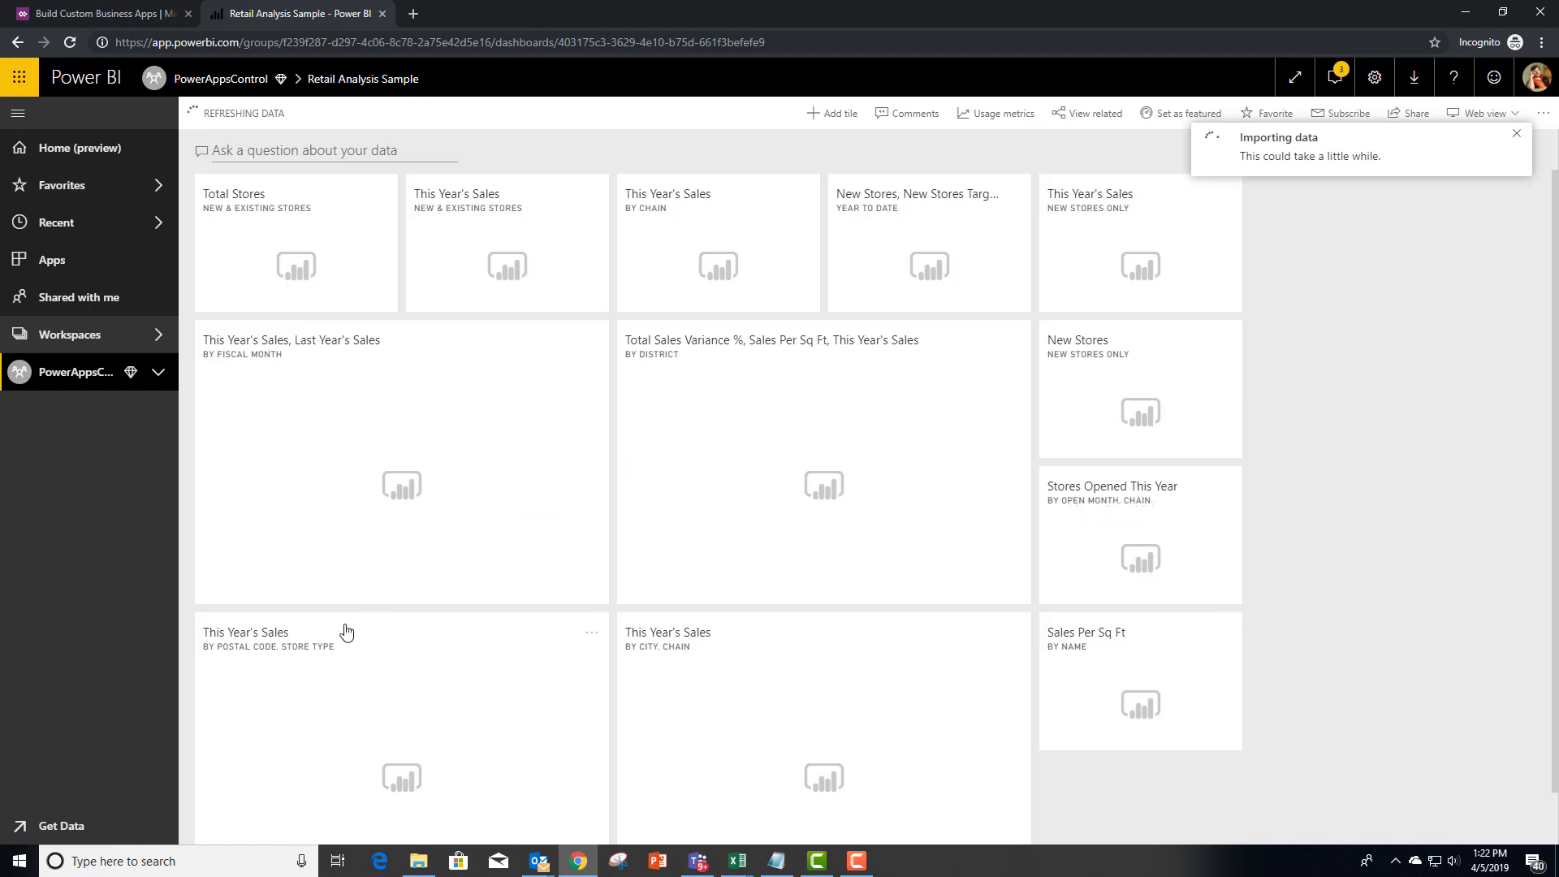
pyautogui.moveTo(299, 660)
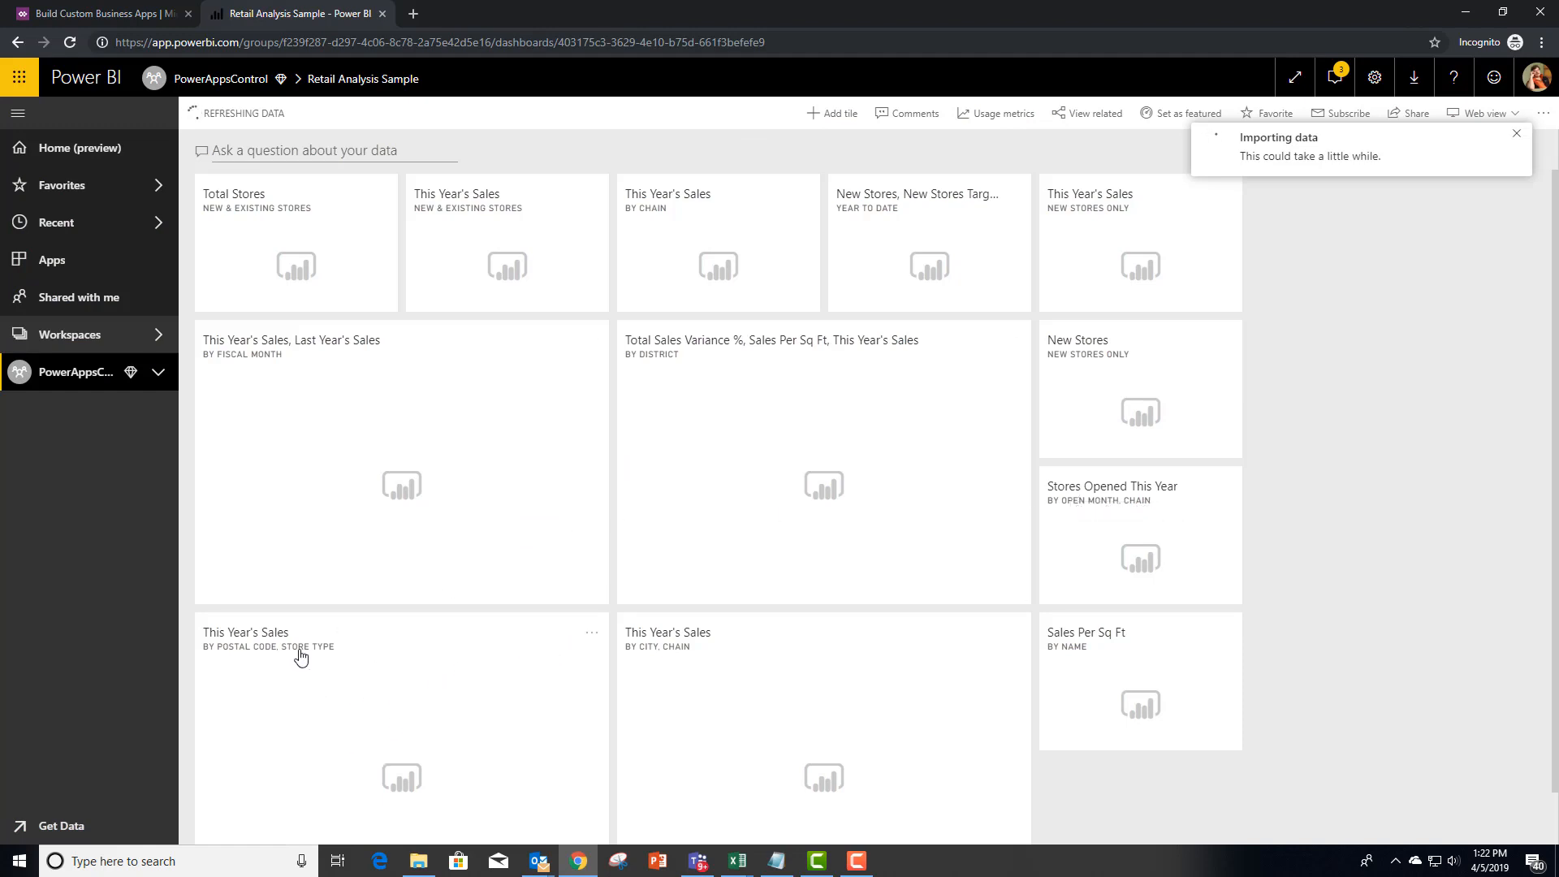
pyautogui.moveTo(586, 637)
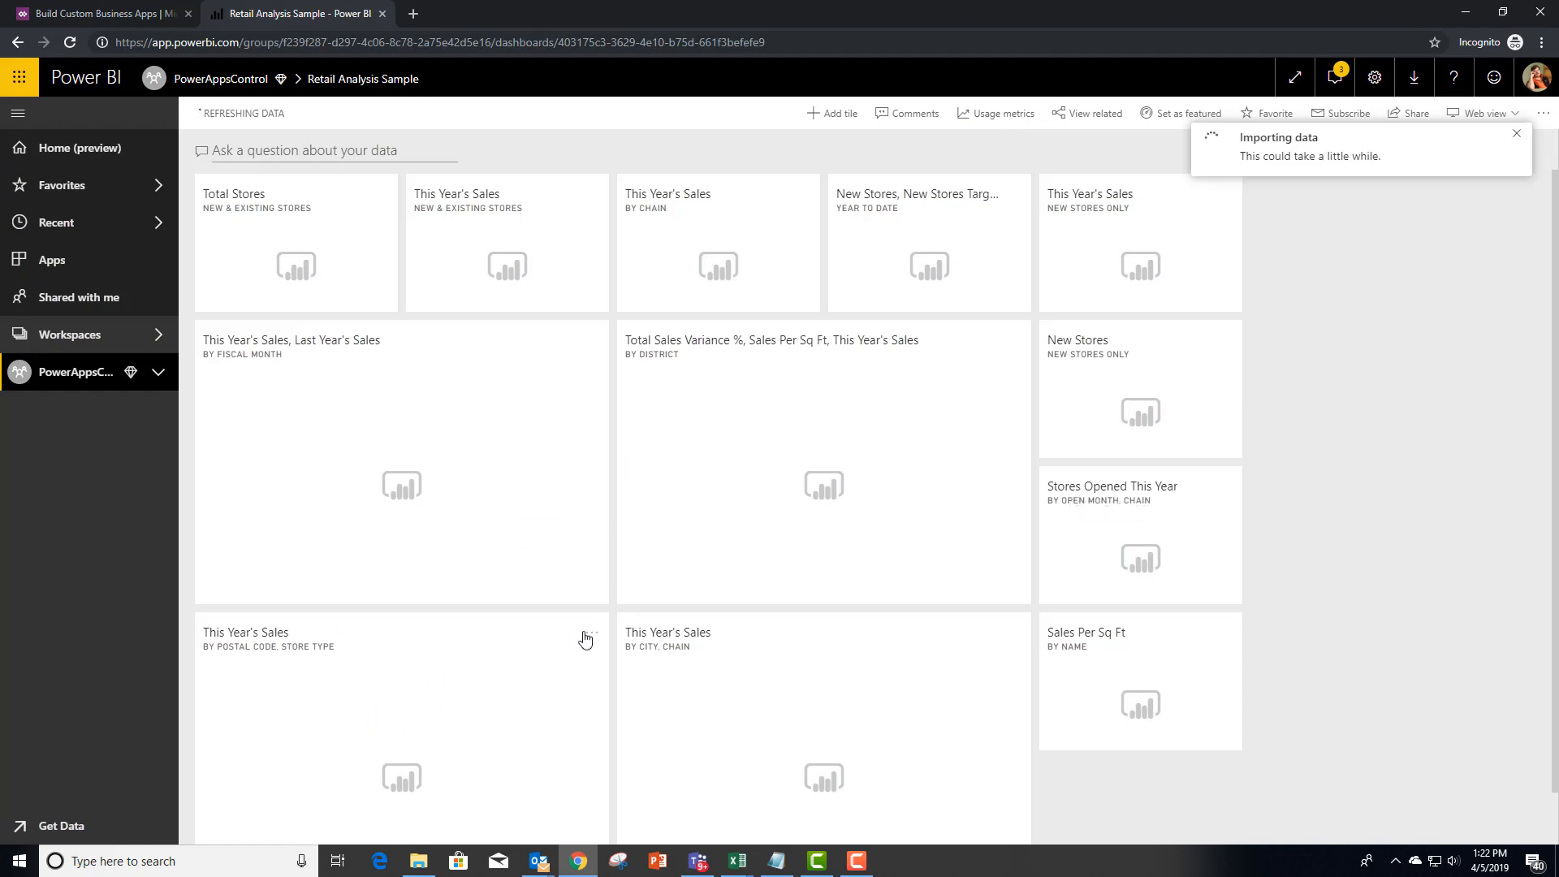
pyautogui.moveTo(591, 637)
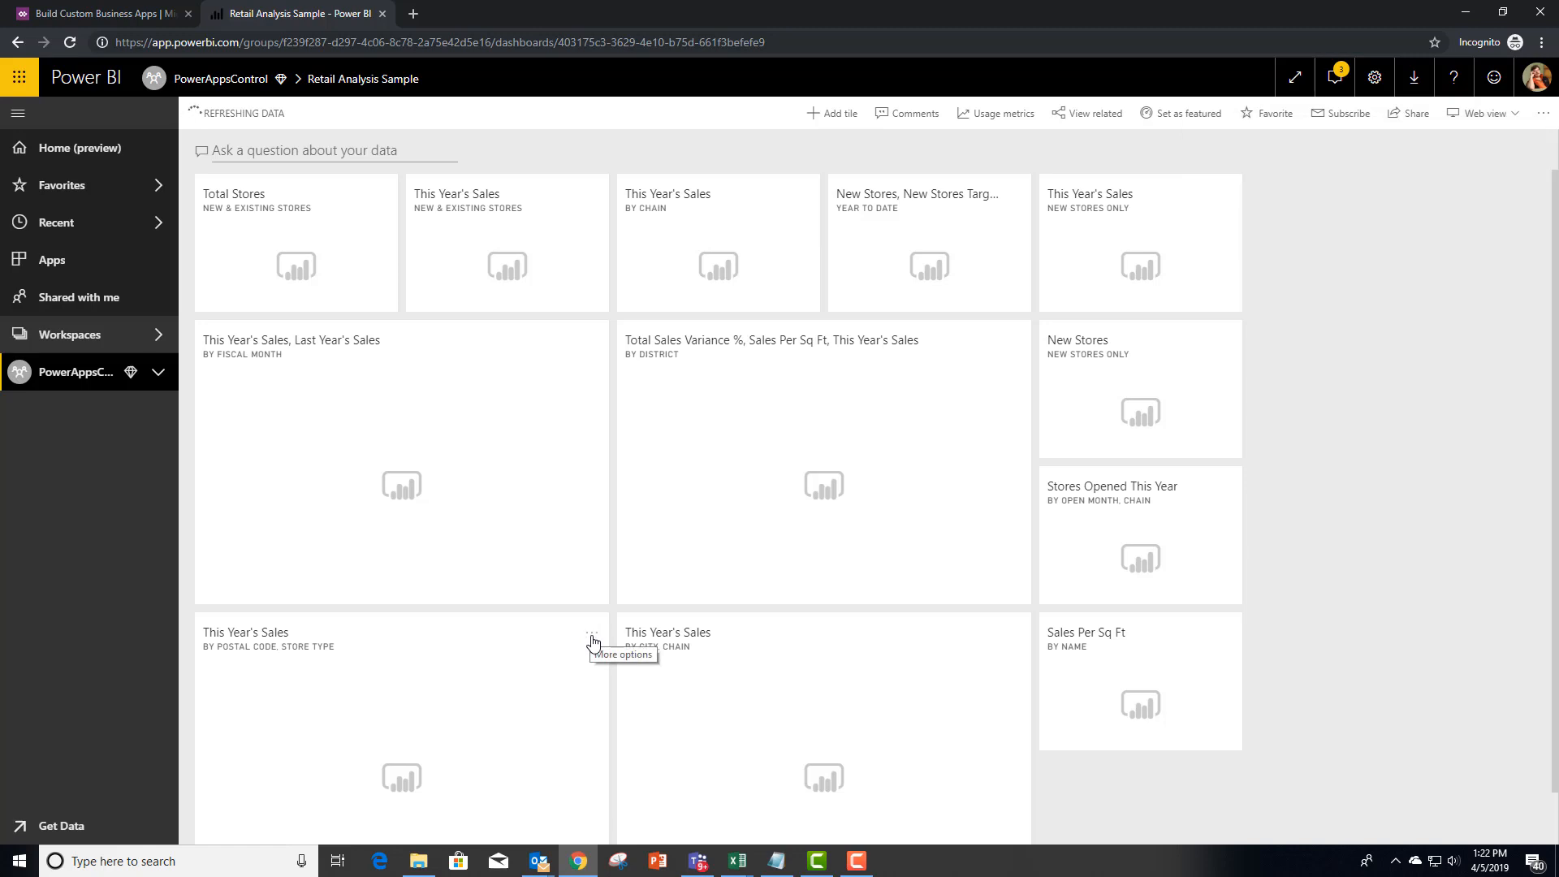
# Edit the postal-code sales map tile's details to retitle it This Year's Sales Map.
pyautogui.click(591, 633)
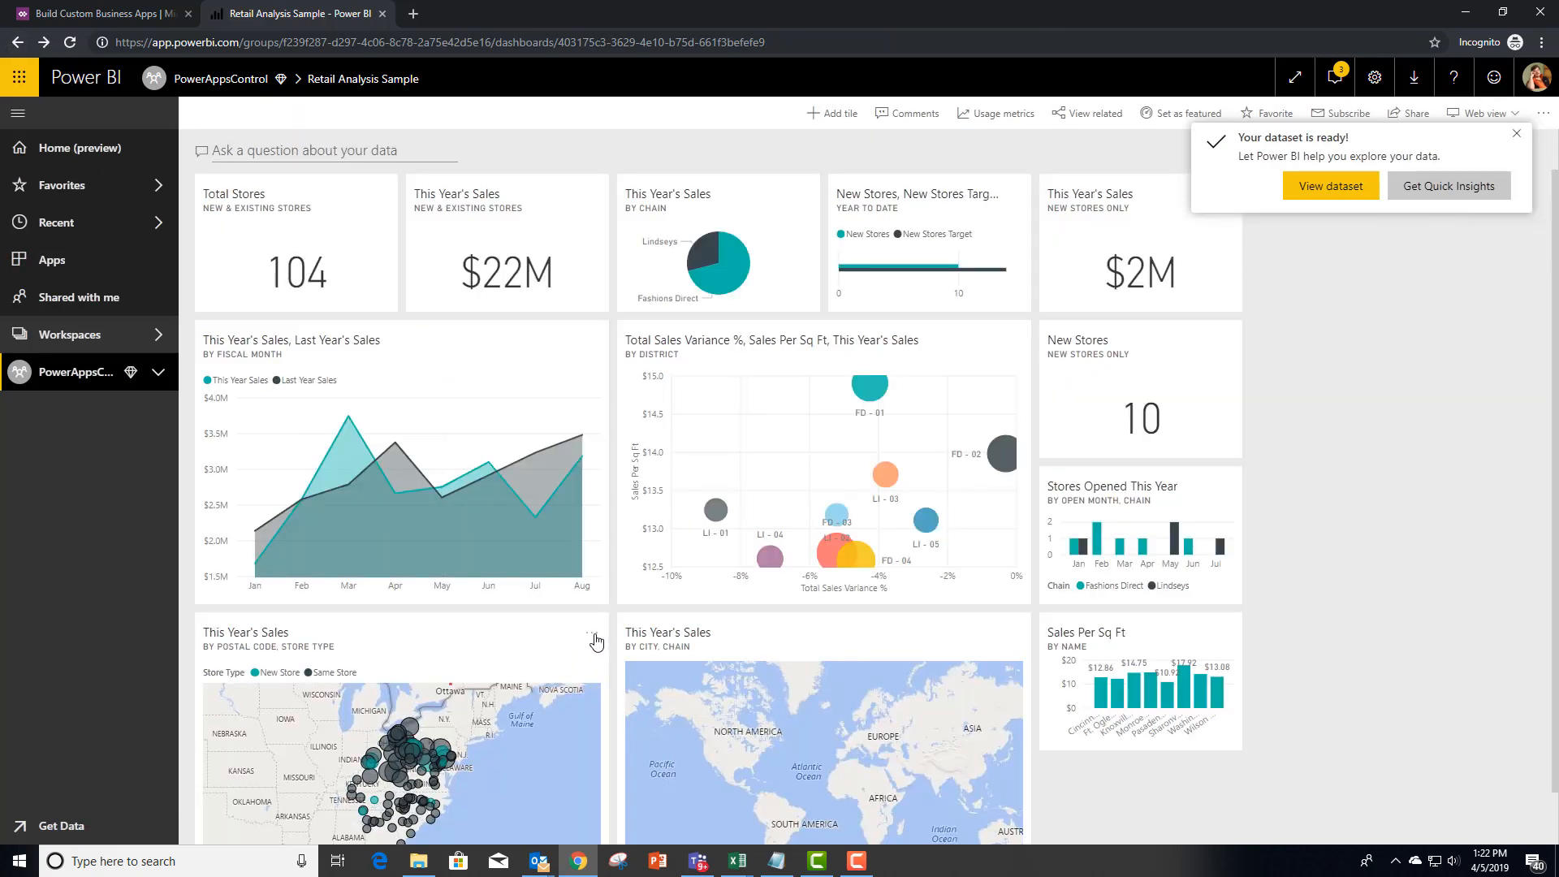
pyautogui.click(594, 641)
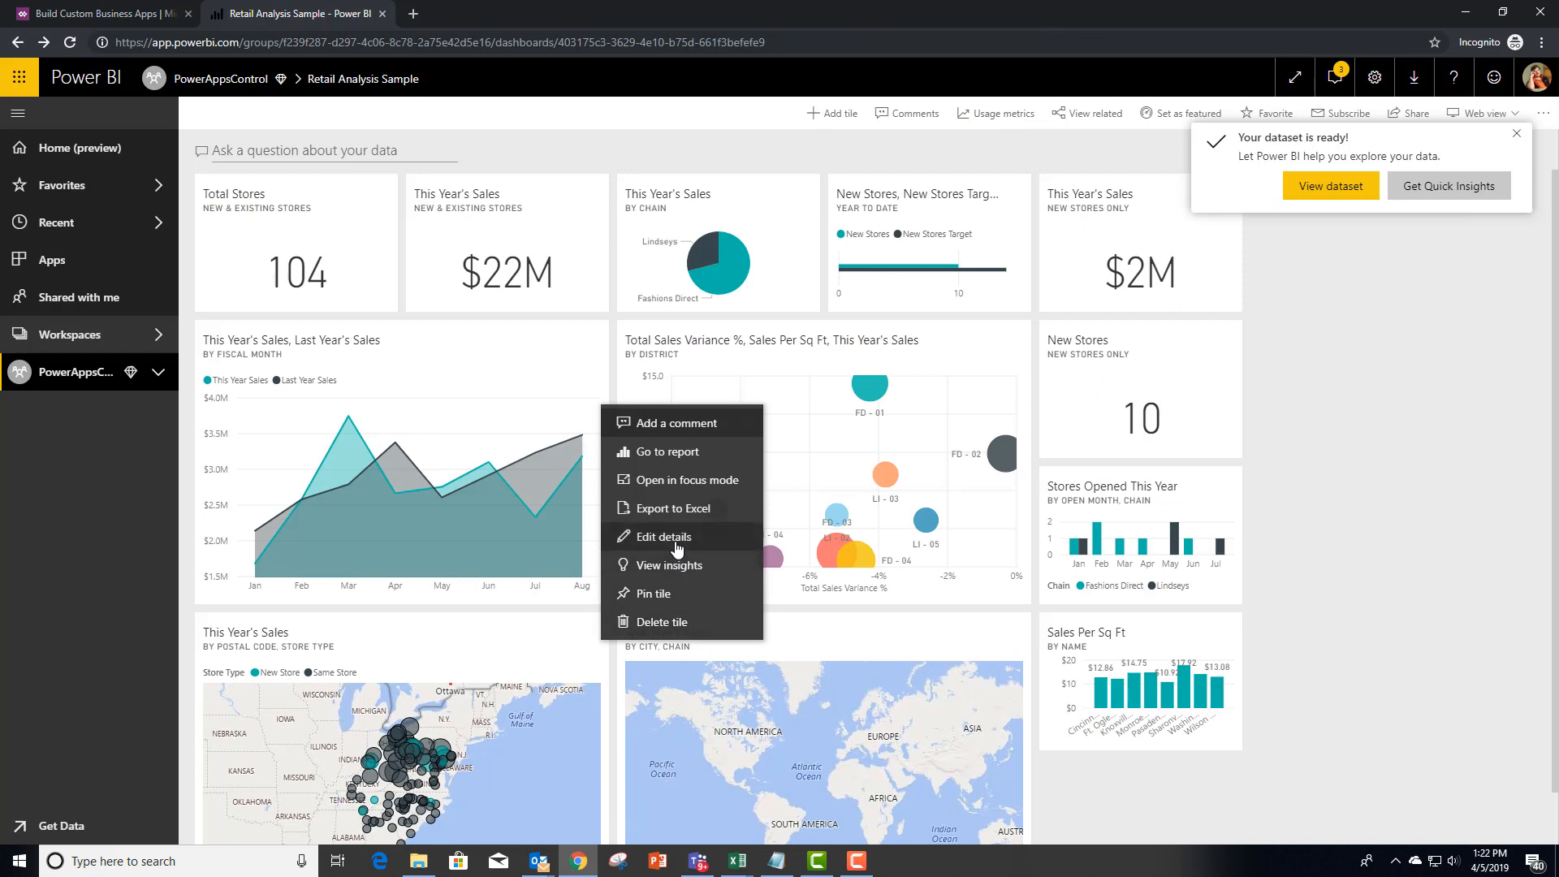
pyautogui.click(663, 536)
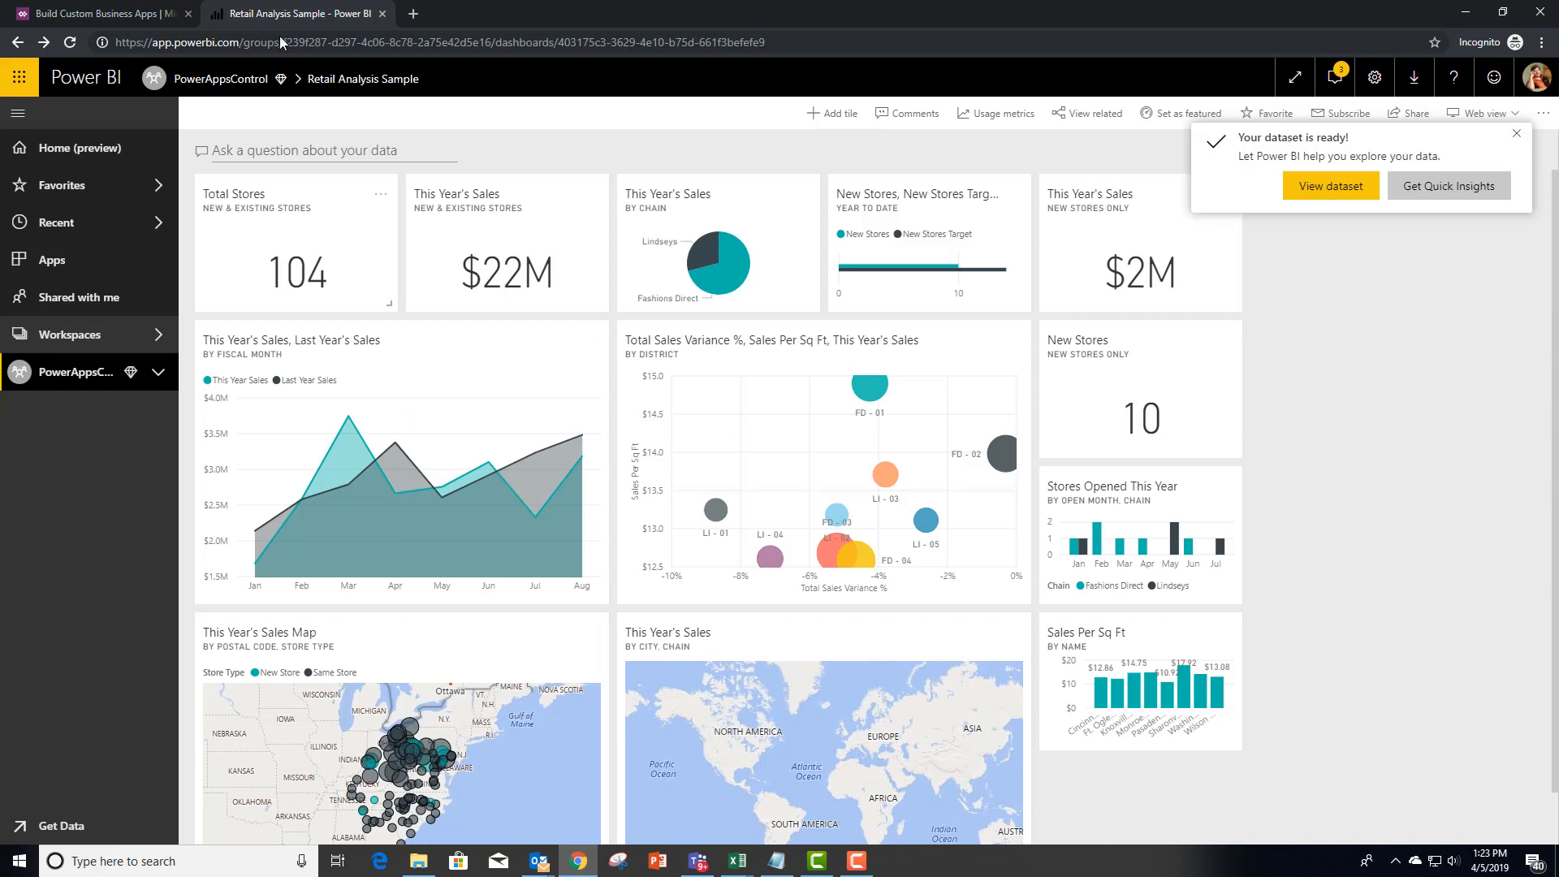
pyautogui.moveTo(84, 15)
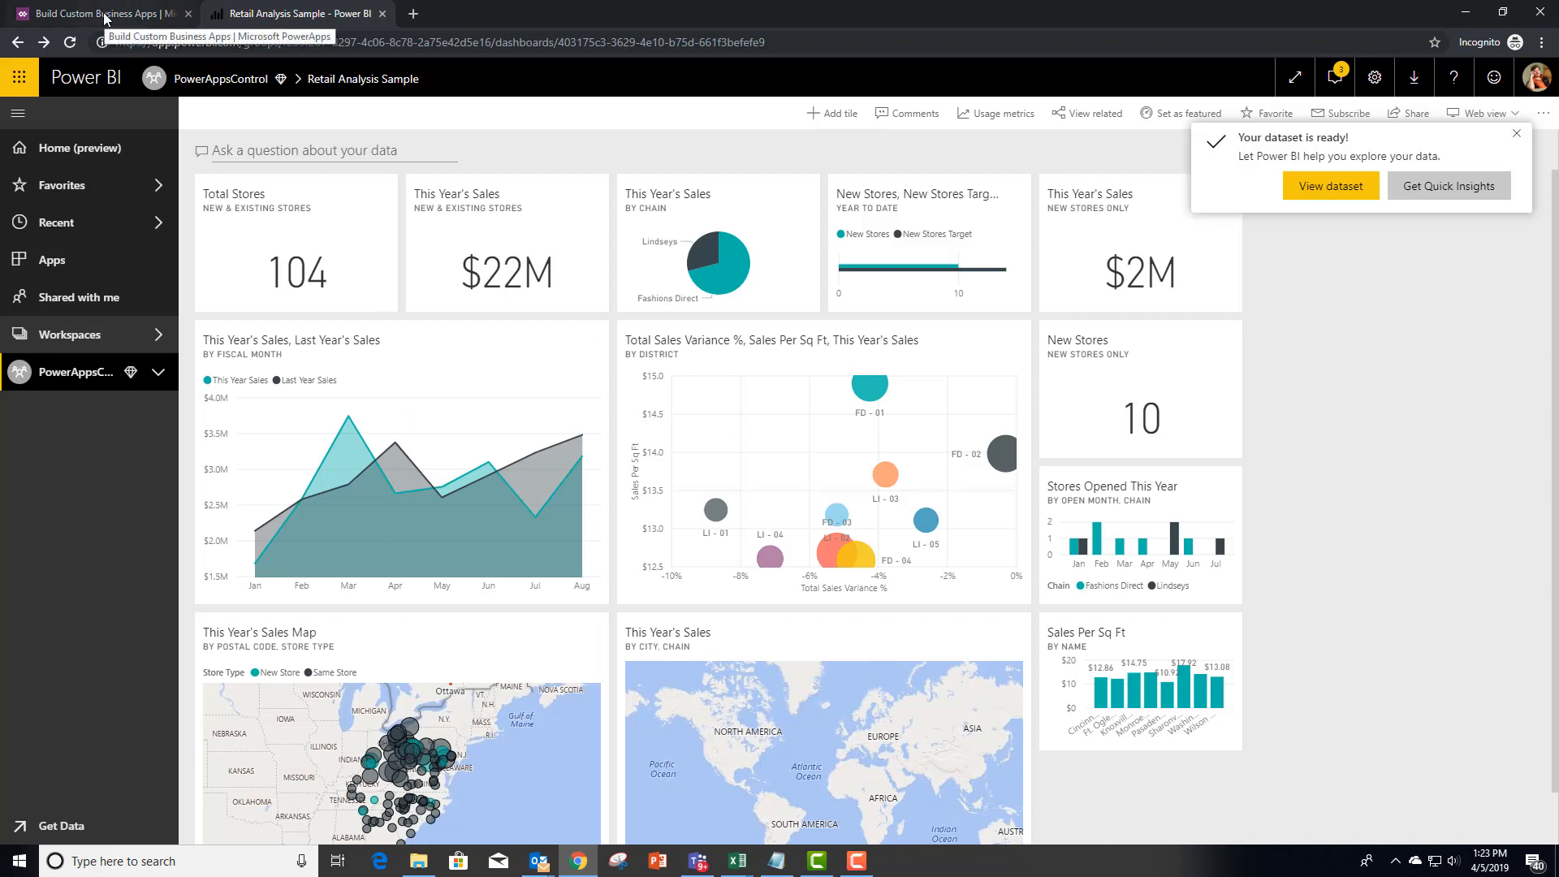
# Sign in to PowerApps and start a blank tablet canvas app named MapfromPowerBi.
pyautogui.click(73, 11)
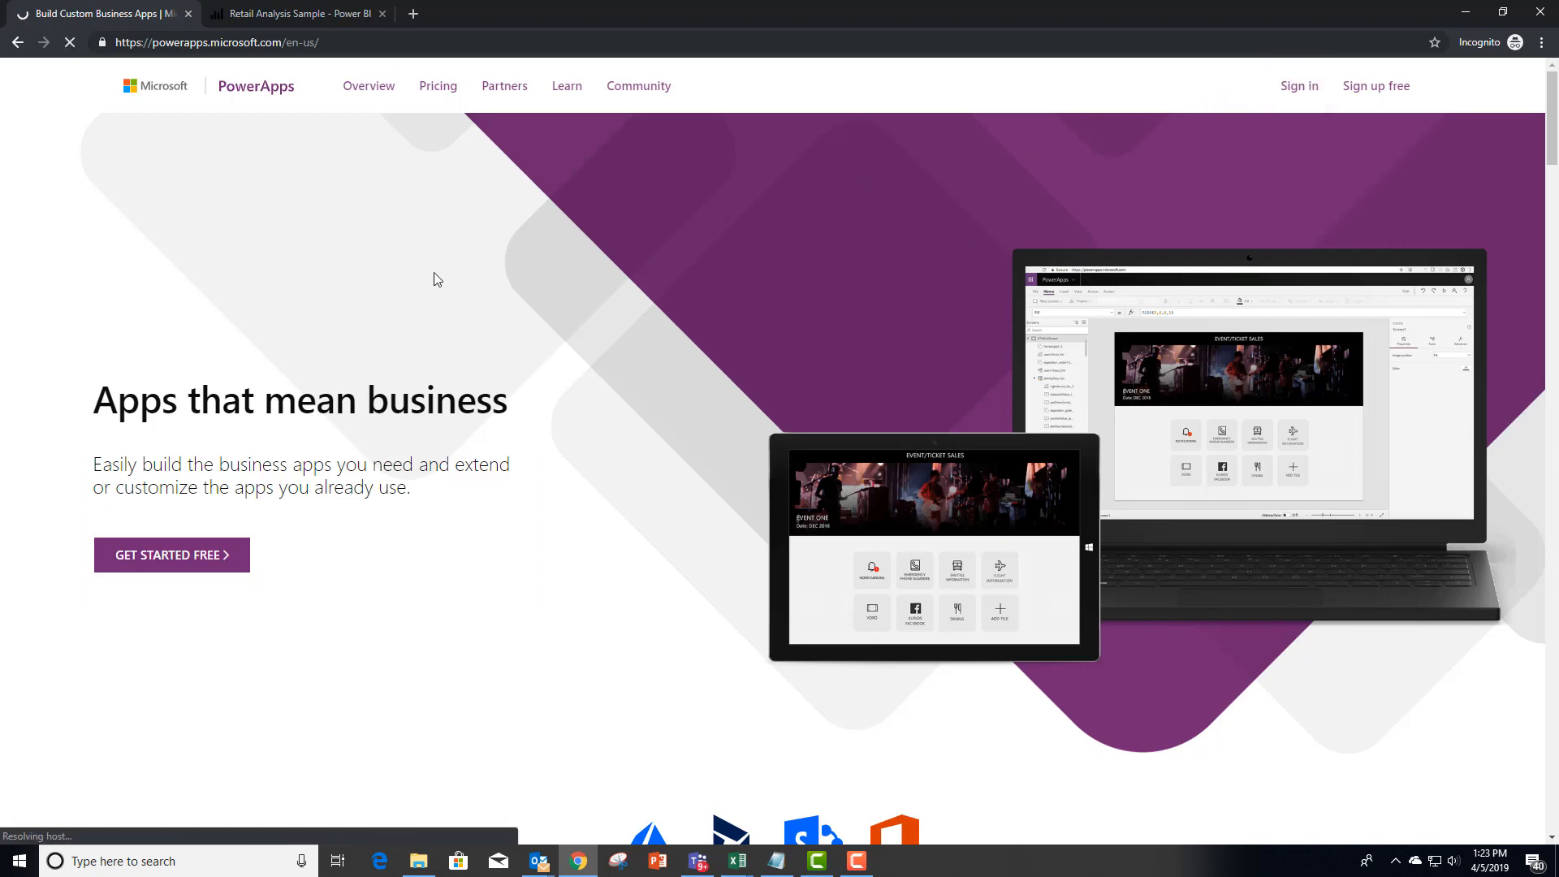
pyautogui.click(1300, 85)
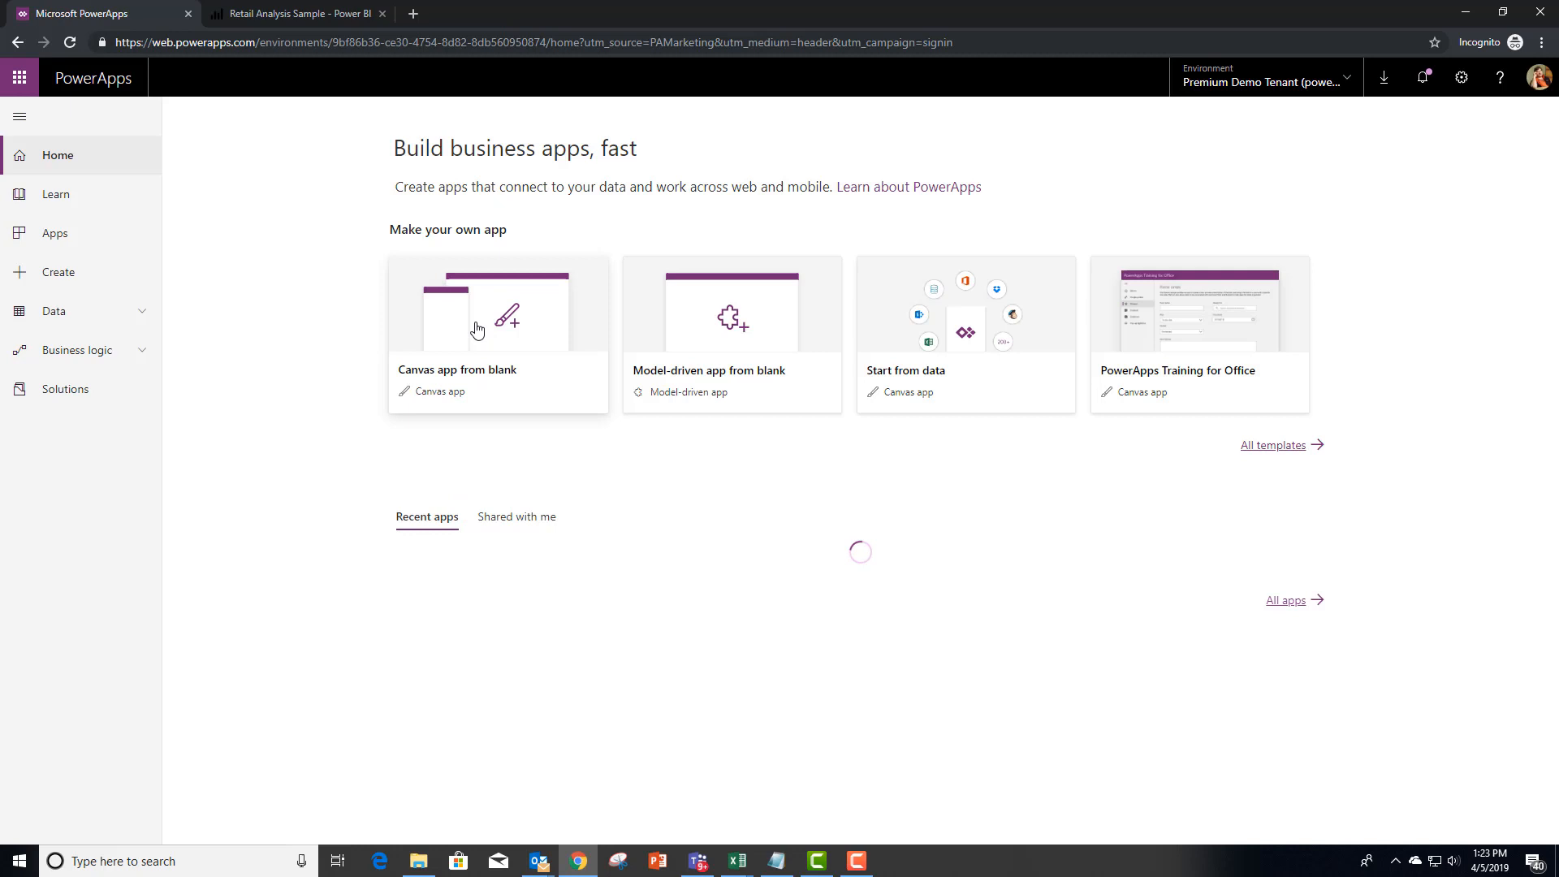
pyautogui.click(477, 328)
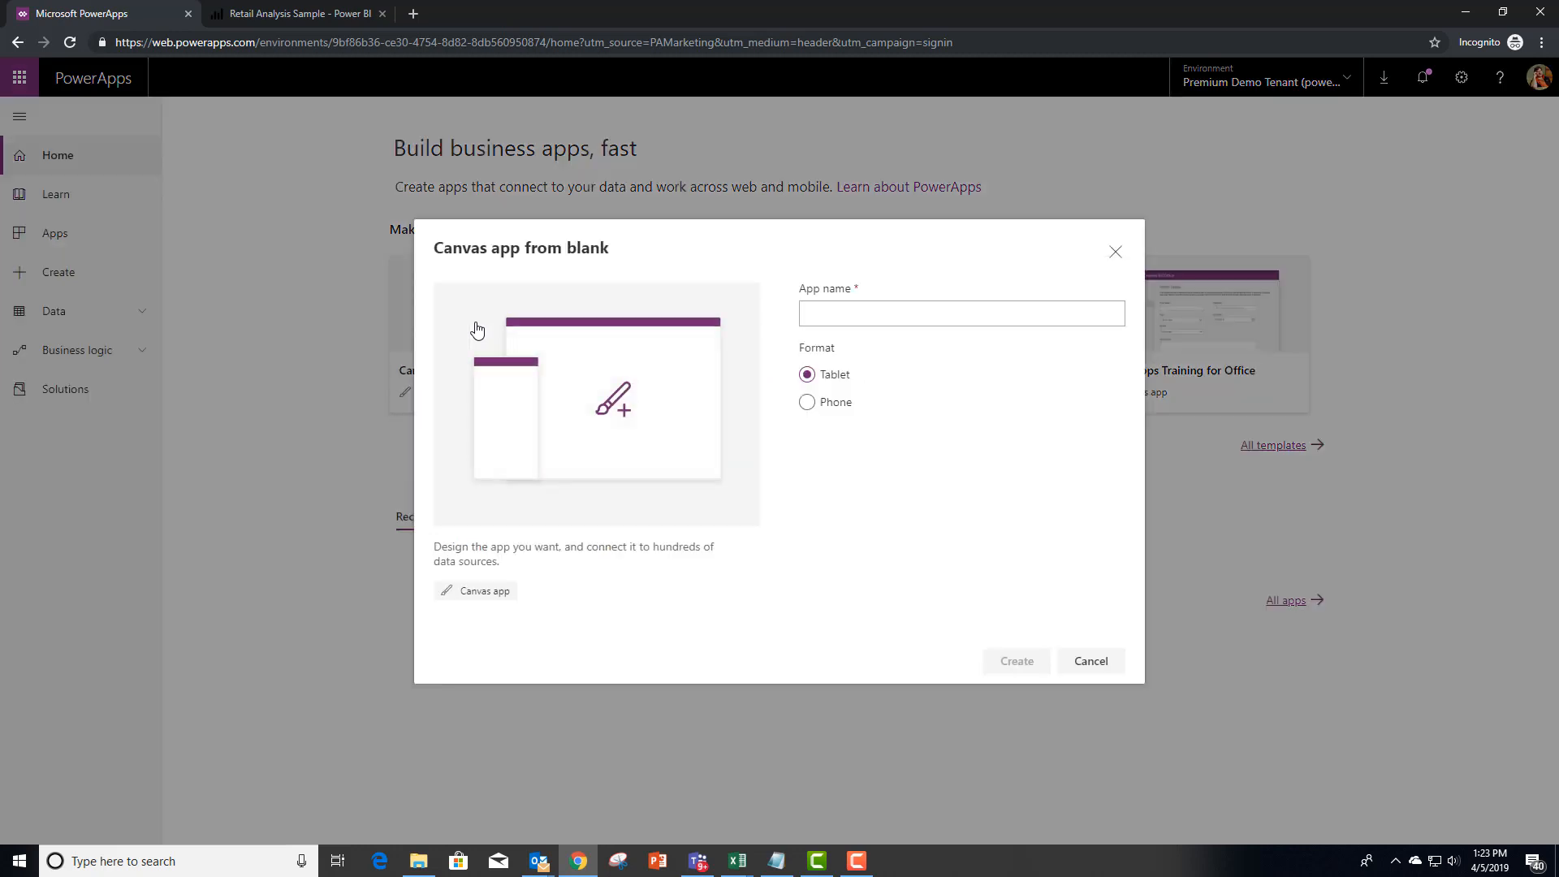
pyautogui.click(962, 314)
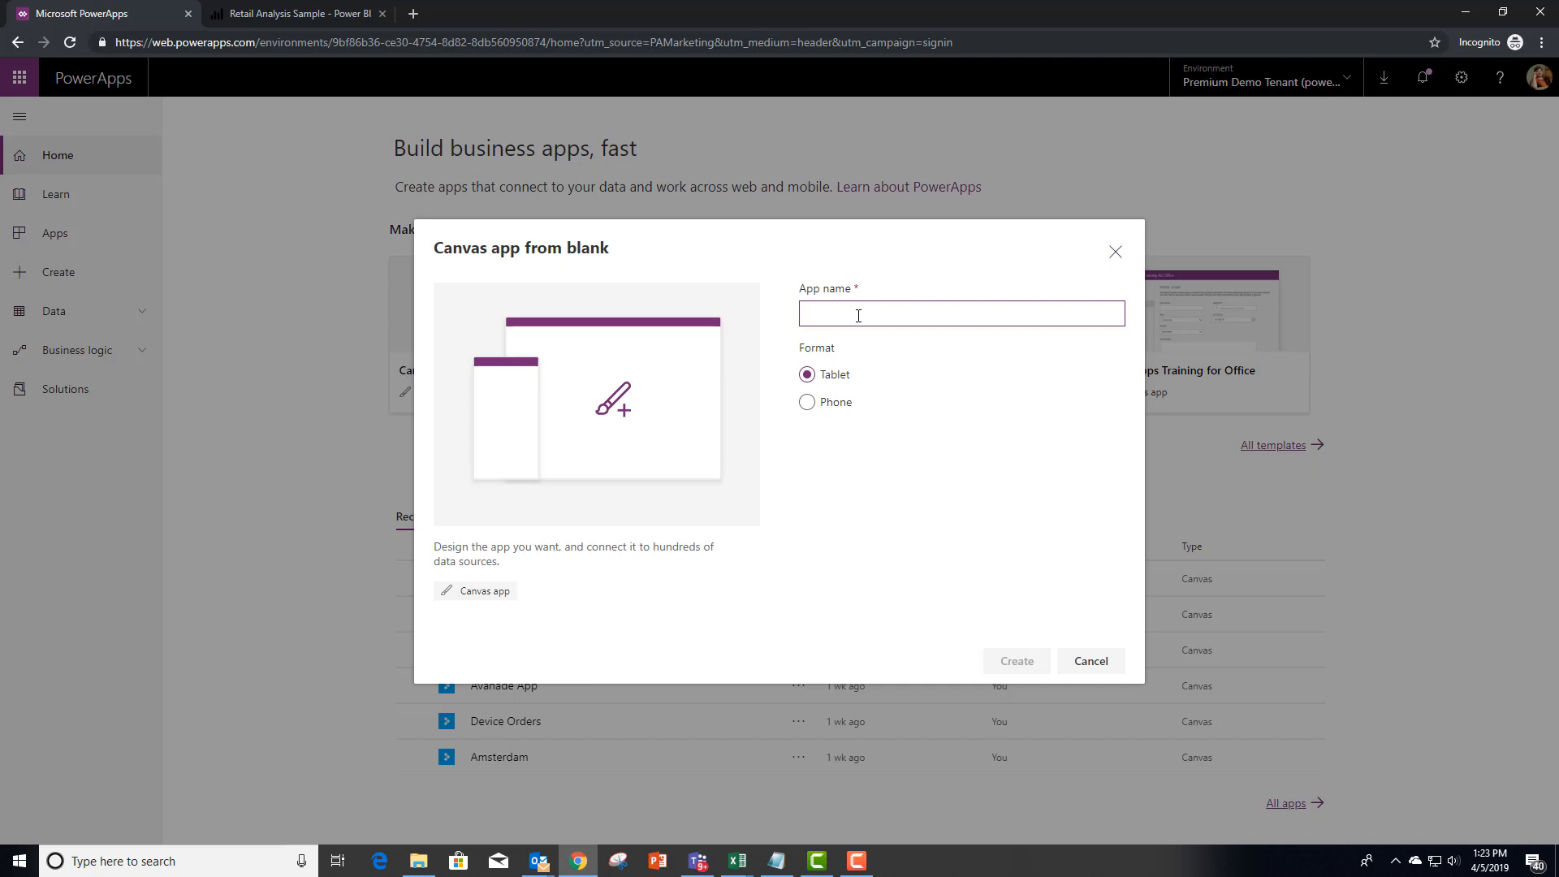
pyautogui.write('Mapy')
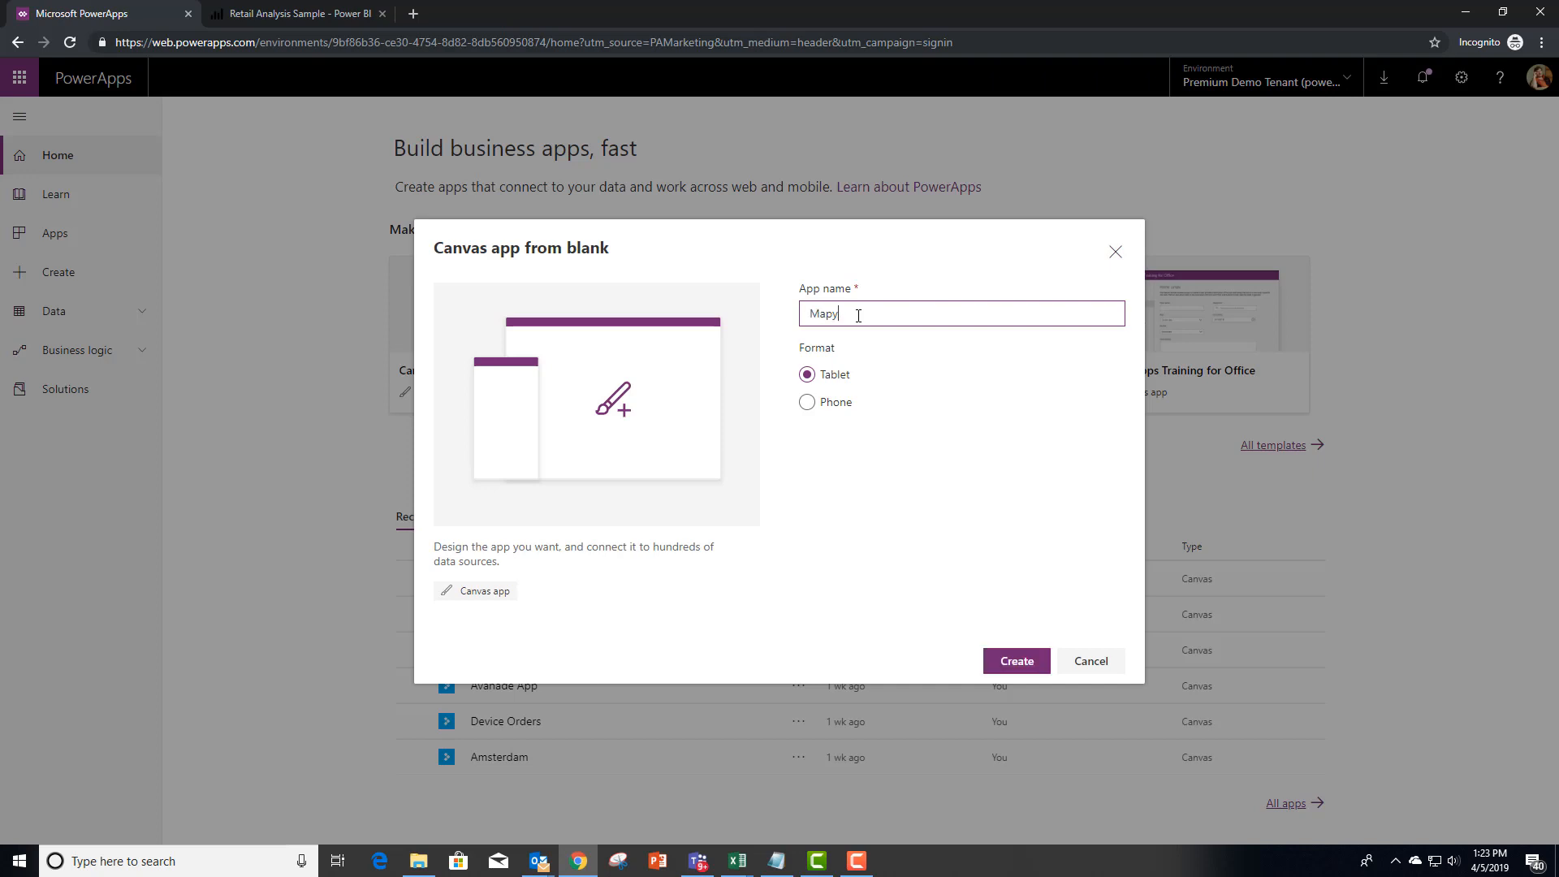
pyautogui.write('fromPowerBi')
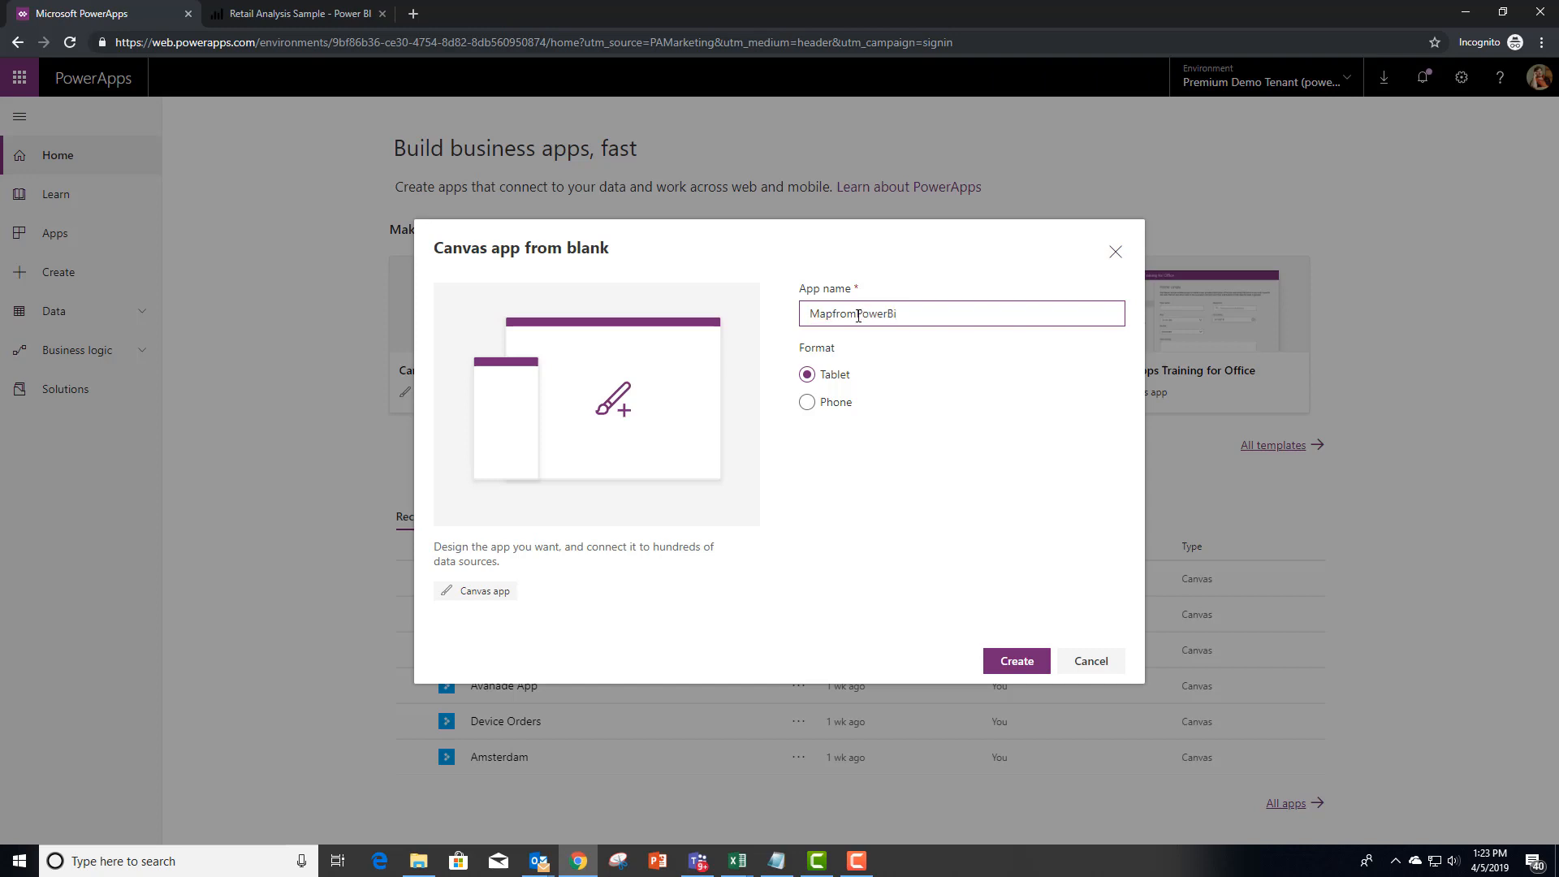
# Create the app, skip the welcome dialog and list the insertable controls under Insert.
pyautogui.click(1017, 661)
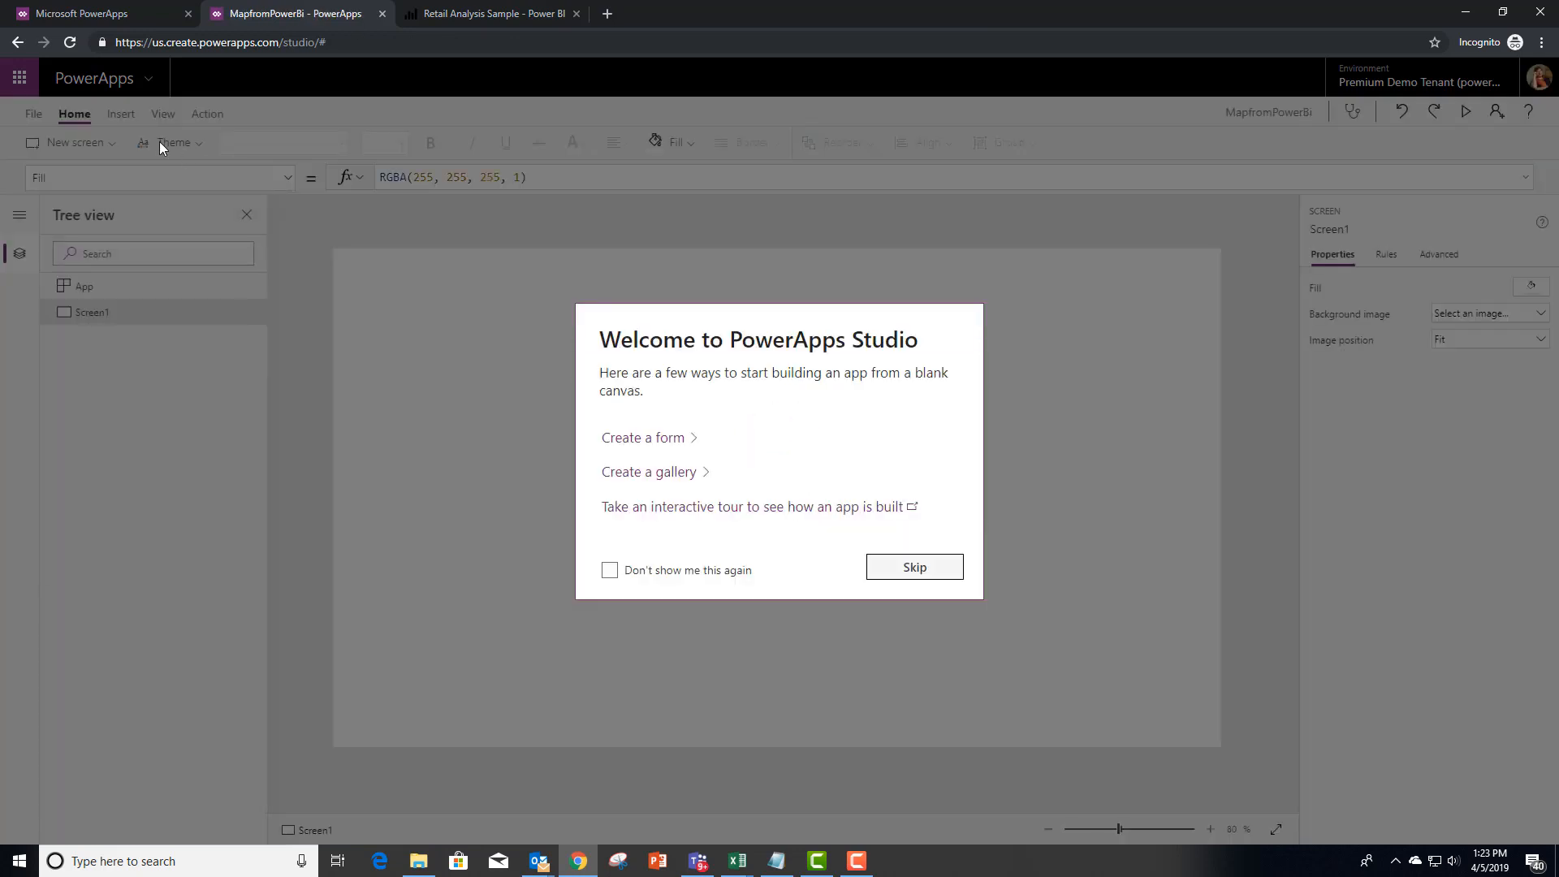
pyautogui.click(914, 567)
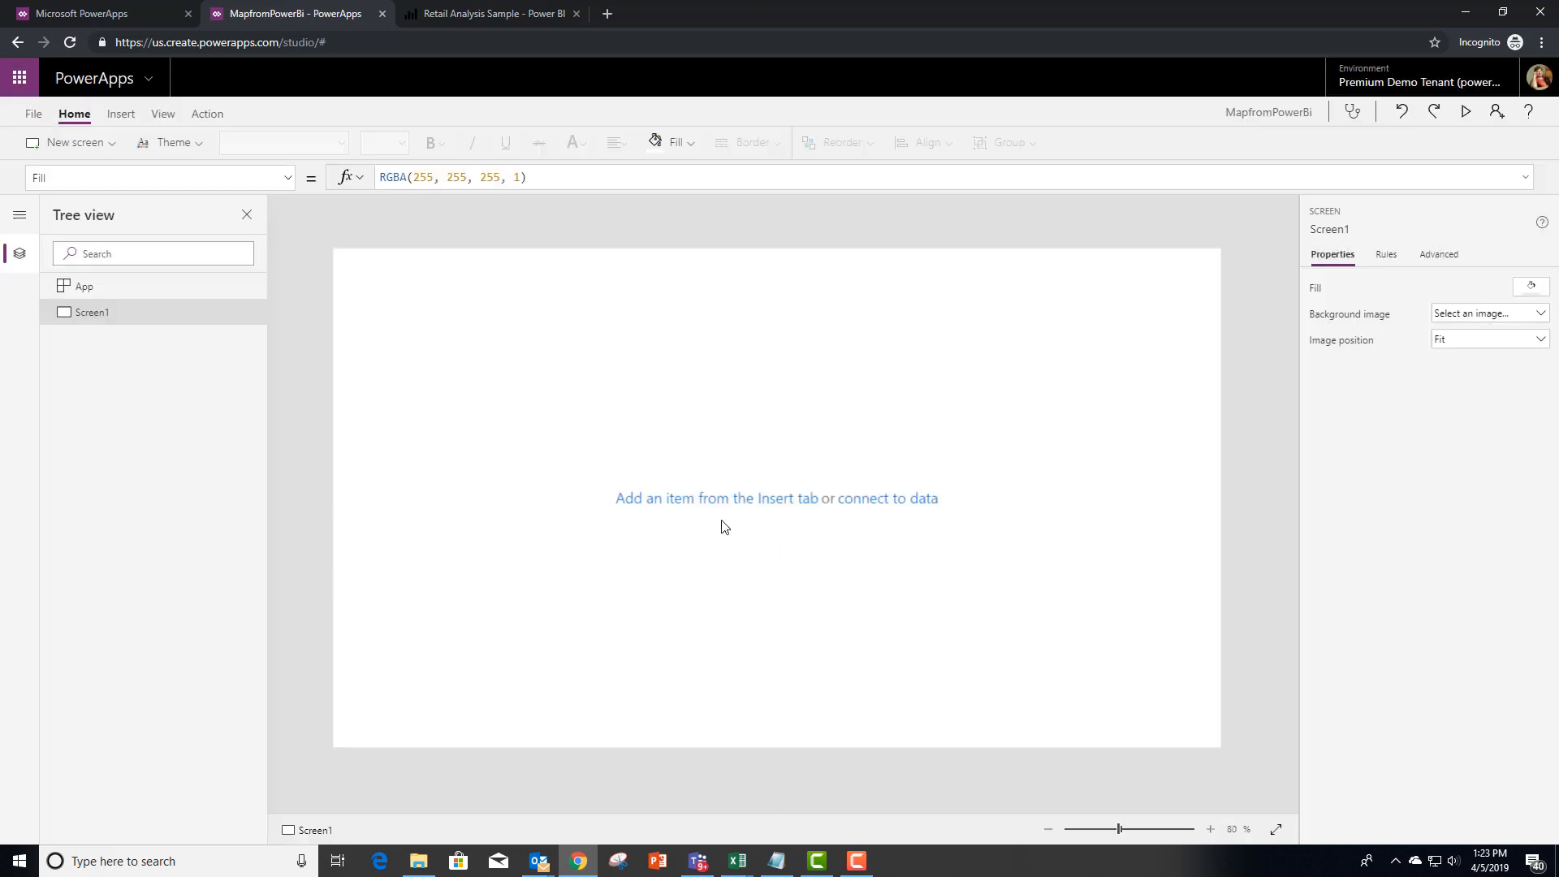
pyautogui.click(121, 114)
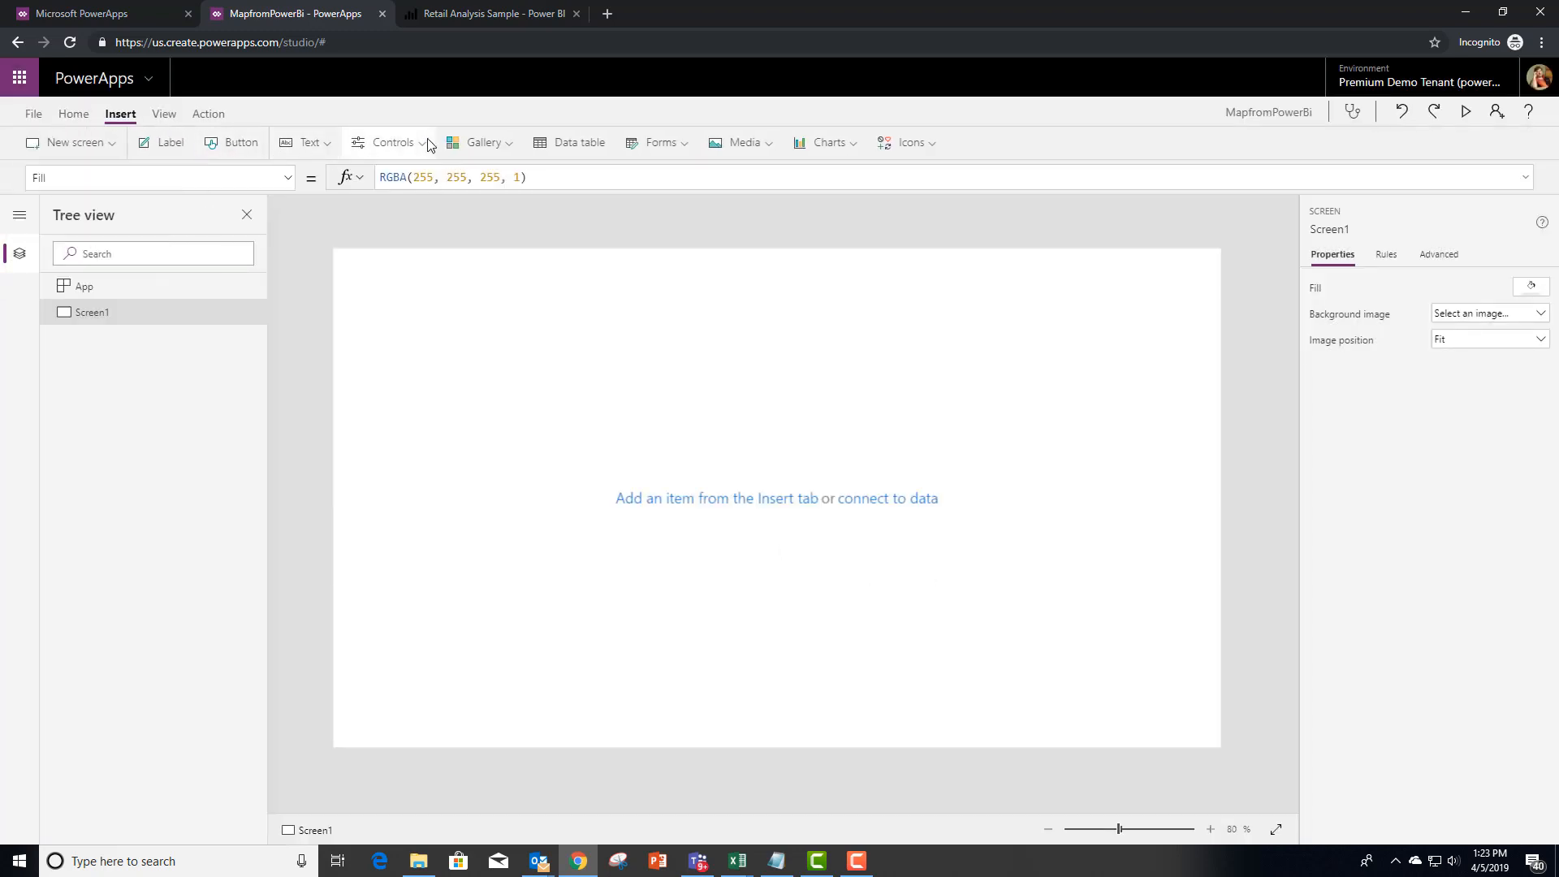
pyautogui.click(393, 143)
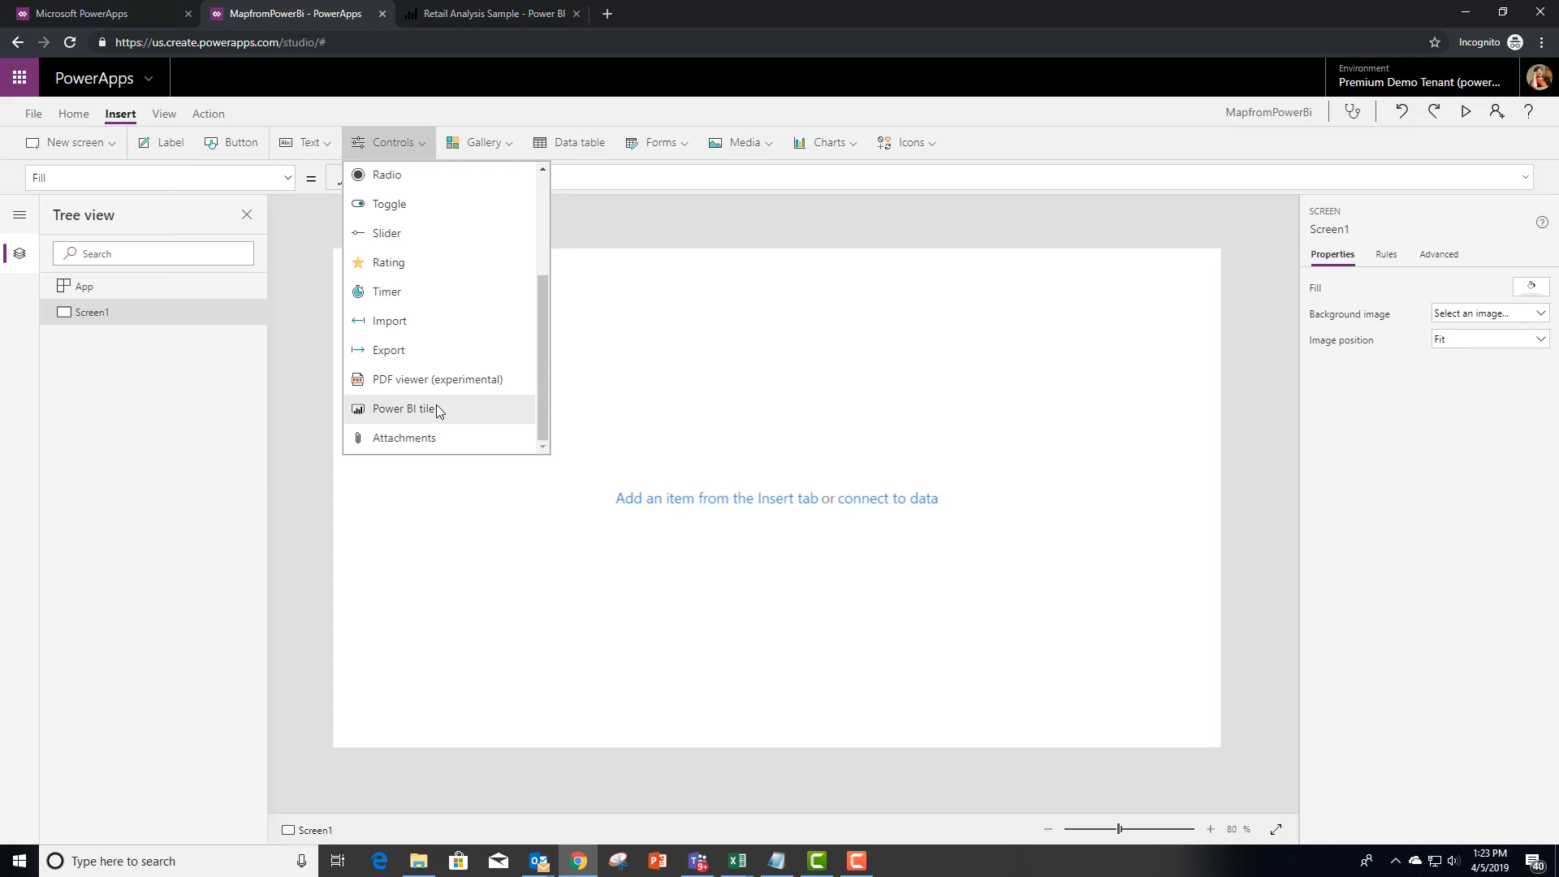
# Insert an enlarged Power BI tile and point it at the PowerAppsControl workspace.
pyautogui.click(403, 409)
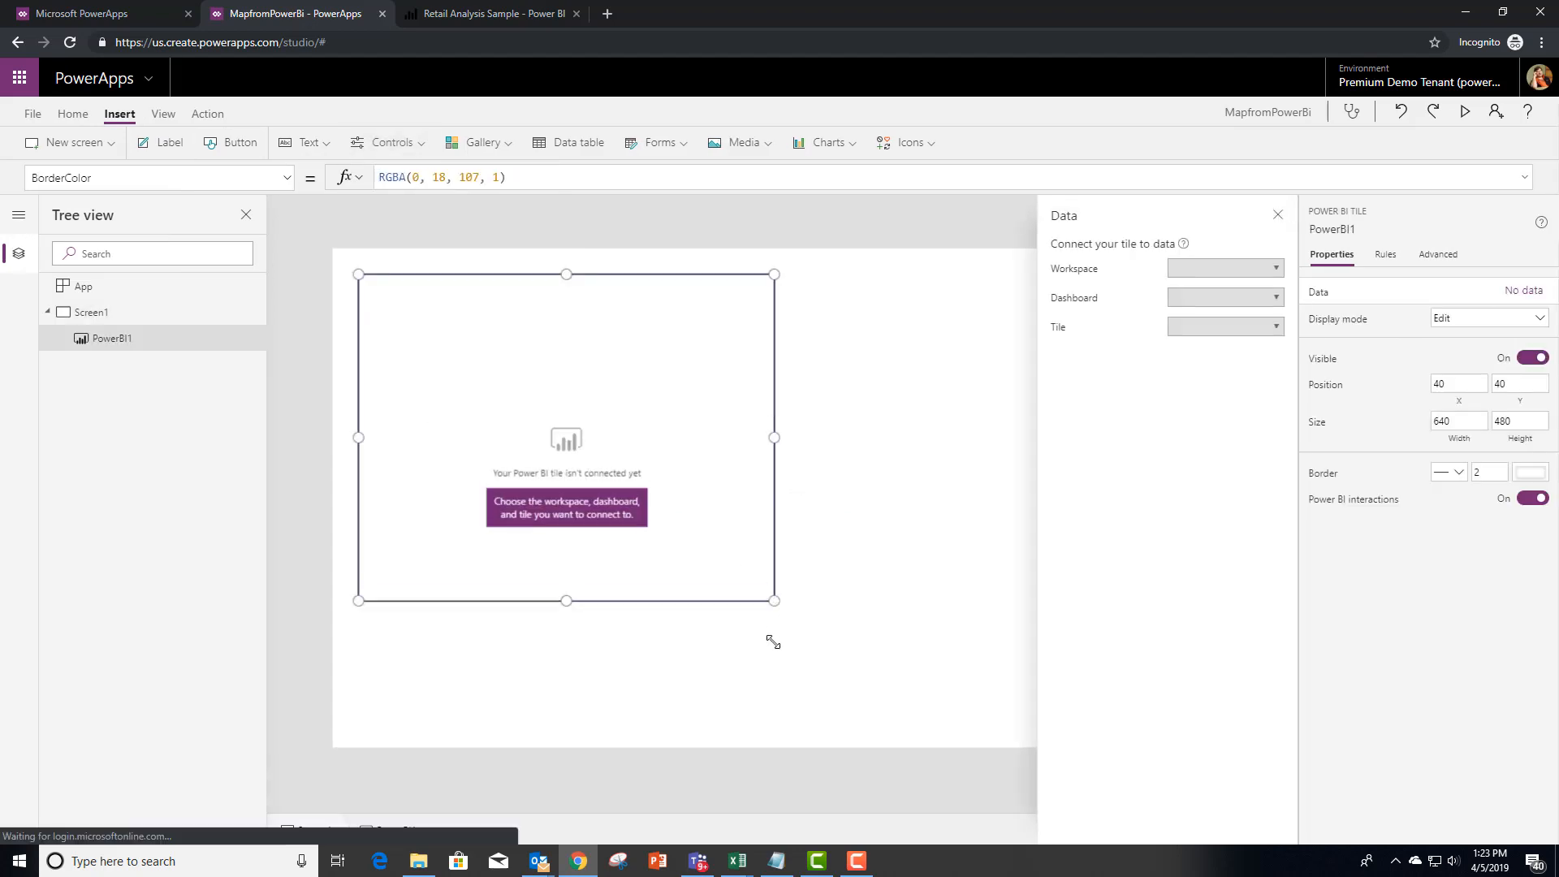
pyautogui.moveTo(775, 601); pyautogui.dragTo(887, 723)
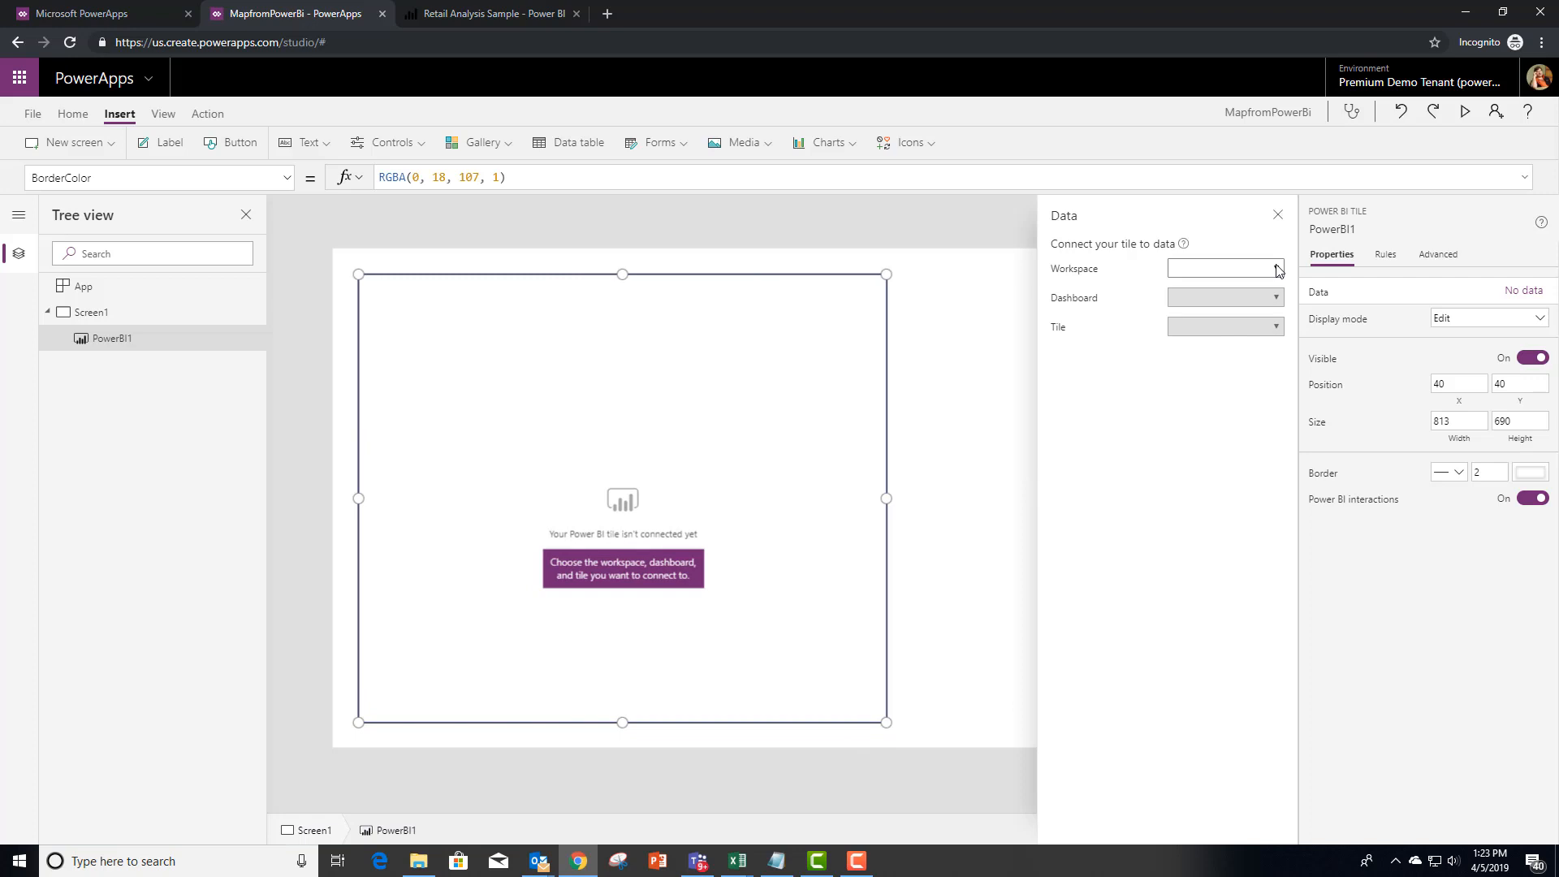
pyautogui.click(1226, 268)
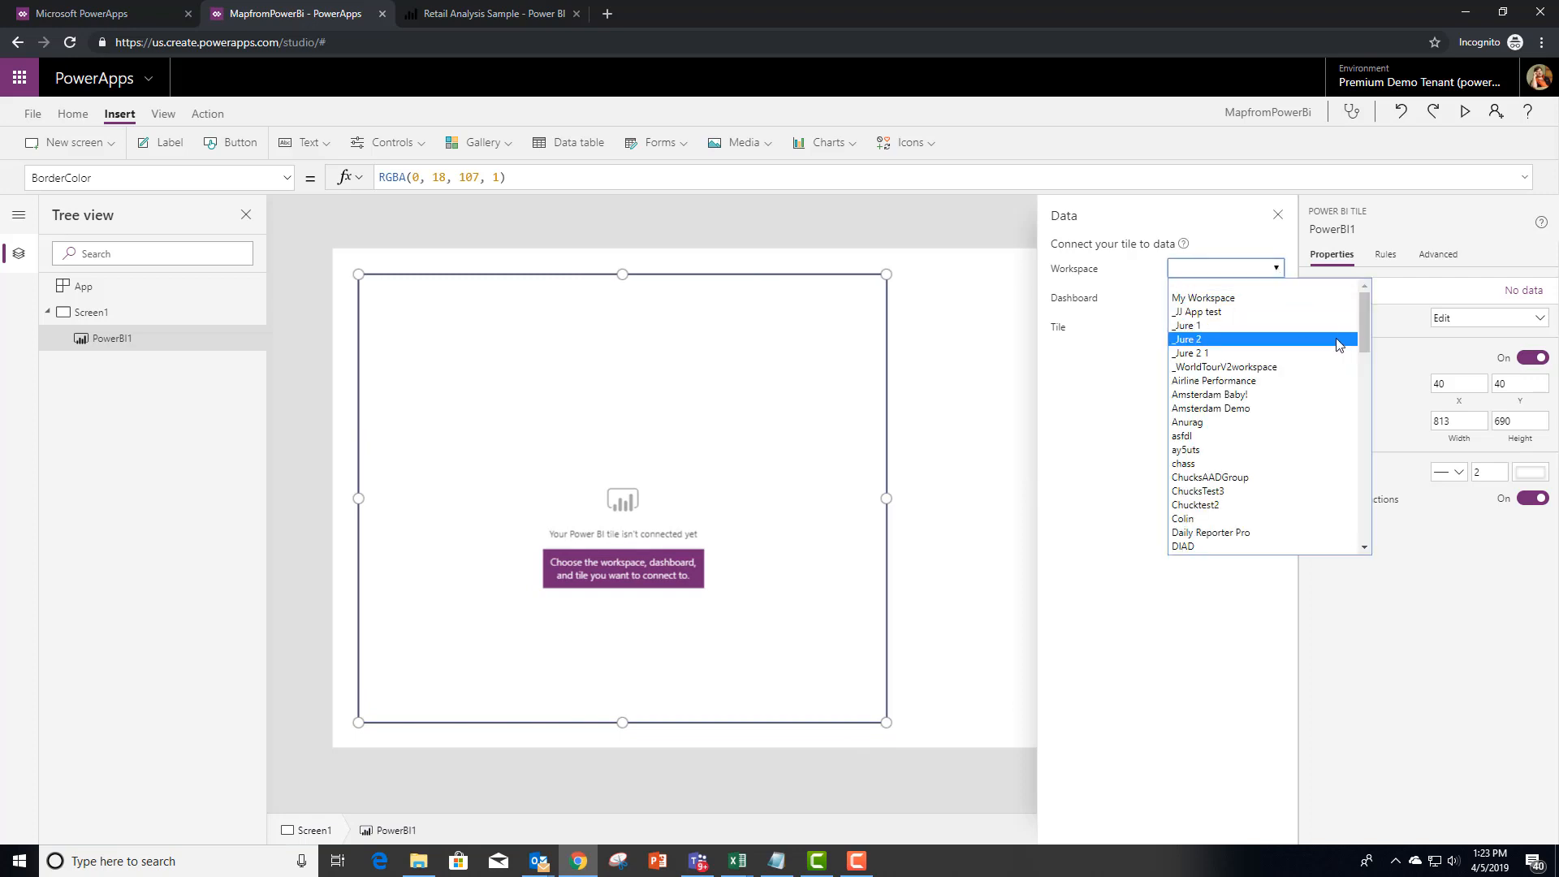
pyautogui.scroll(-3)
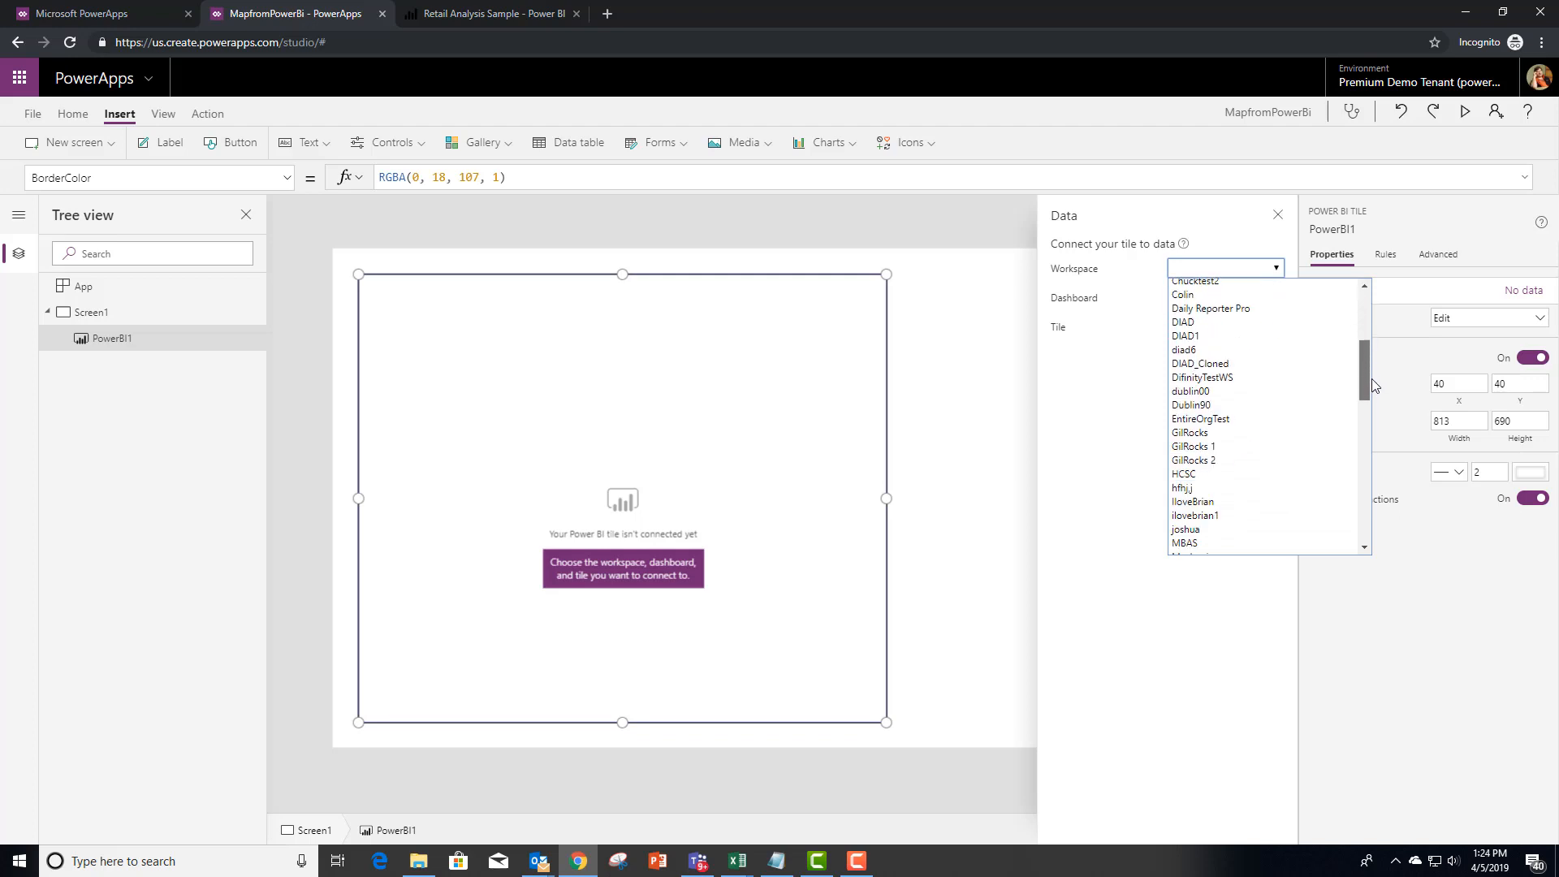
pyautogui.scroll(-3)
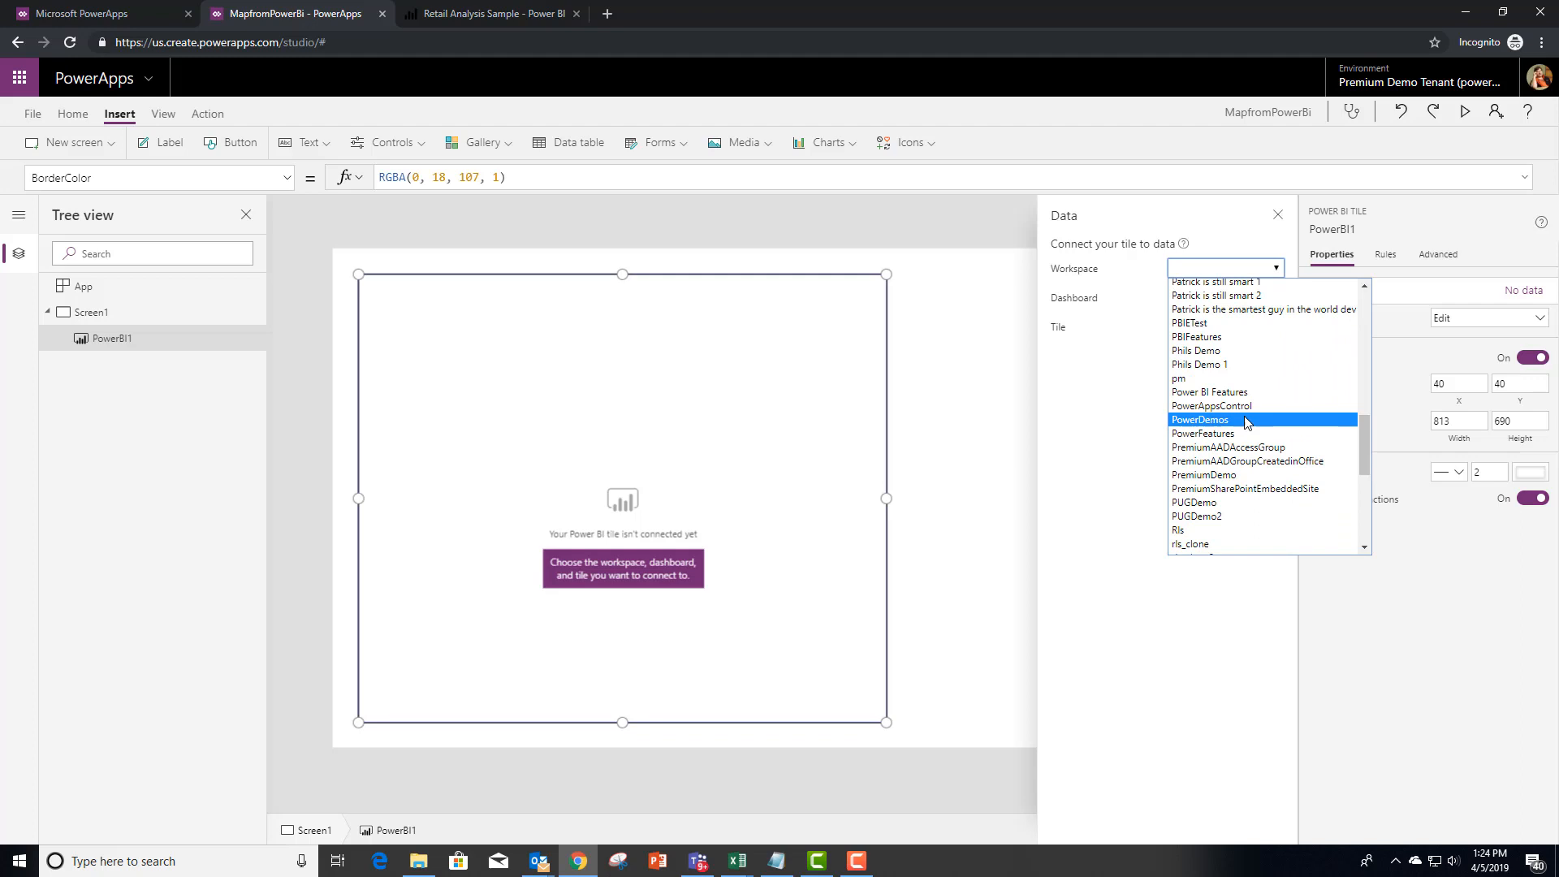
pyautogui.click(1212, 406)
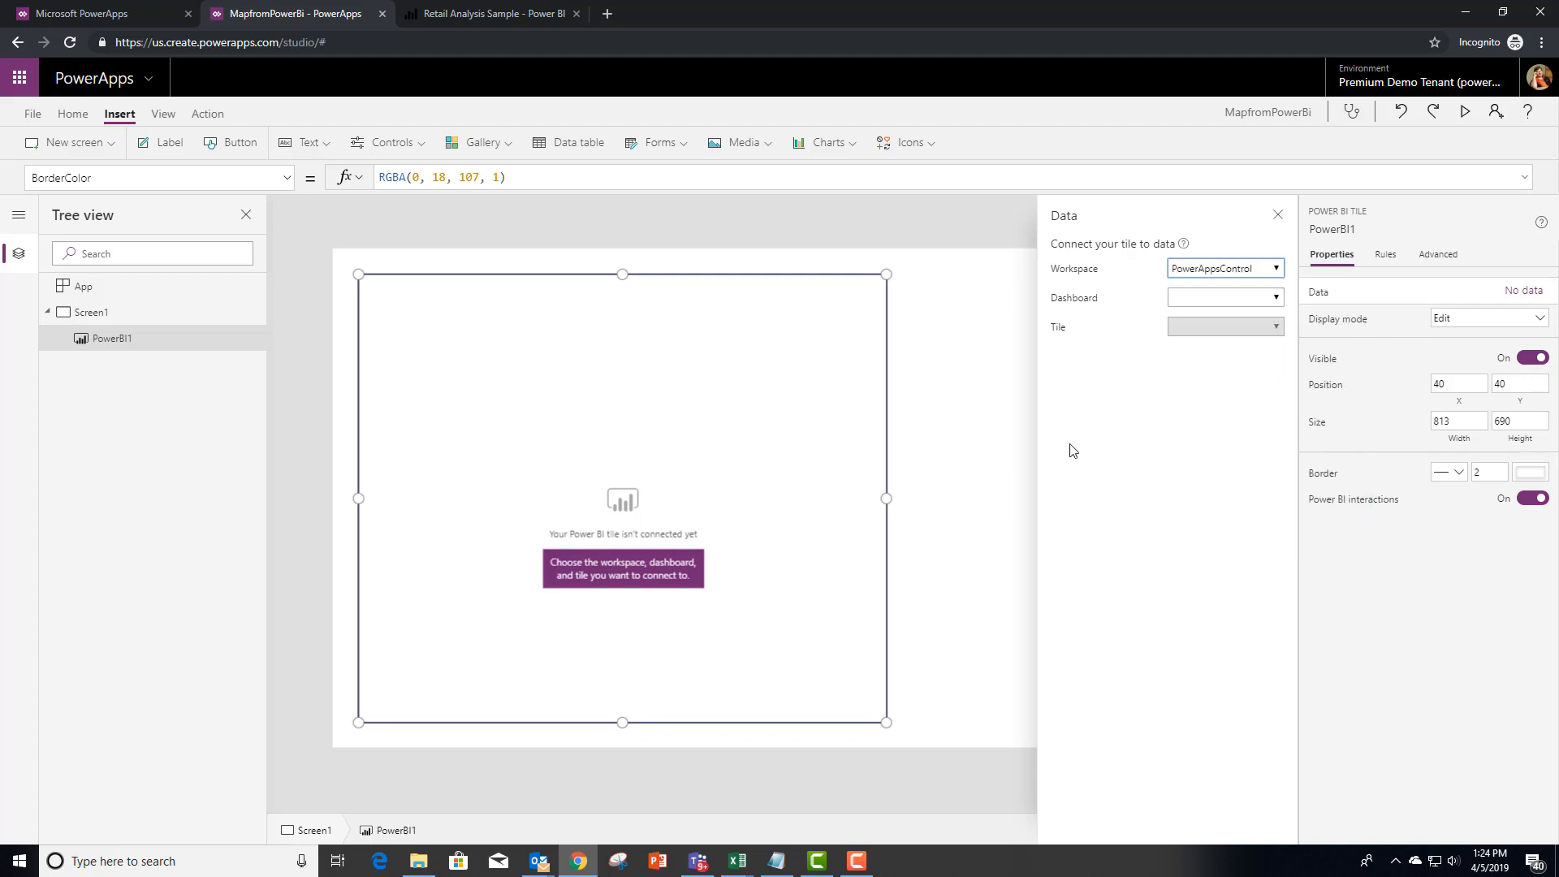
# Choose the Retail Analysis Sample dashboard's This Year's Sales Map tile and view its TileUrl formula.
pyautogui.click(1225, 298)
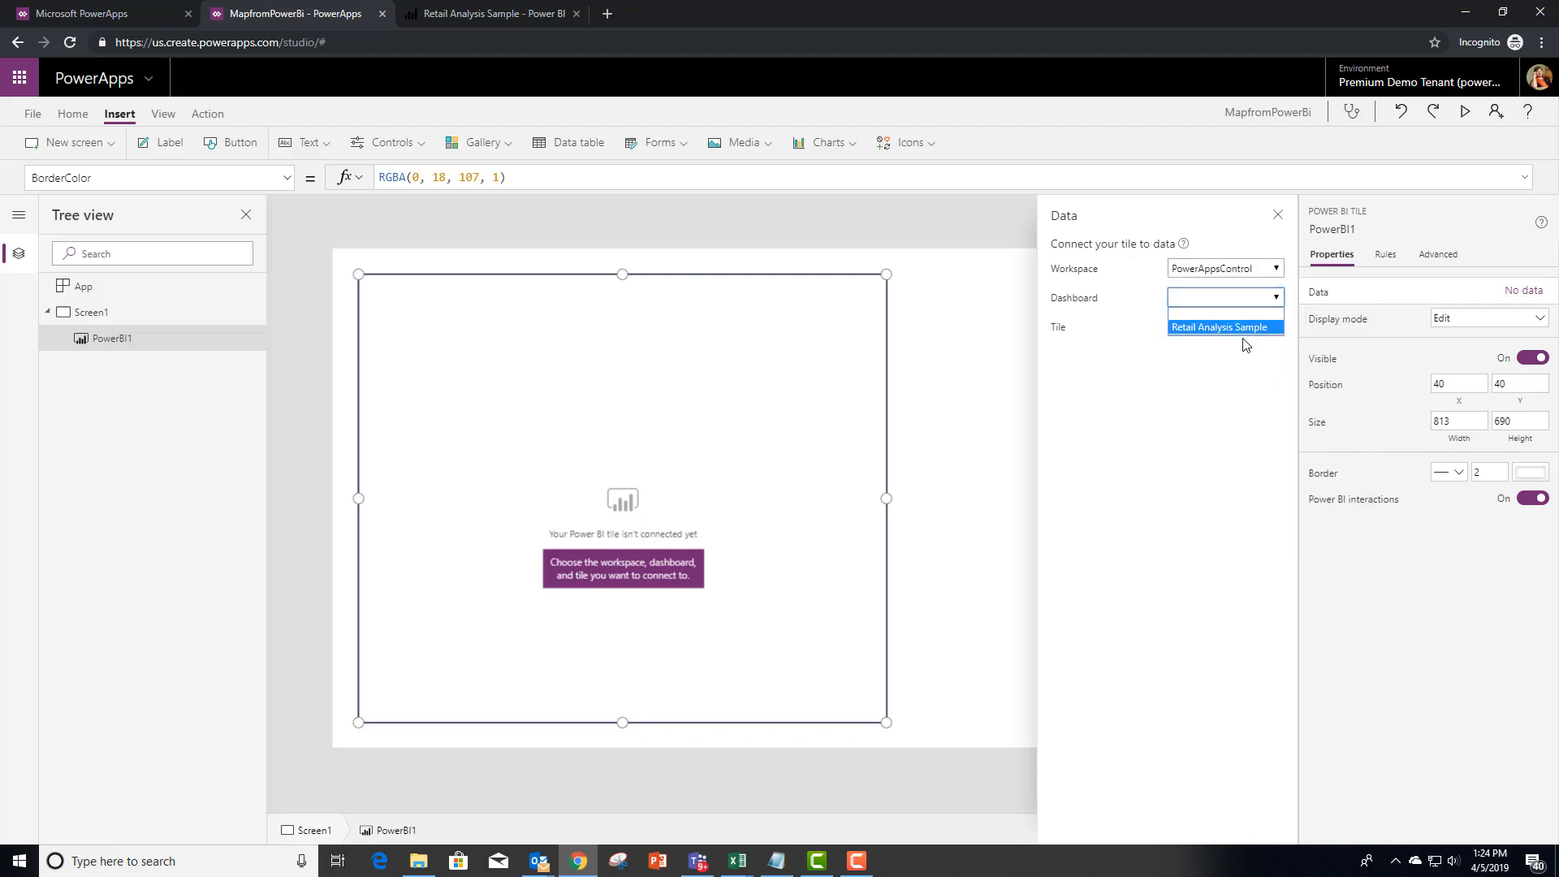
pyautogui.click(1218, 328)
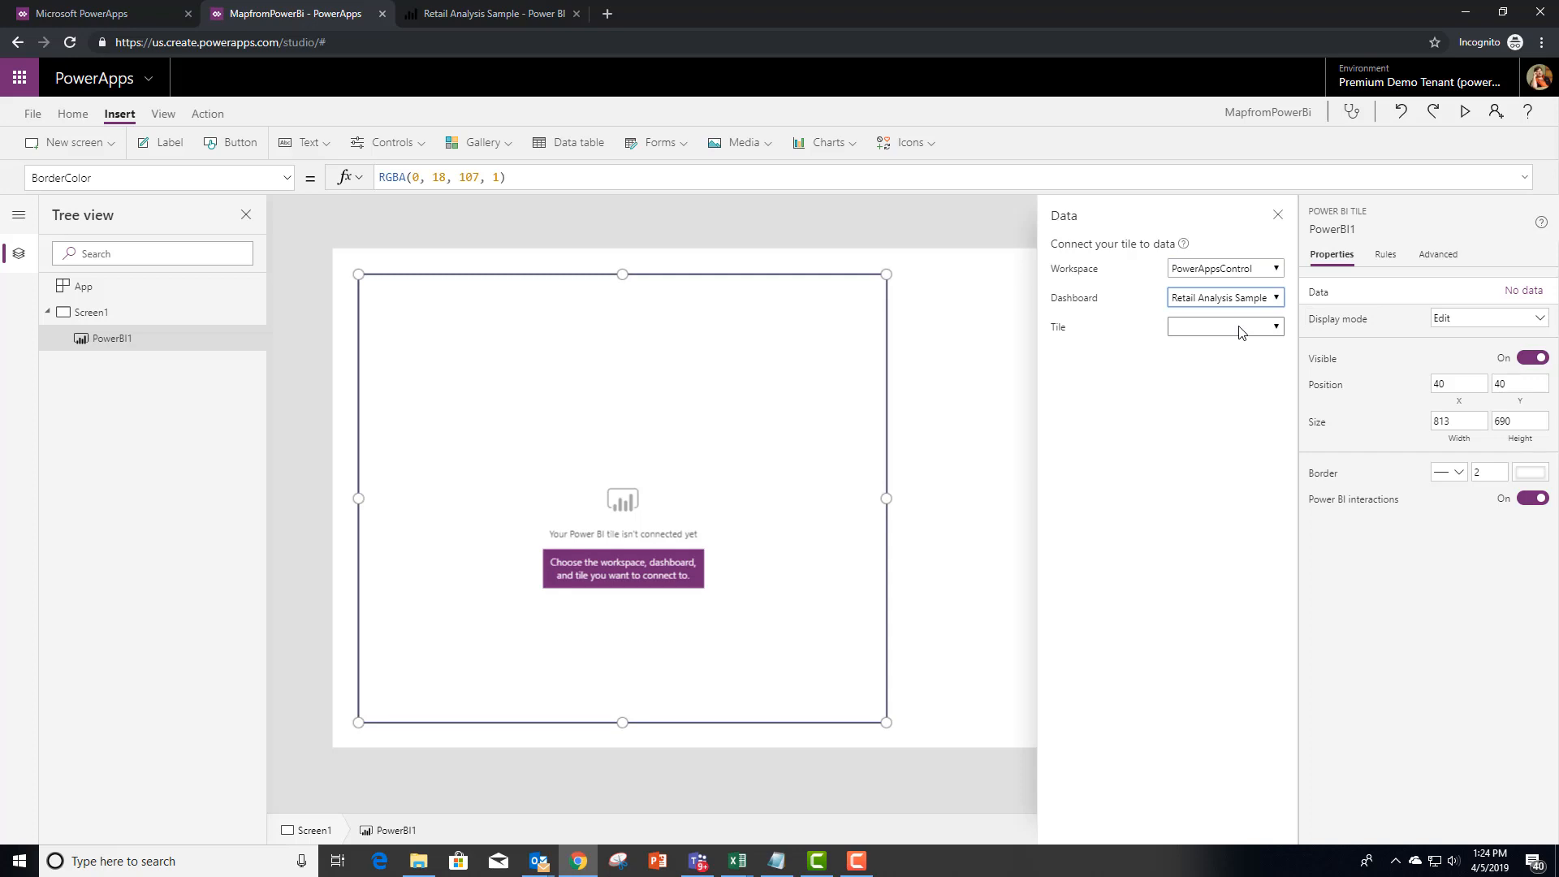
pyautogui.click(1225, 325)
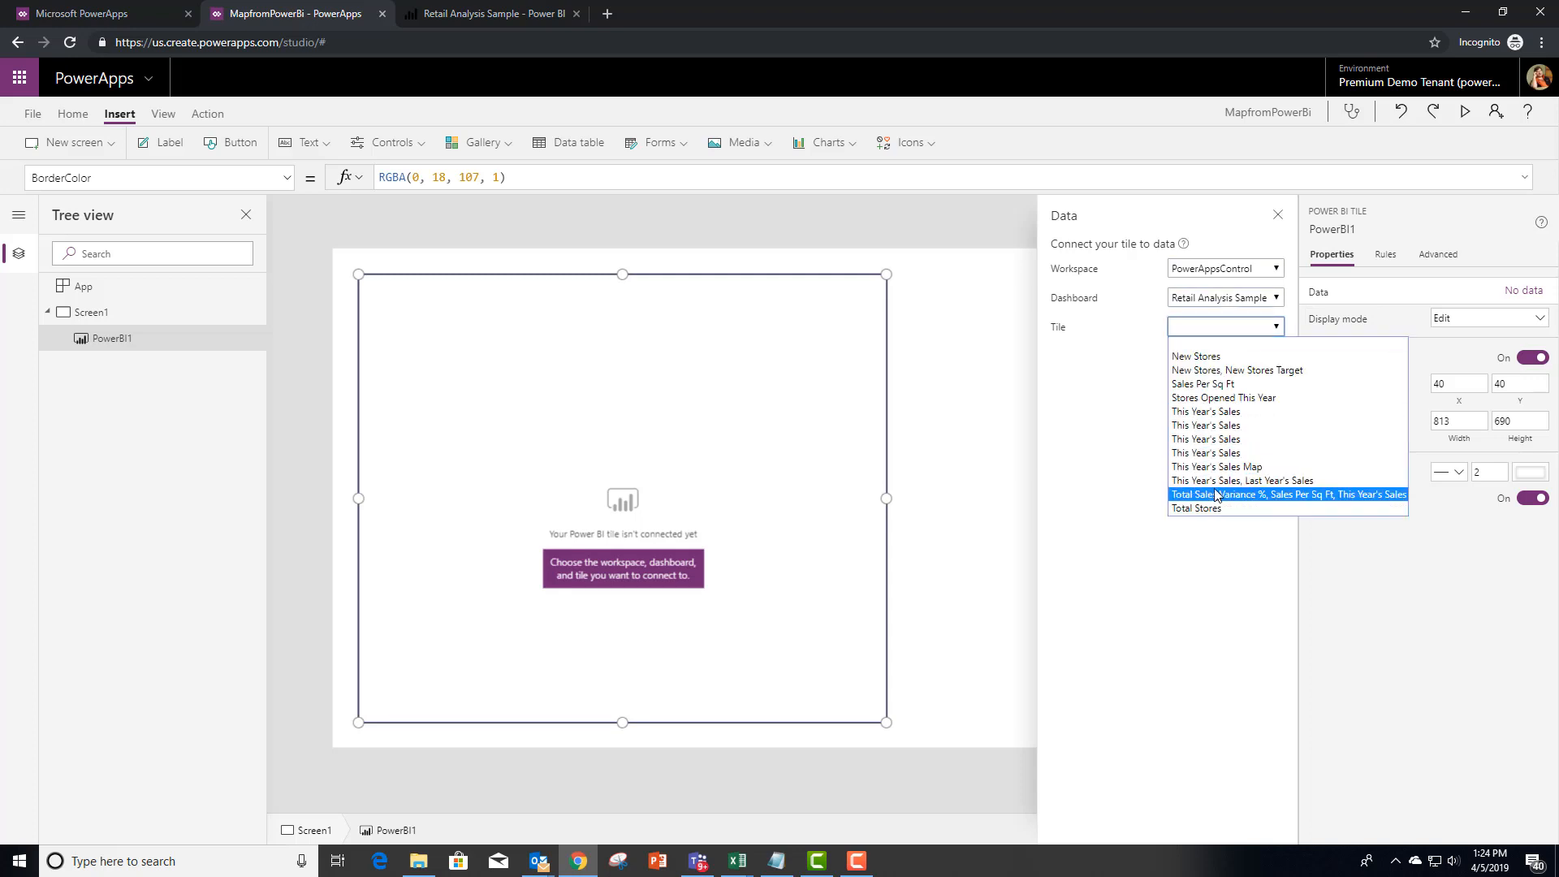
pyautogui.moveTo(1228, 356)
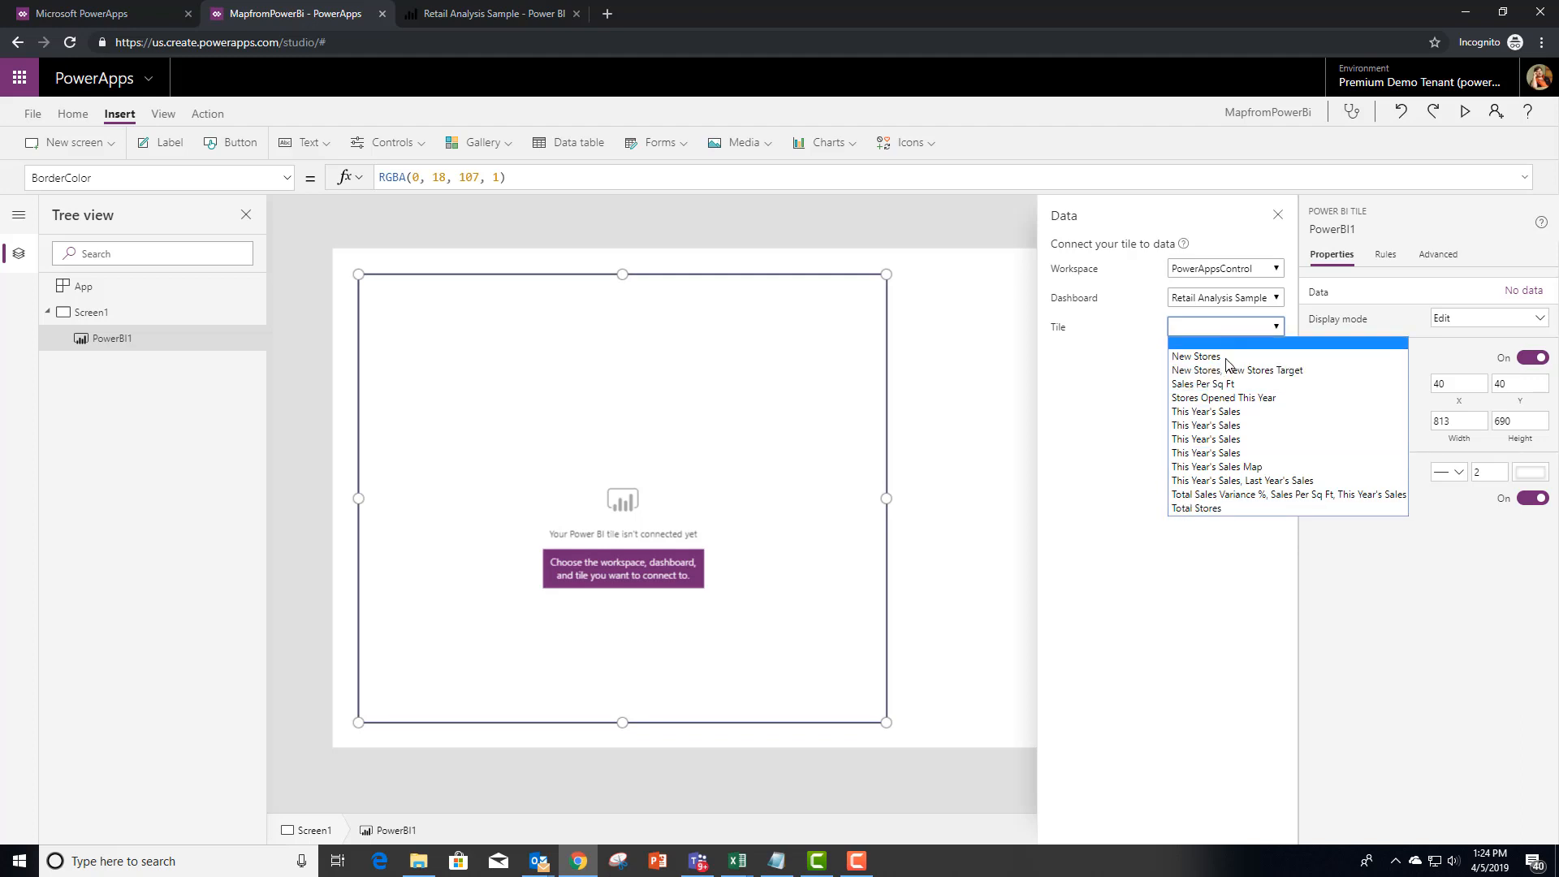
pyautogui.moveTo(1222, 468)
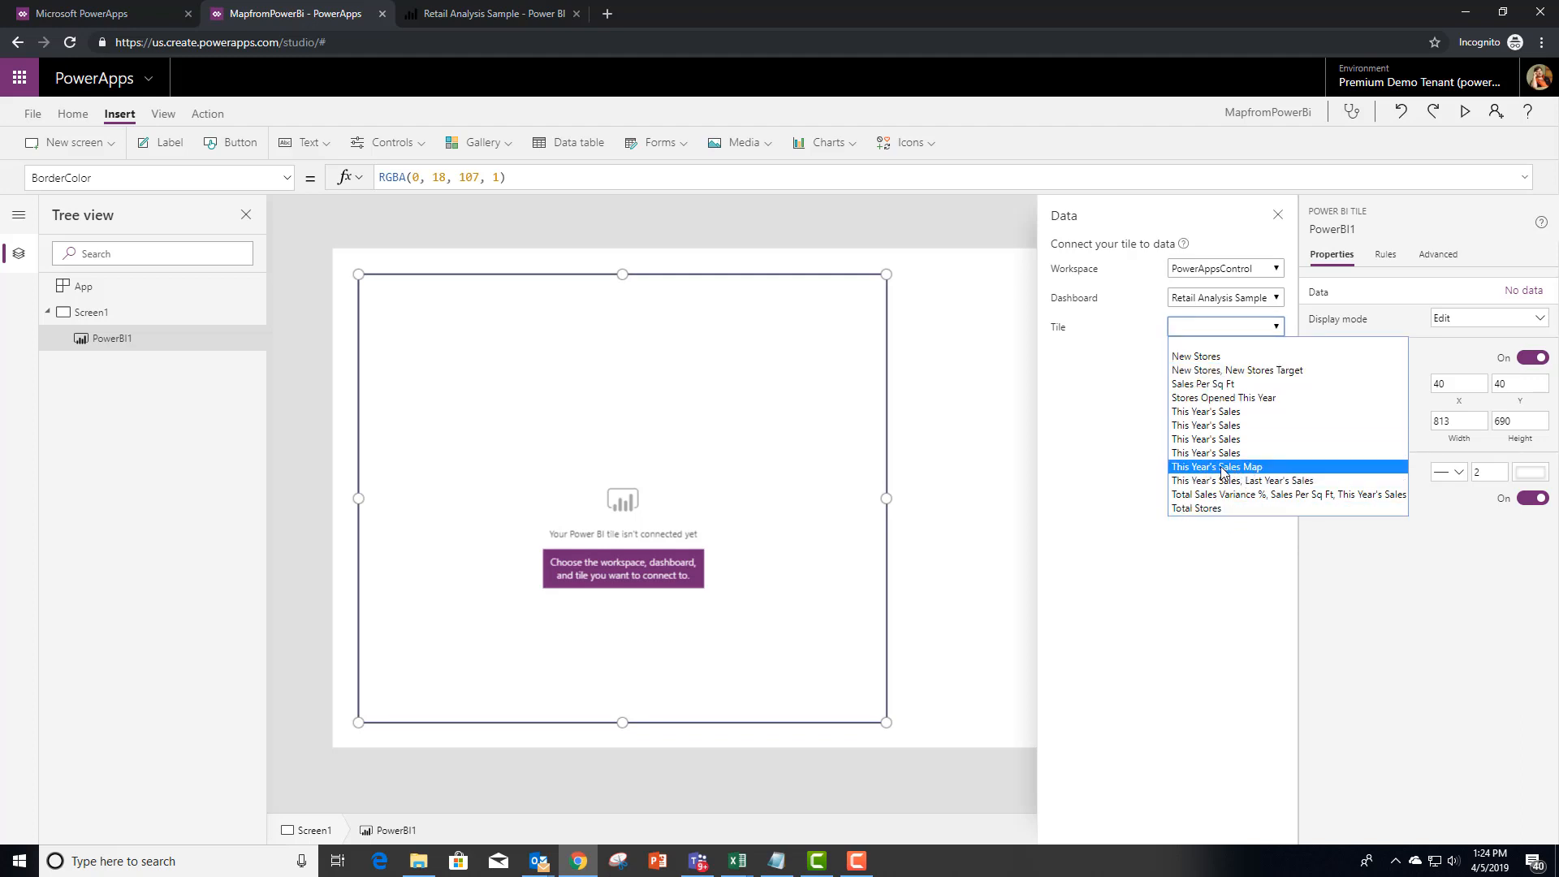
pyautogui.click(1217, 466)
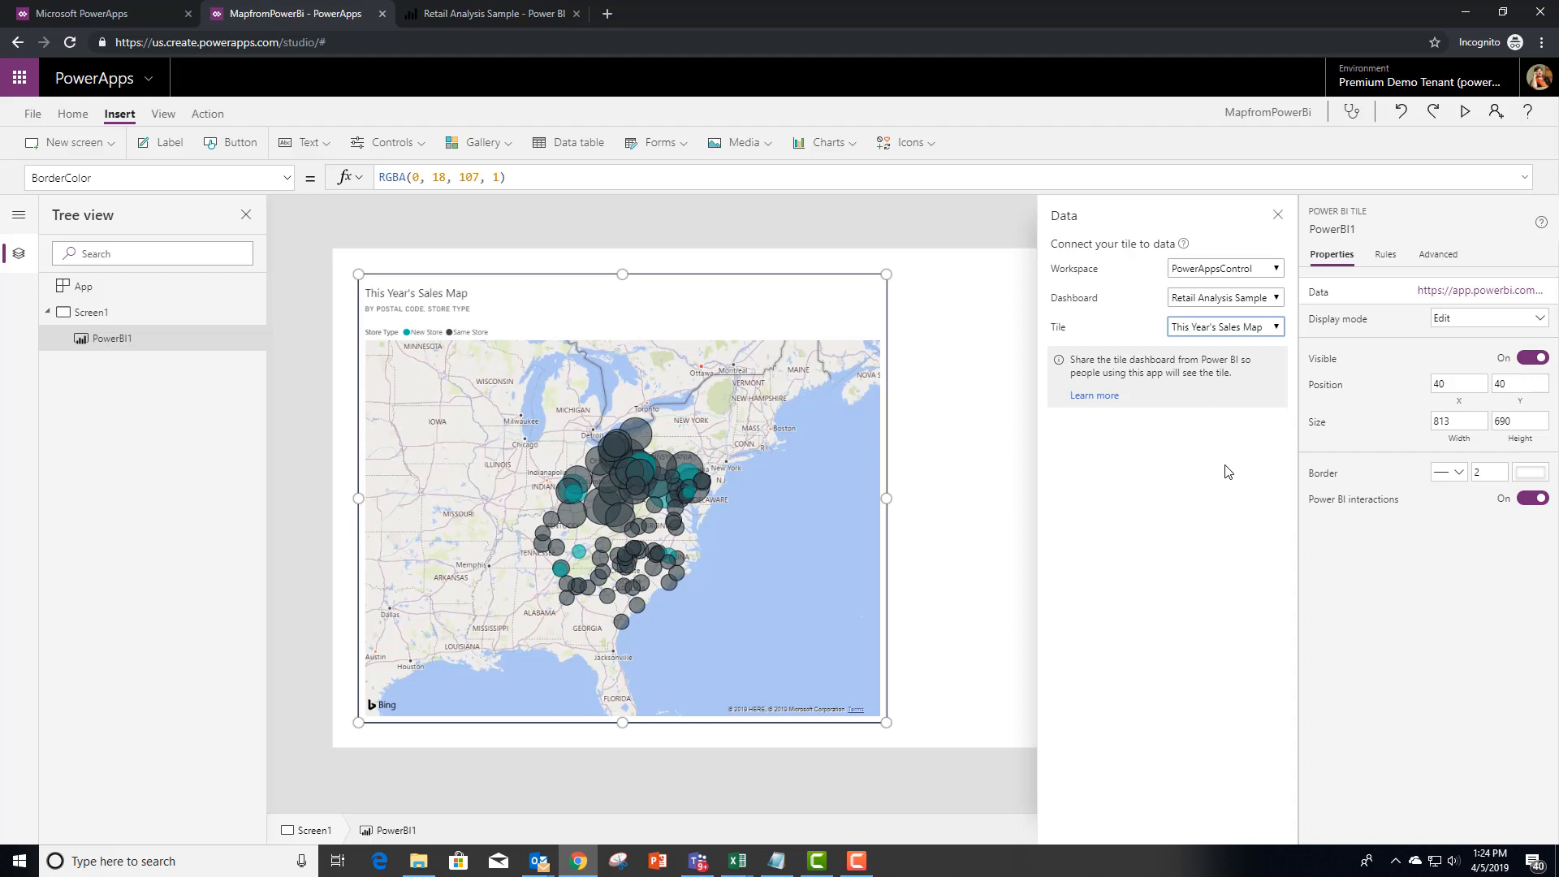
pyautogui.moveTo(939, 400)
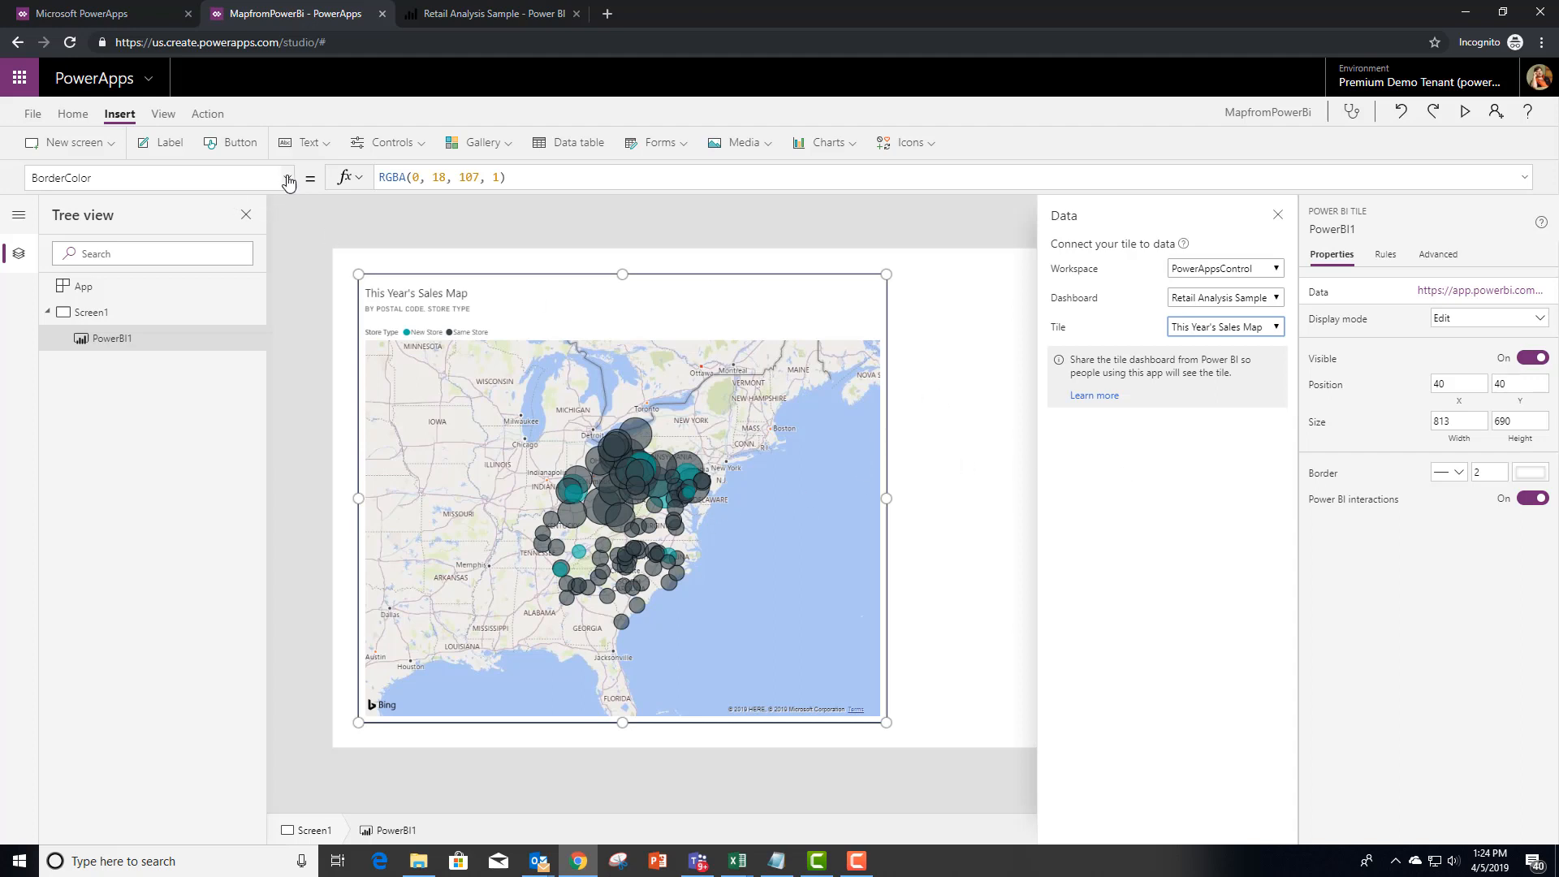
pyautogui.click(287, 178)
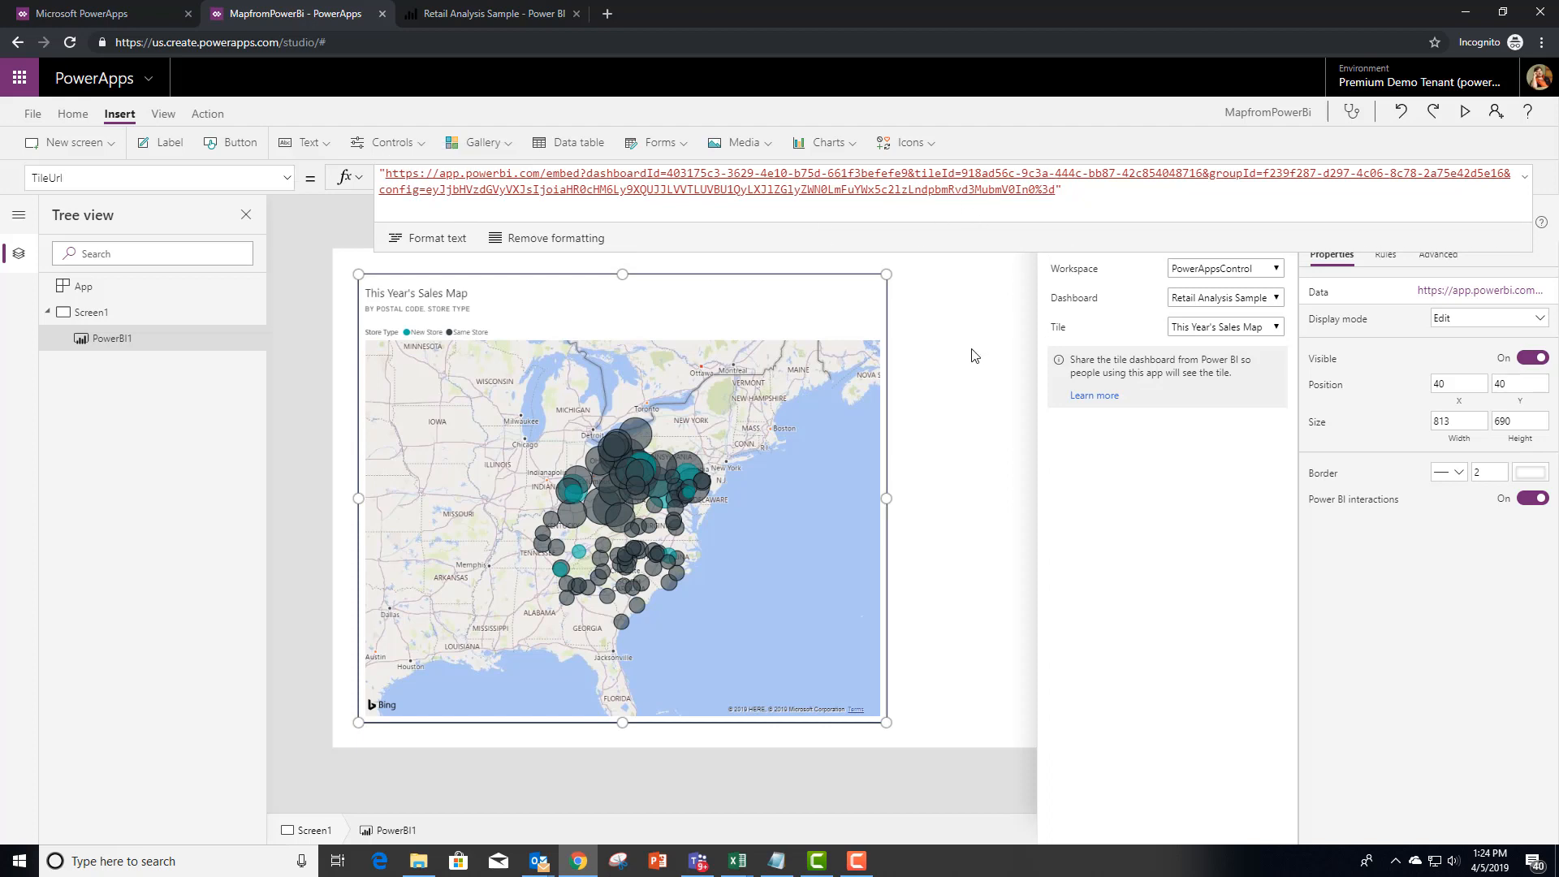
pyautogui.click(231, 143)
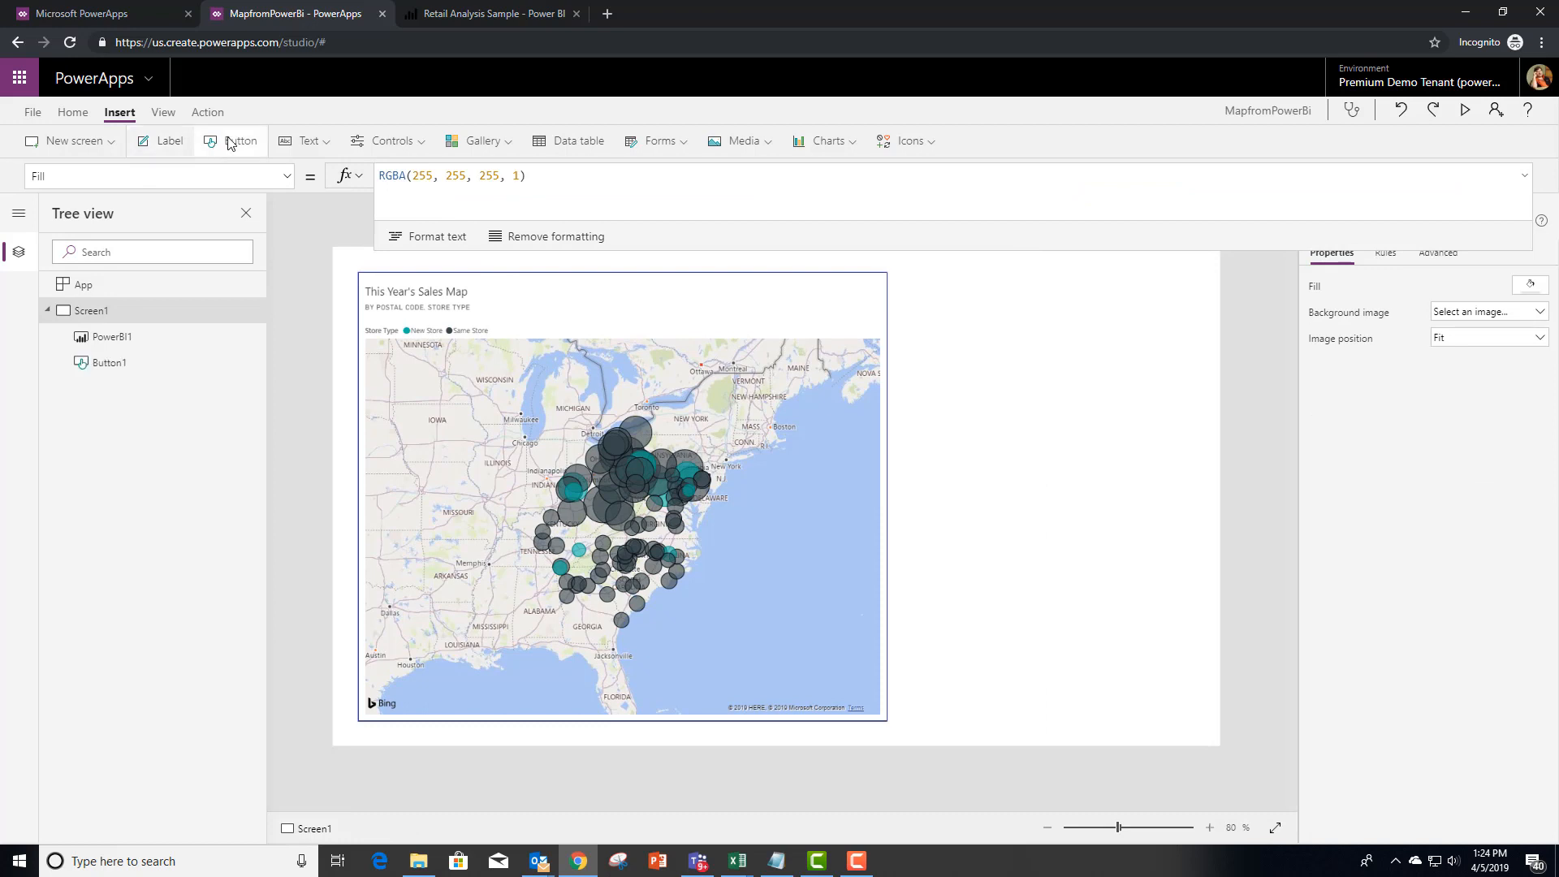
pyautogui.click(230, 140)
pyautogui.write('aka.ms')
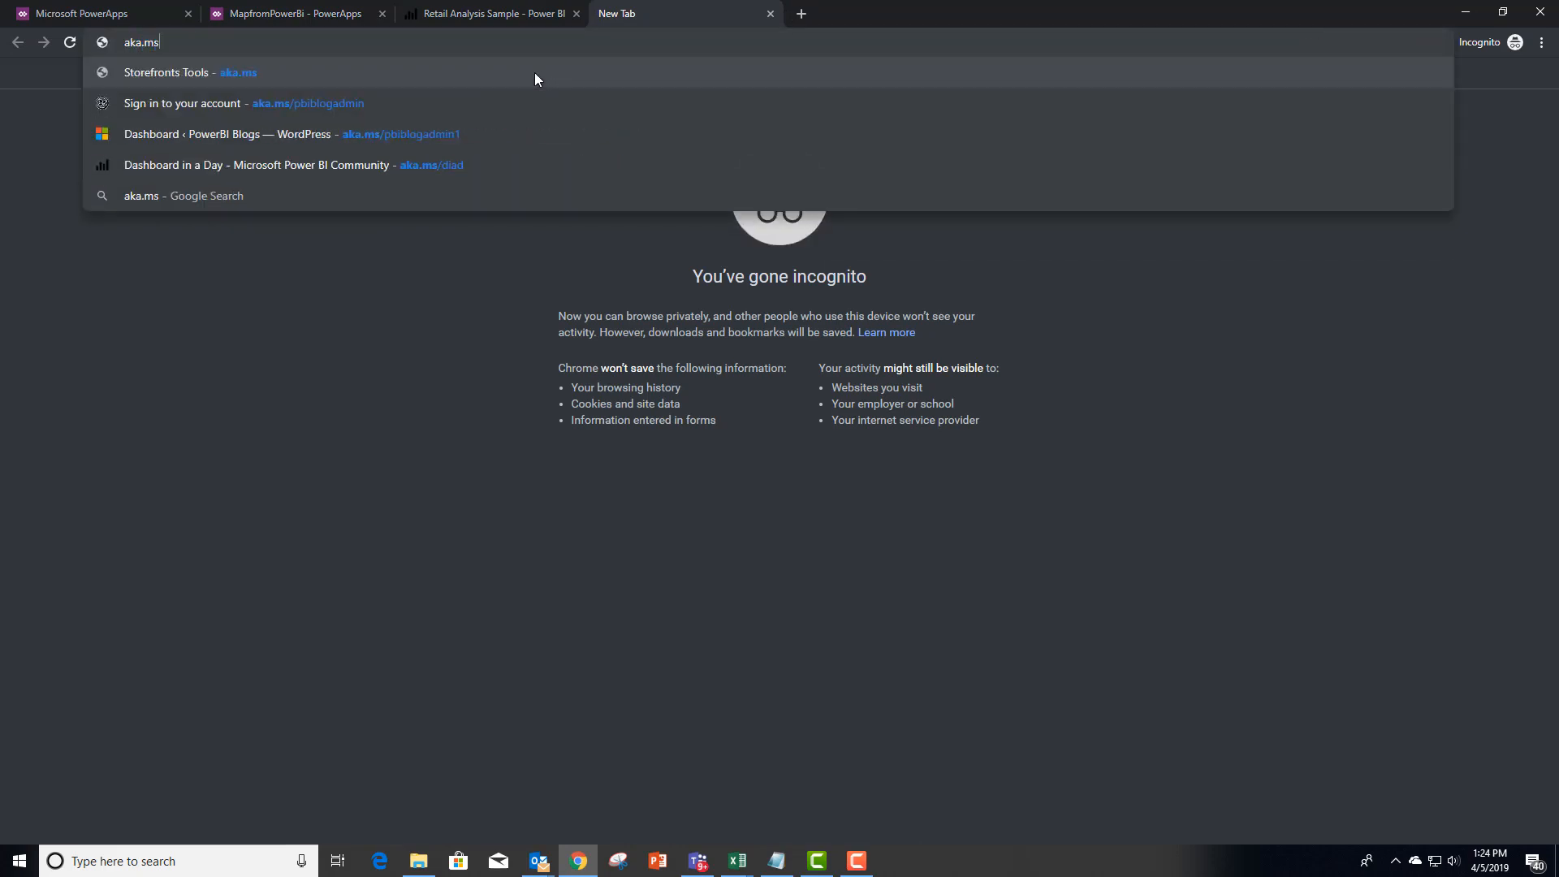
# Browse via the aka.ms link to the community post's sample OnSelect territory filter formula.
pyautogui.write('/pbiin')
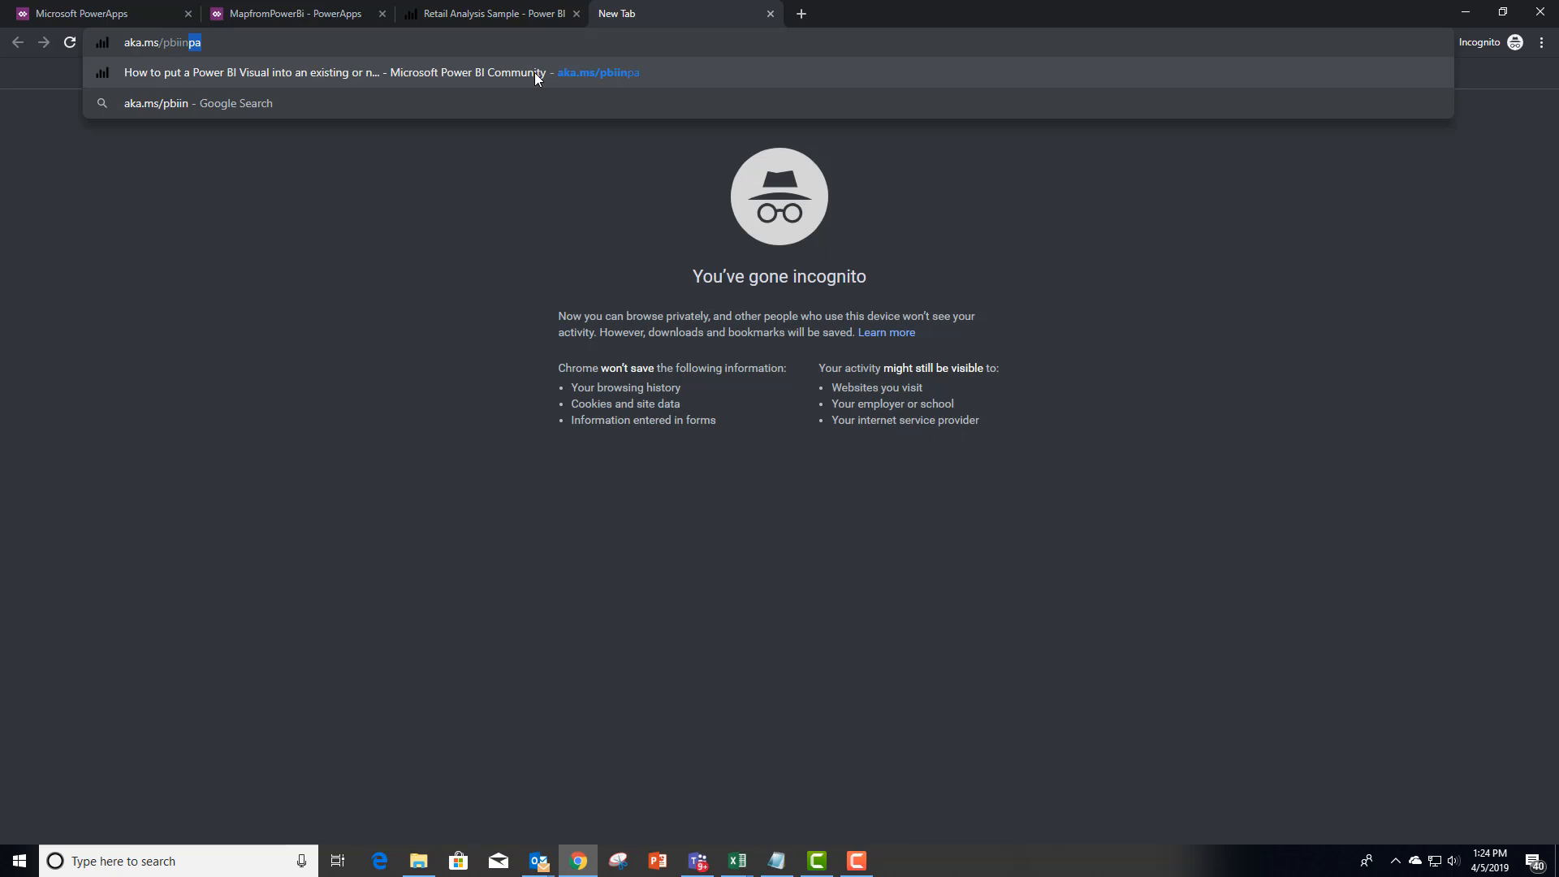
pyautogui.click(367, 71)
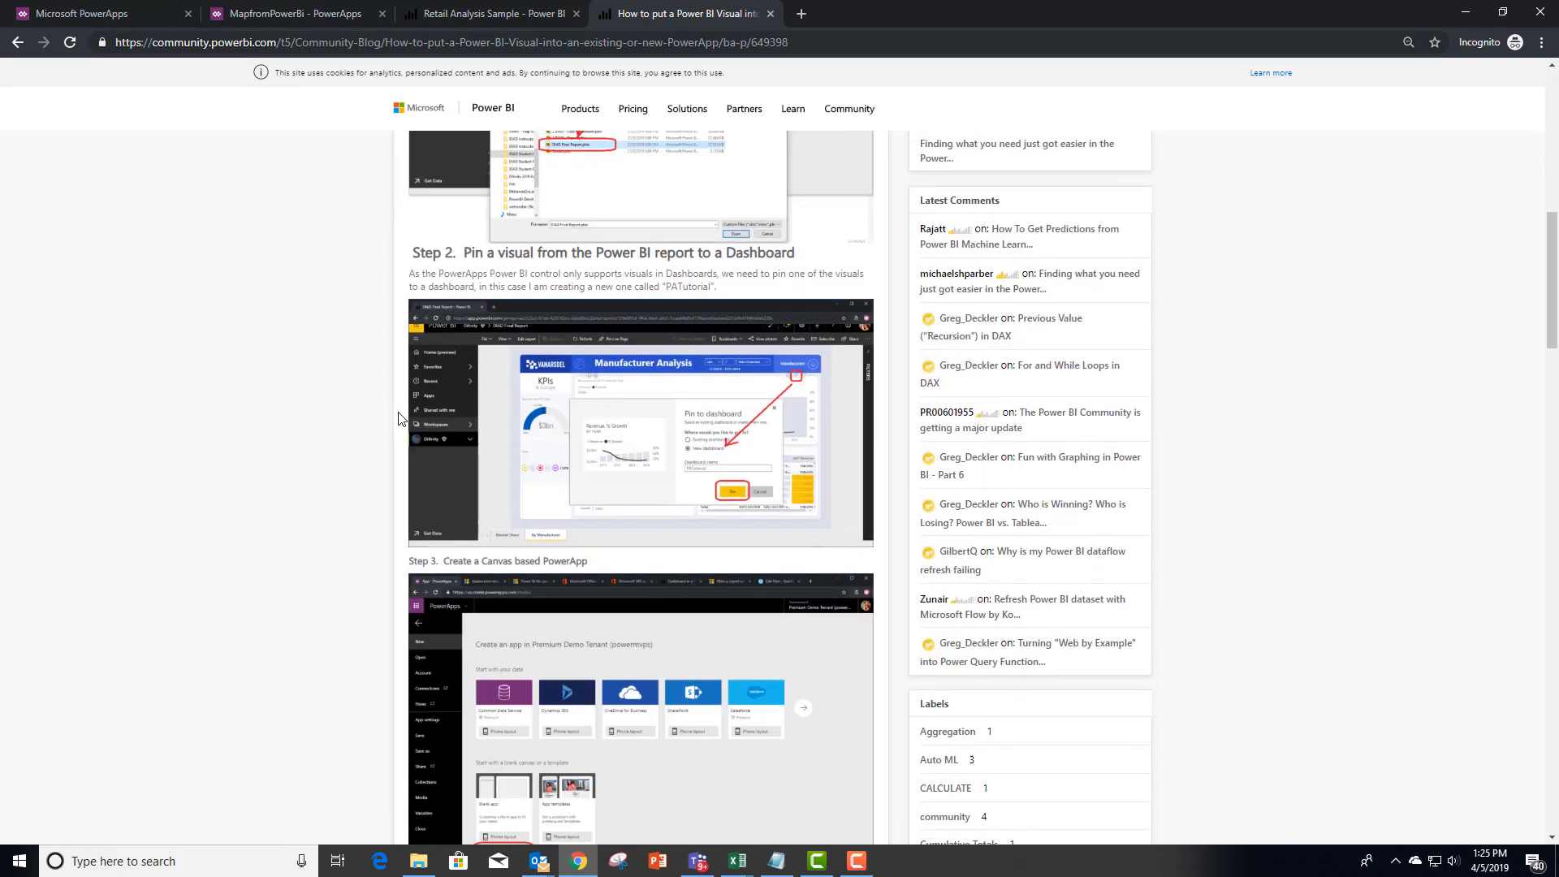
pyautogui.scroll(-3)
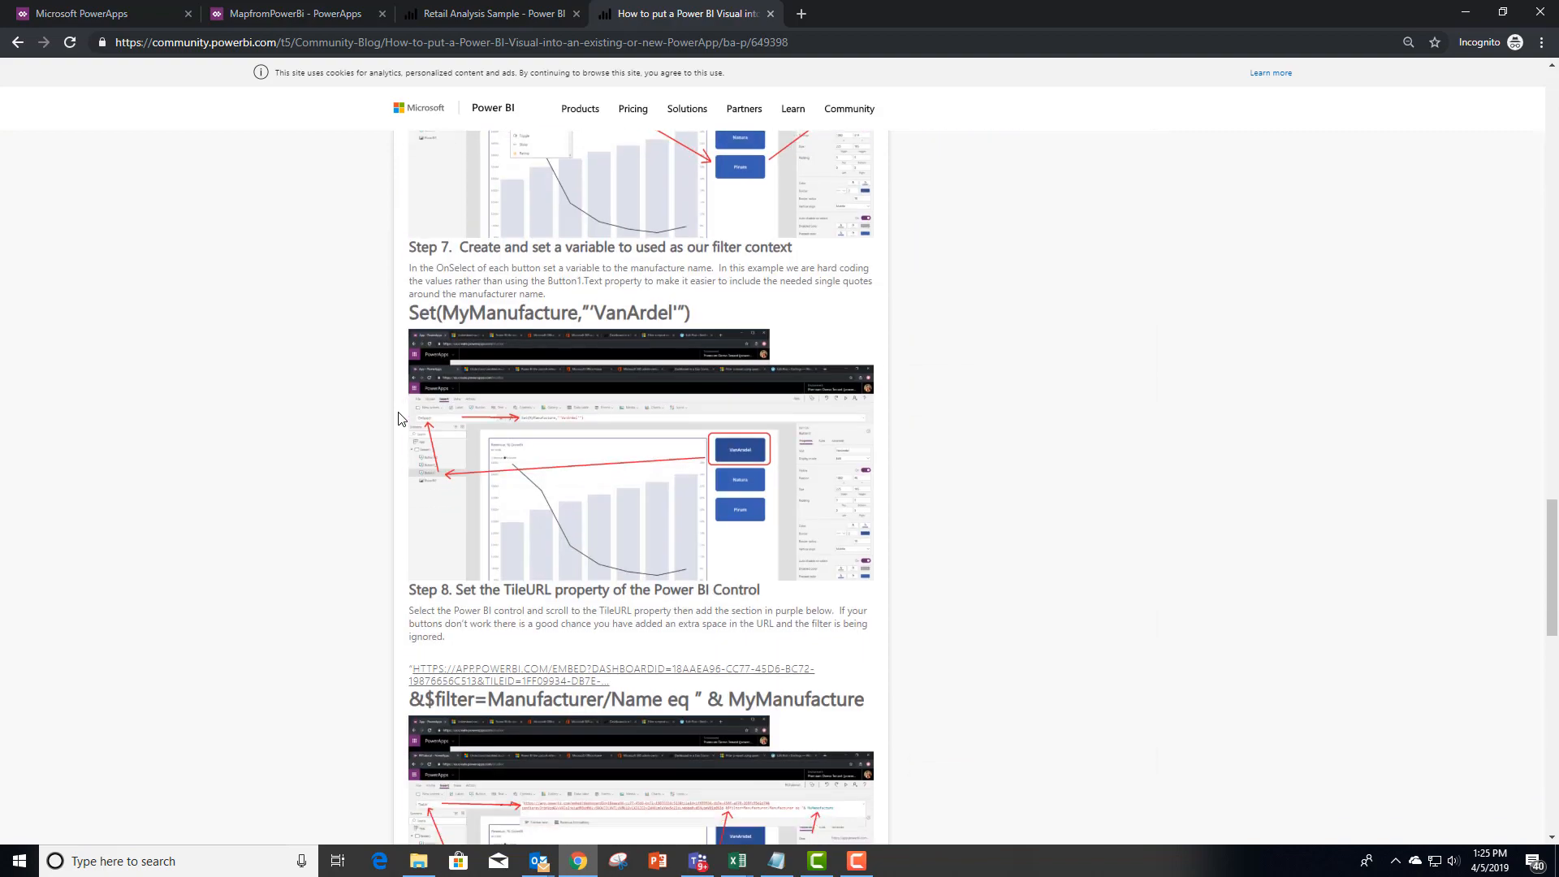
pyautogui.scroll(-3)
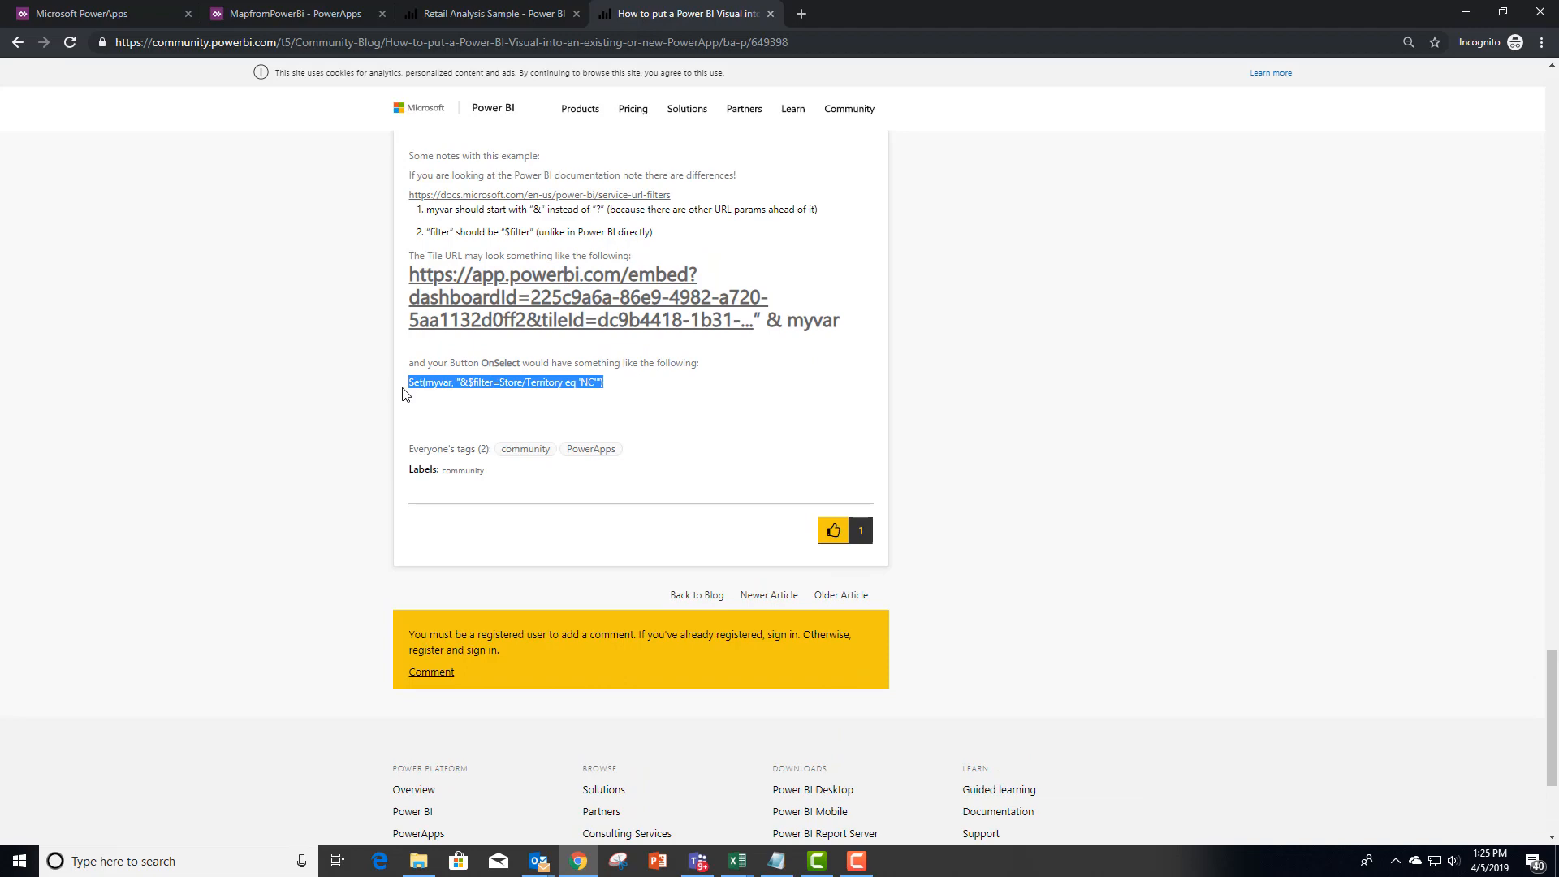
pyautogui.moveTo(290, 13)
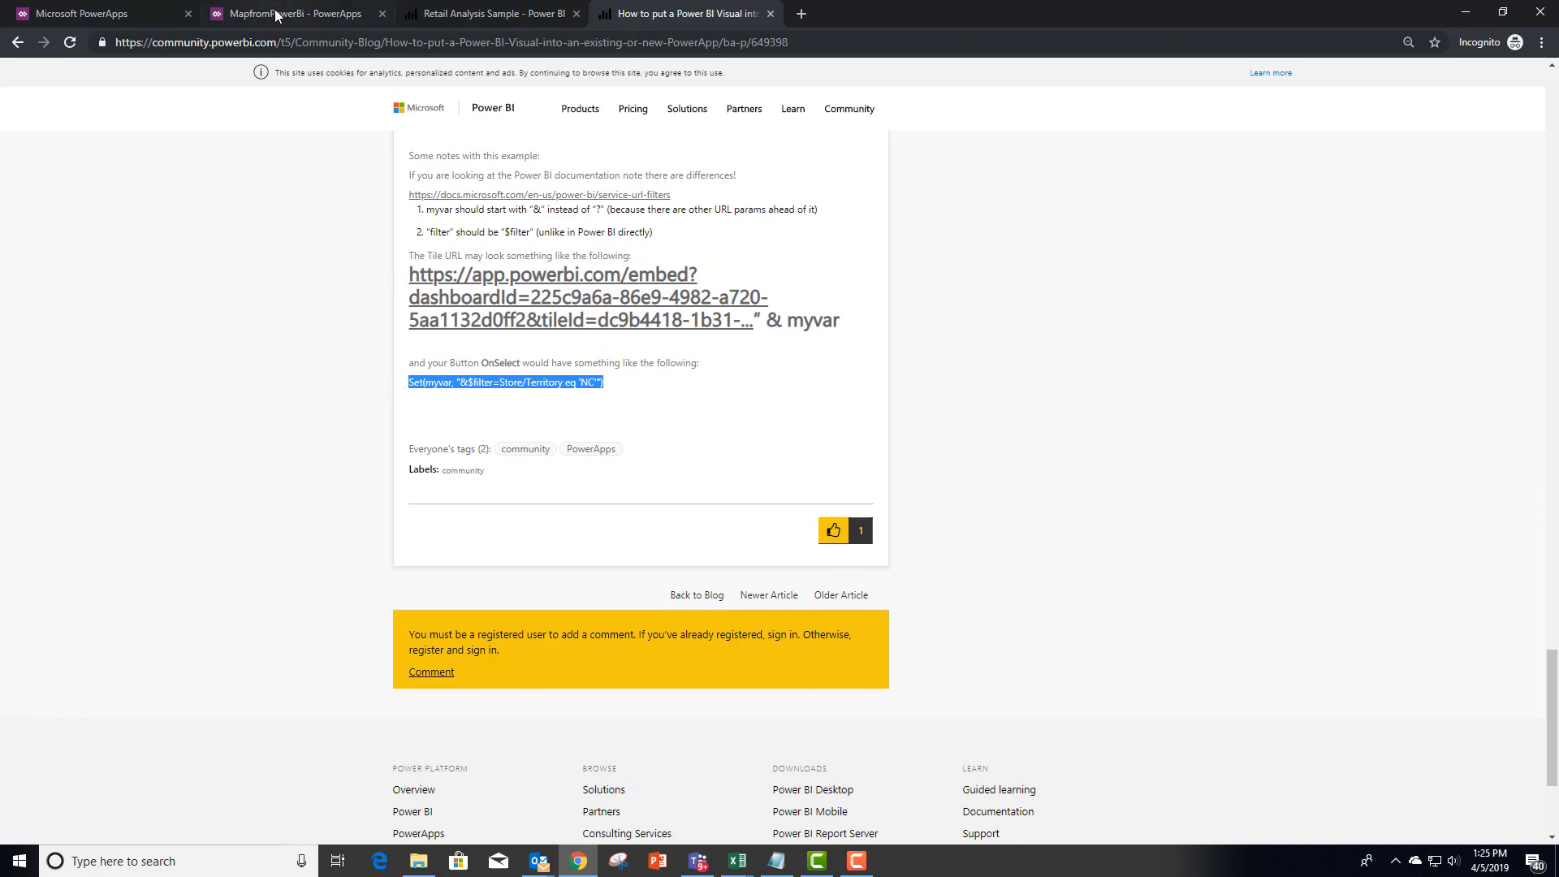
# Set the button's OnSelect to Set(anyvariablename, "&$filter=Store/Territory eq 'NC'").
pyautogui.click(279, 13)
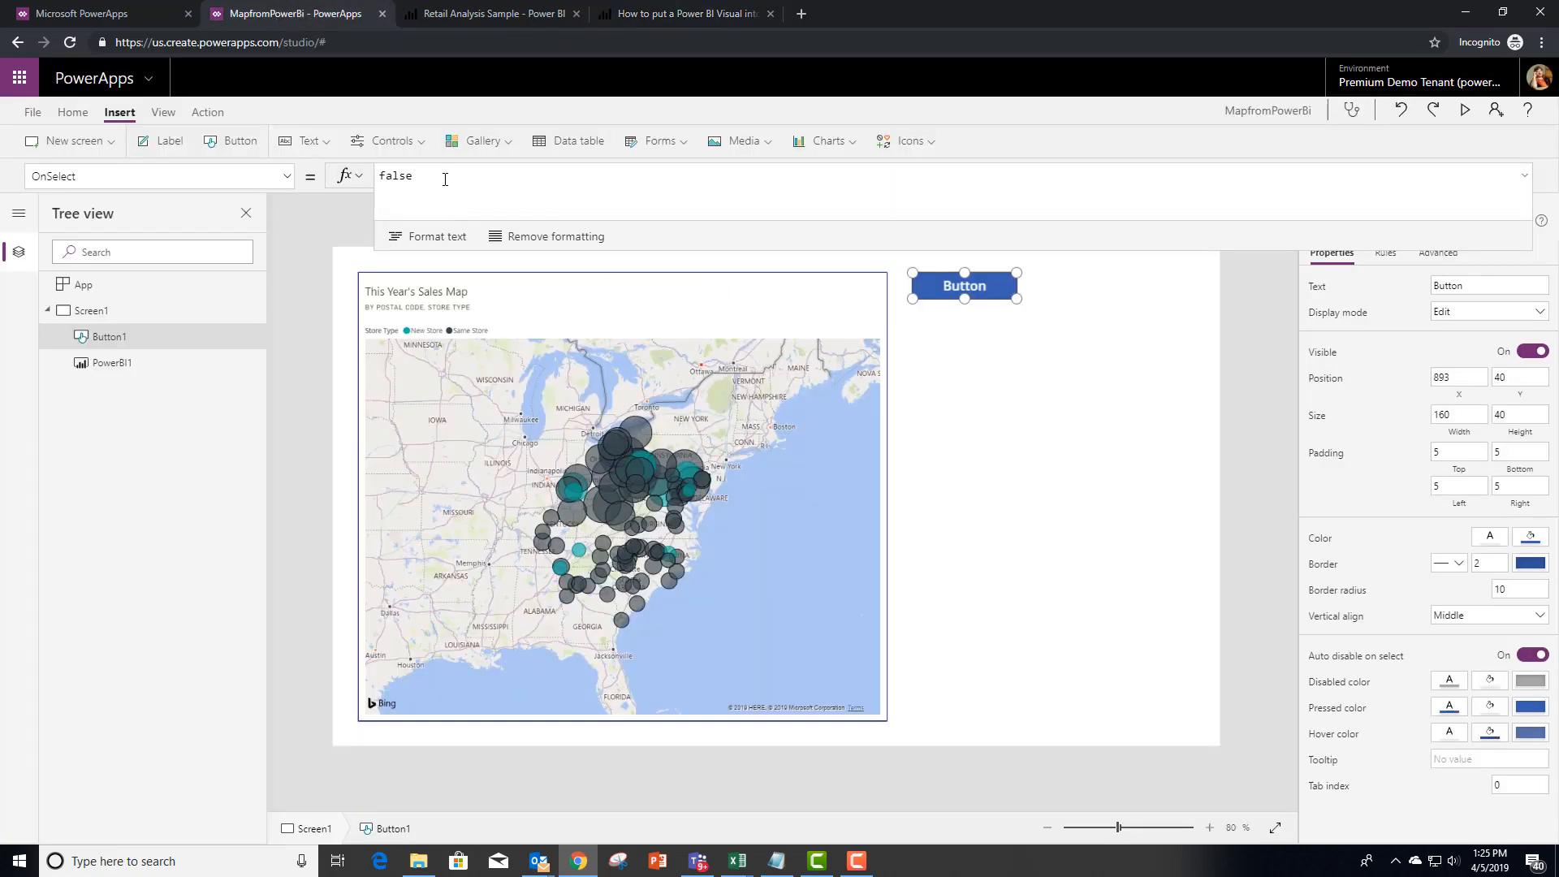
pyautogui.write('Set(myvar, "&$filter=Store/Territory eq \'NC\'")')
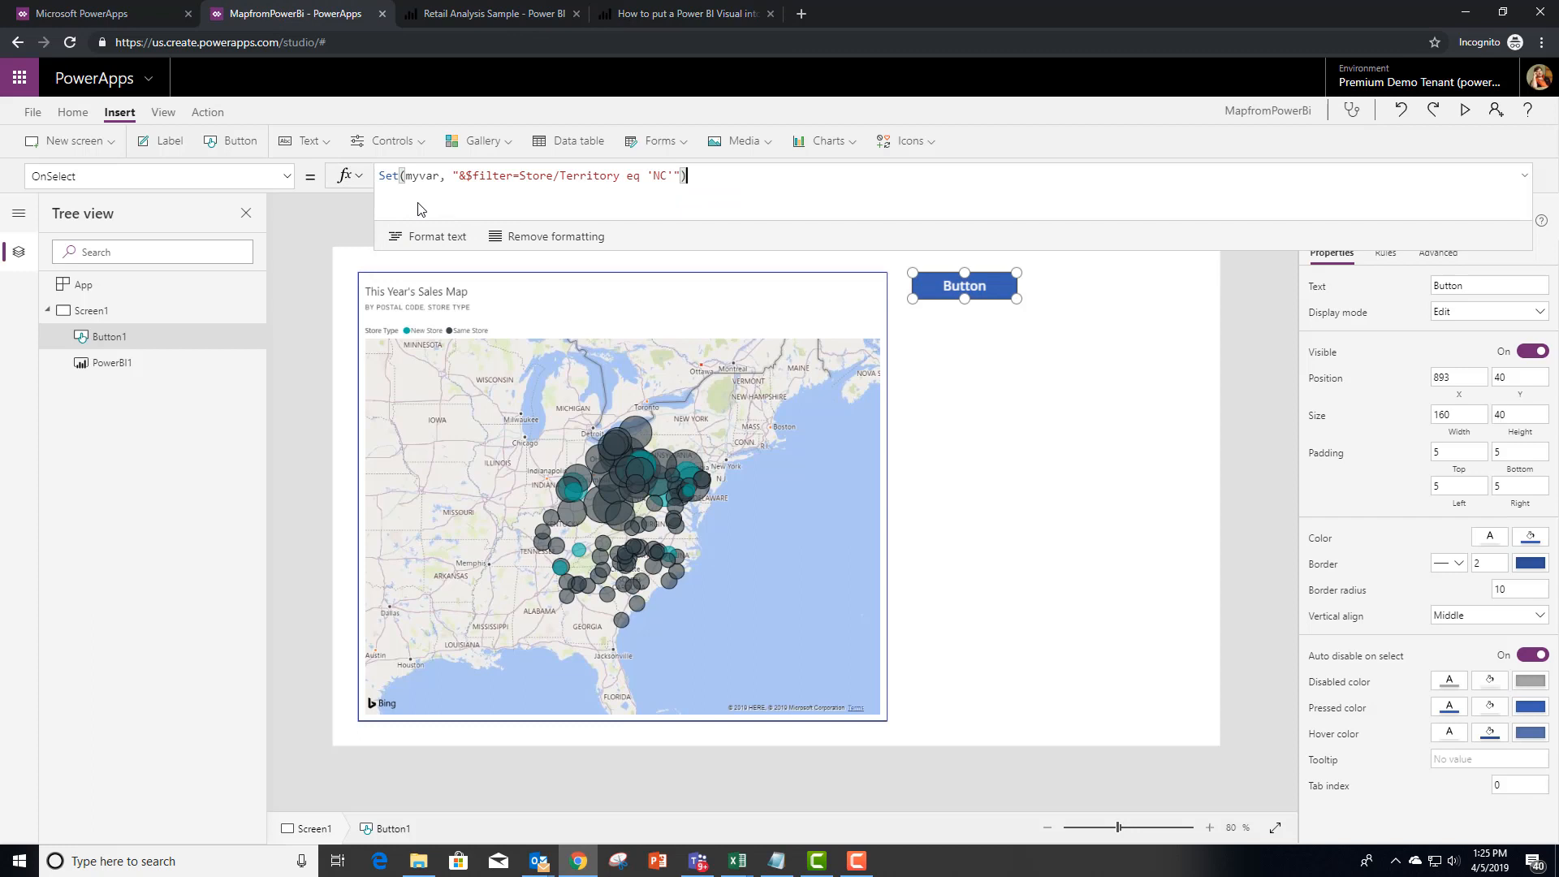
pyautogui.moveTo(437, 182)
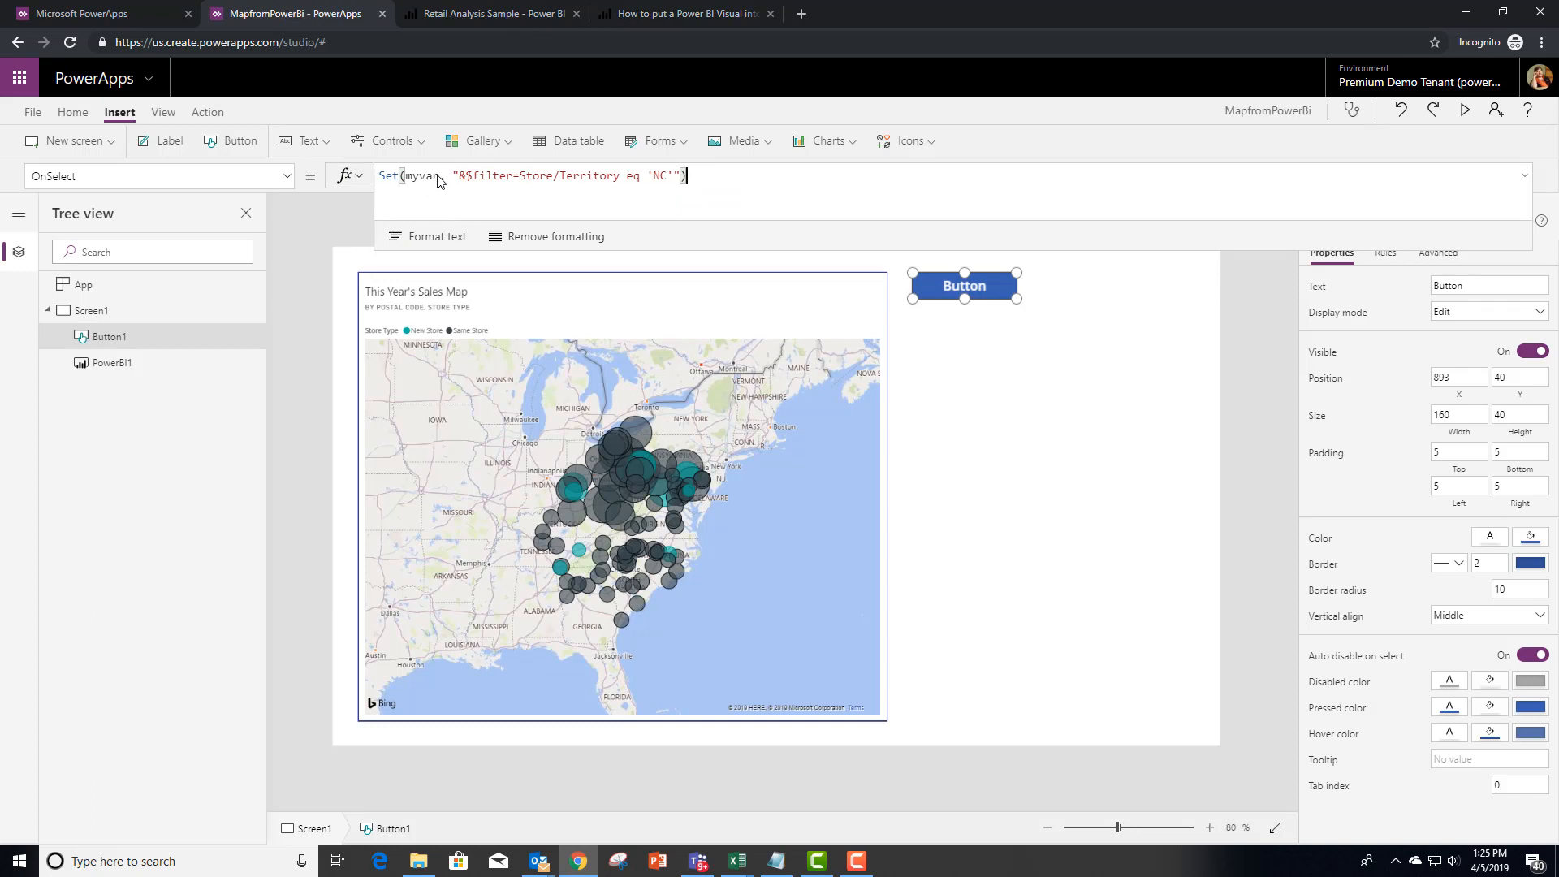
pyautogui.doubleClick(421, 175)
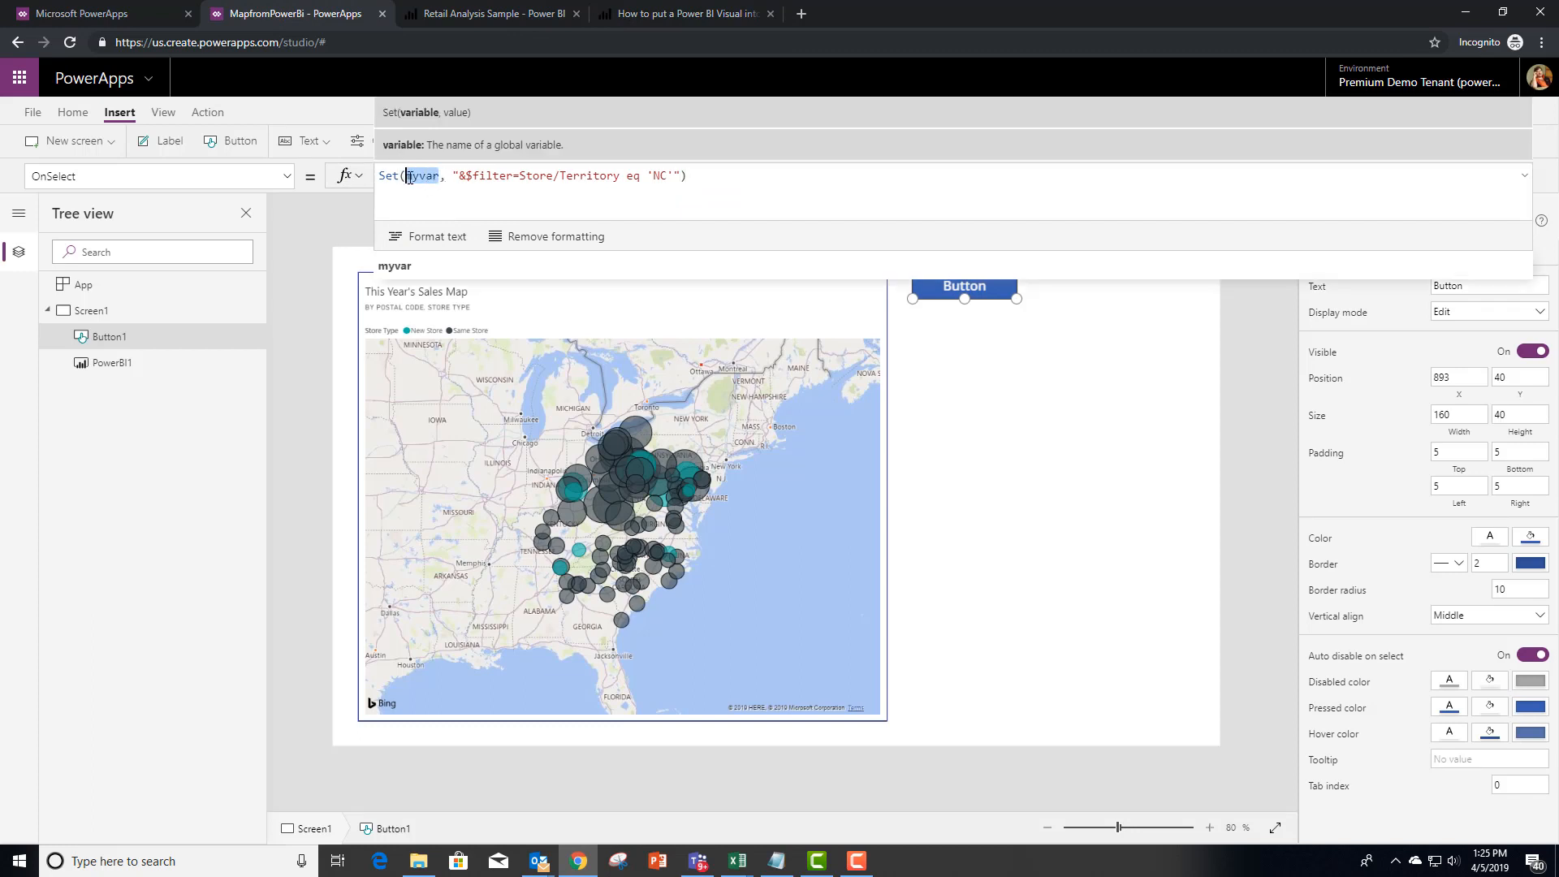
pyautogui.write('an')
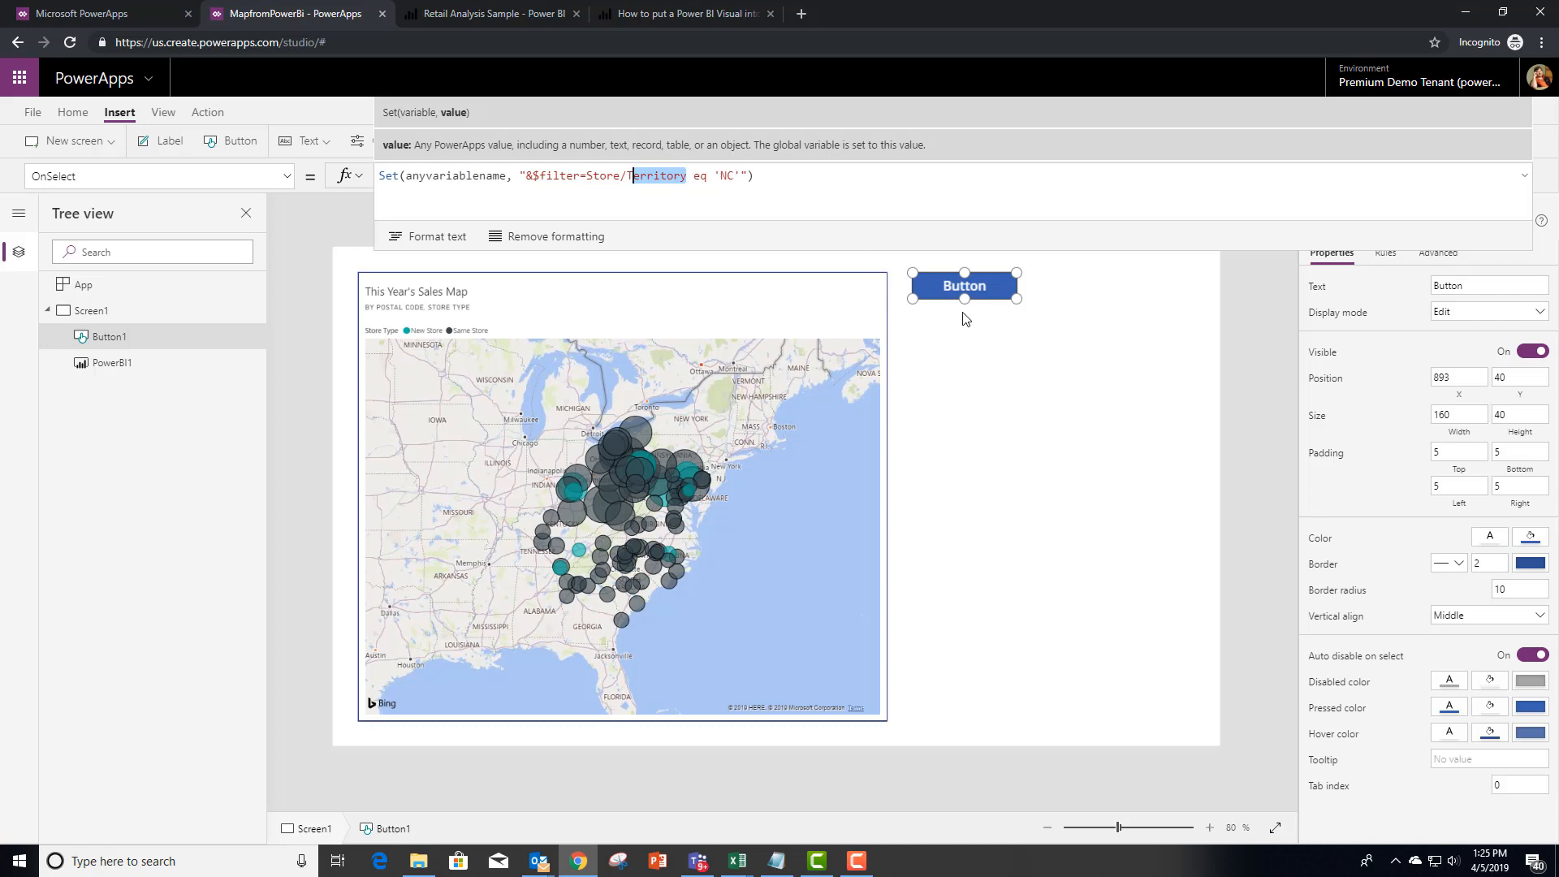
pyautogui.click(1036, 397)
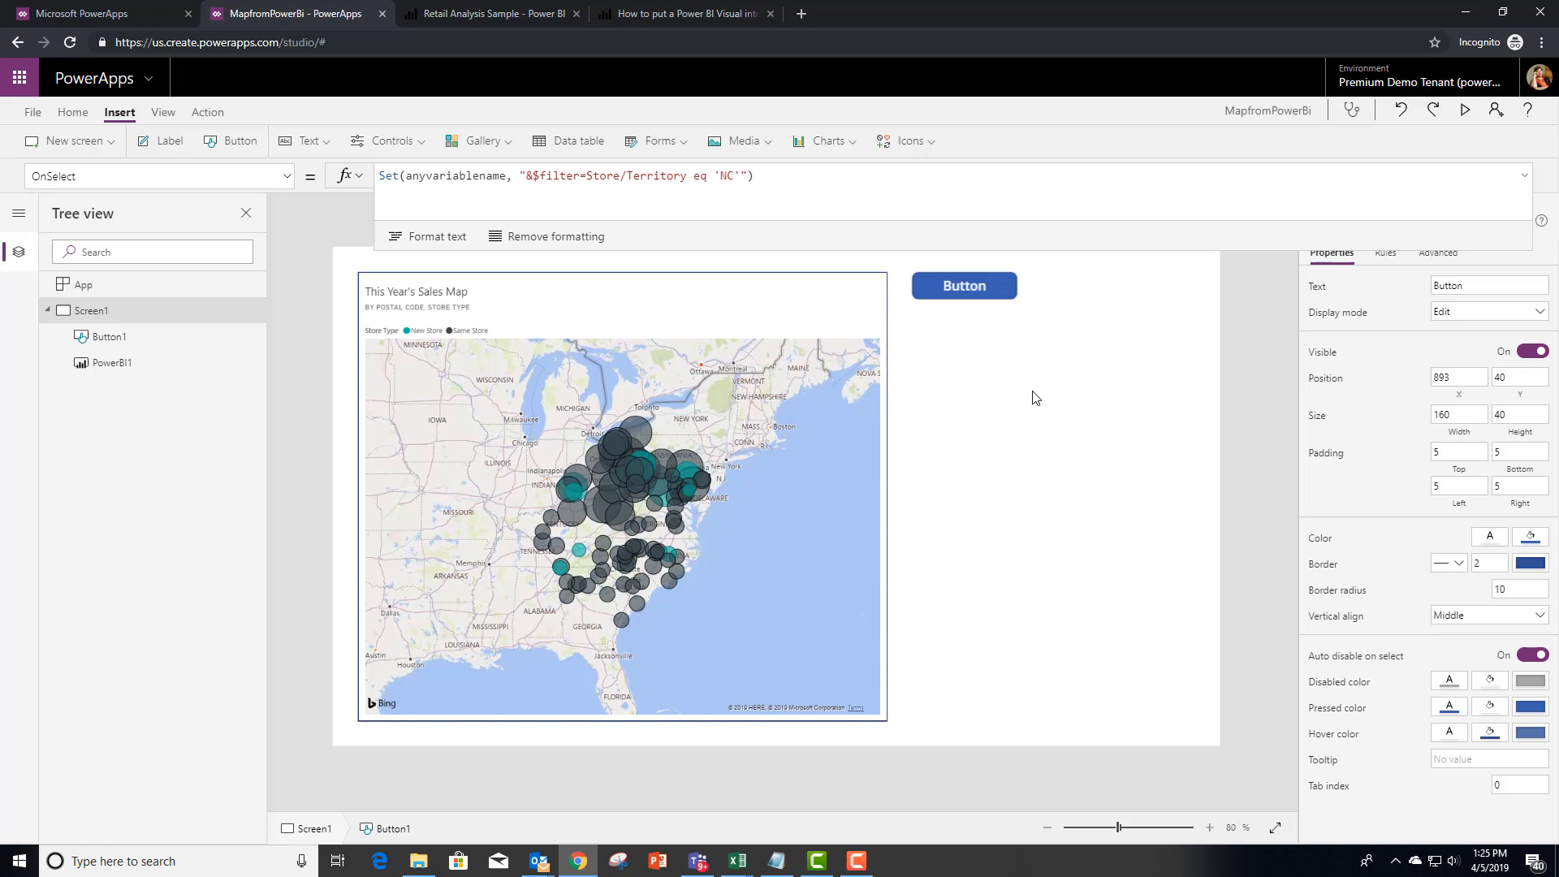
# Duplicate the button twice beside the map, changing one copy's filter to 'DE'.
pyautogui.click(965, 284)
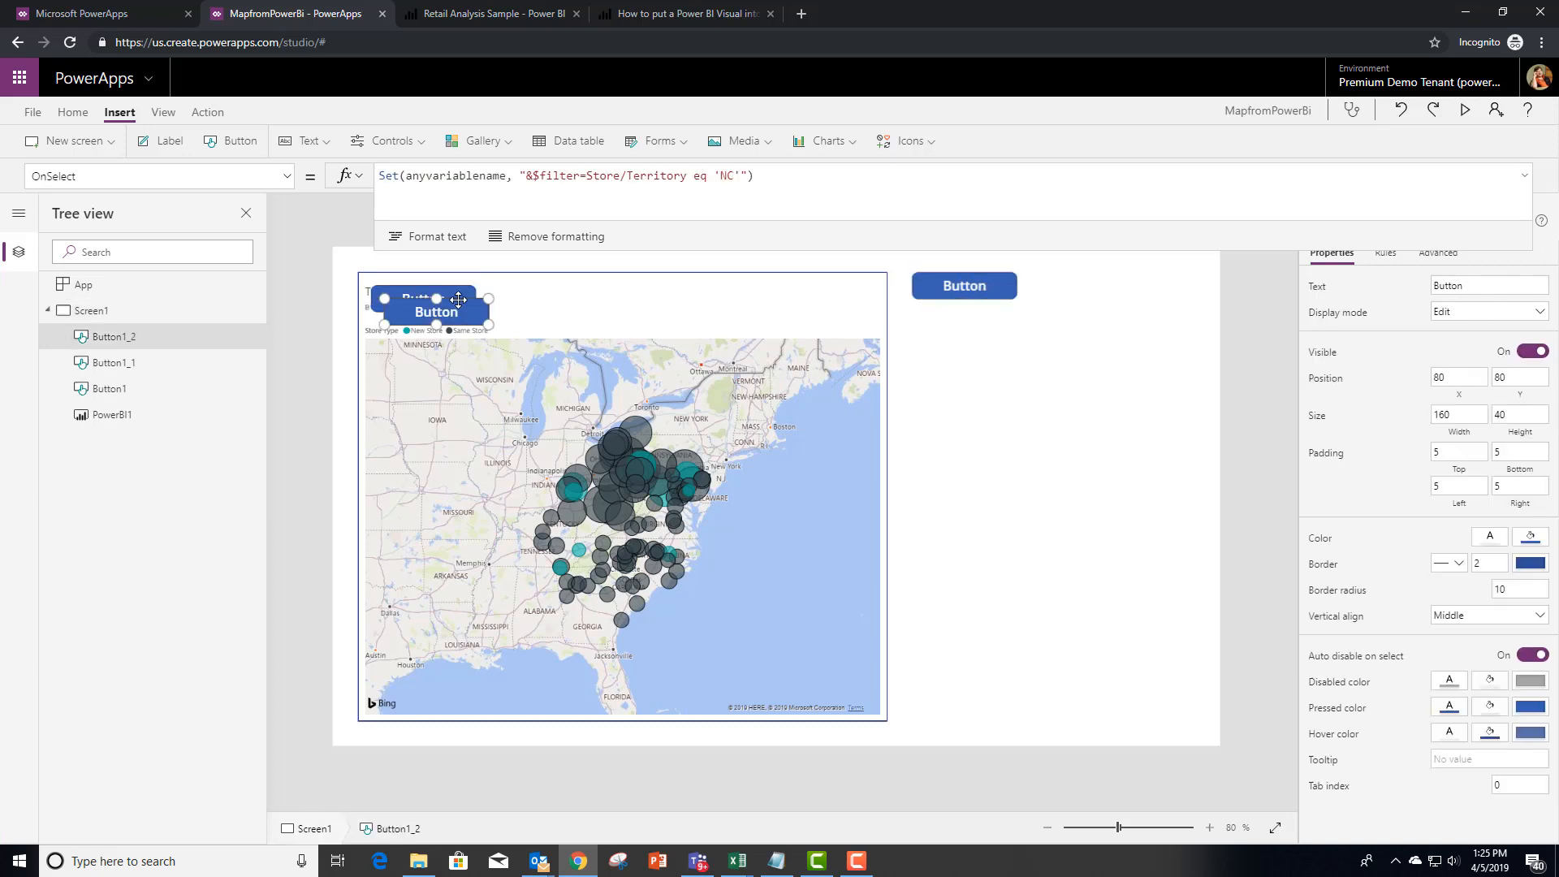
pyautogui.moveTo(436, 303); pyautogui.dragTo(964, 335)
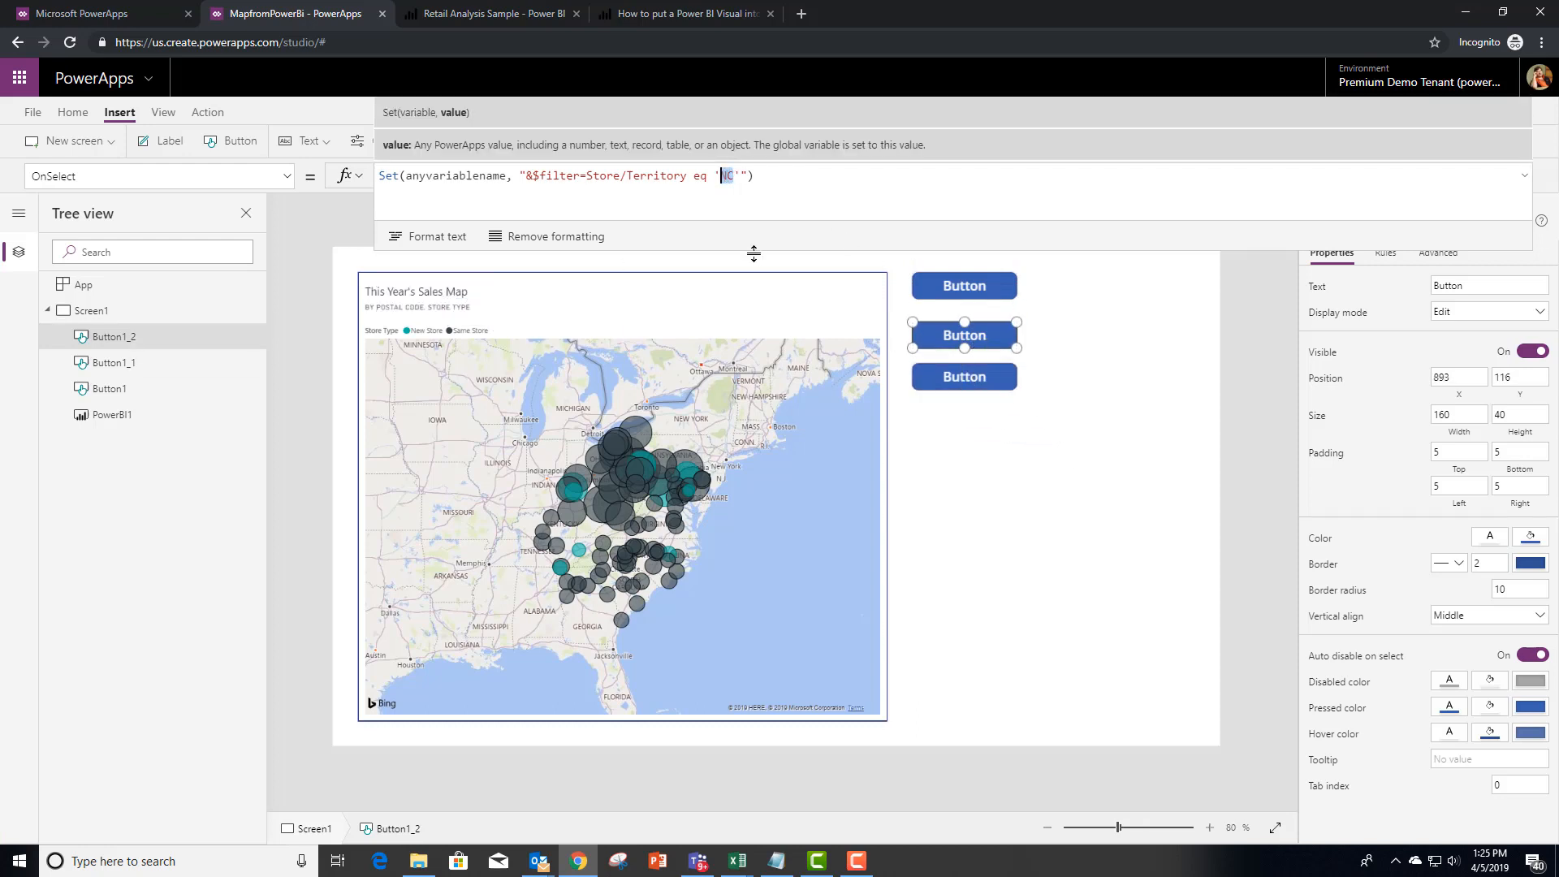
pyautogui.write('DE')
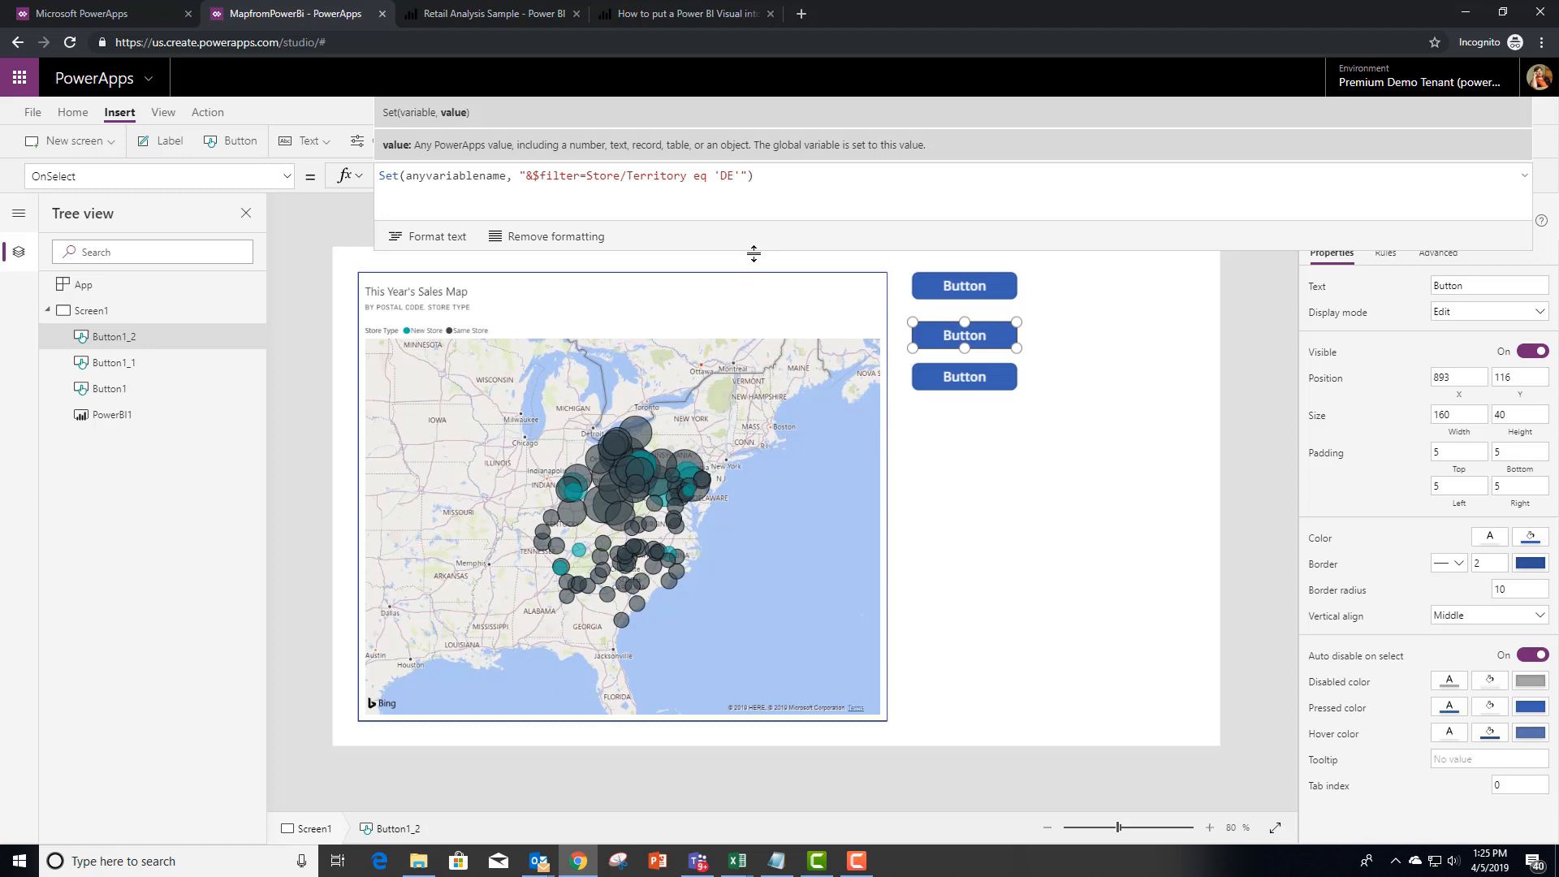
pyautogui.click(965, 377)
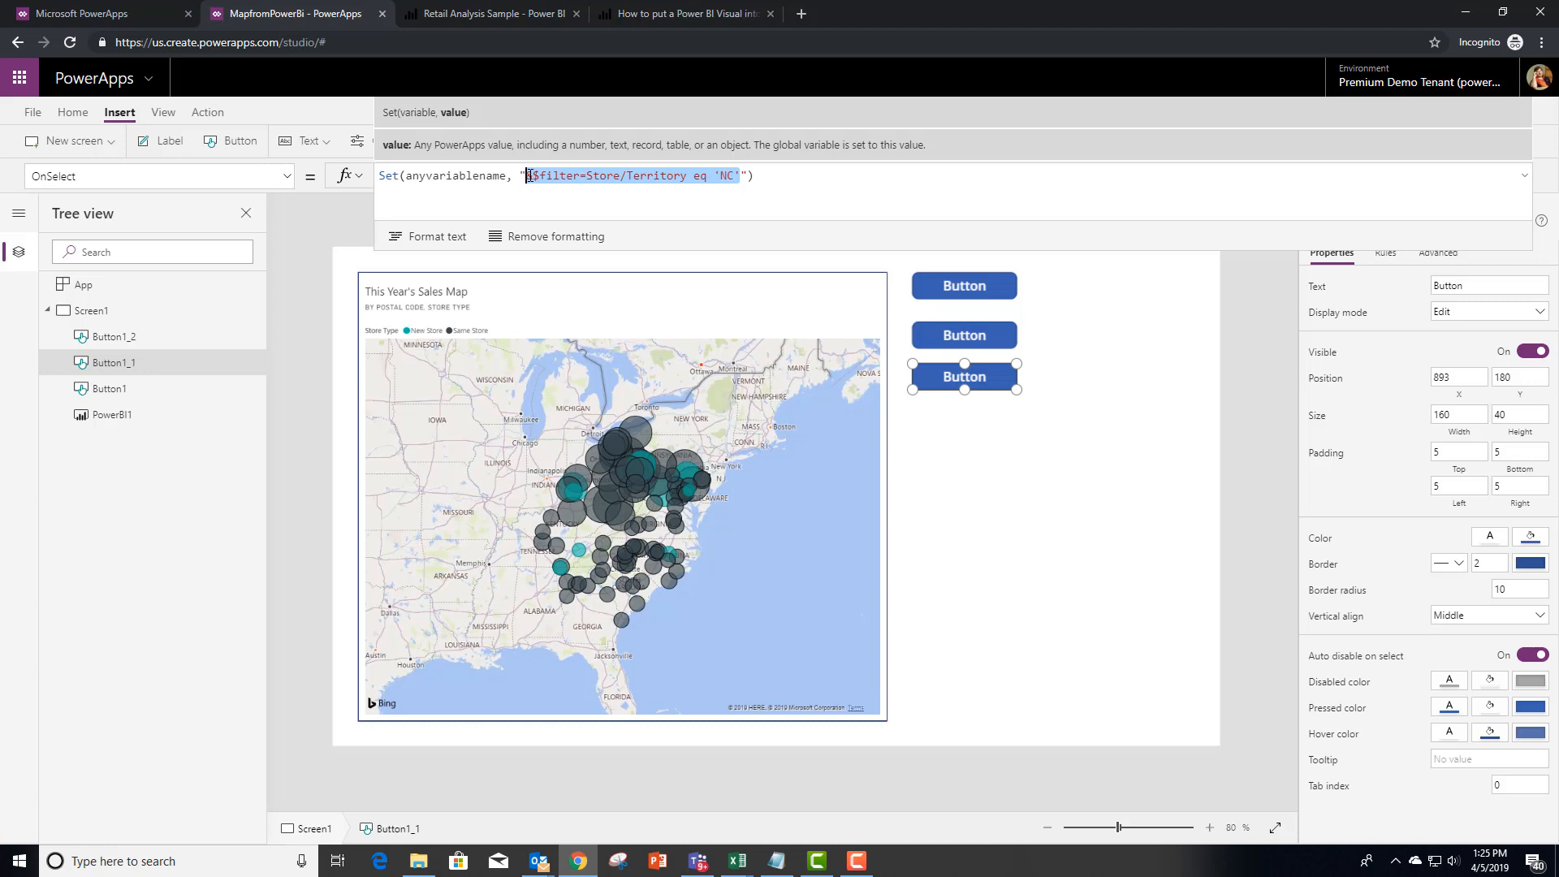
pyautogui.press('Delete')
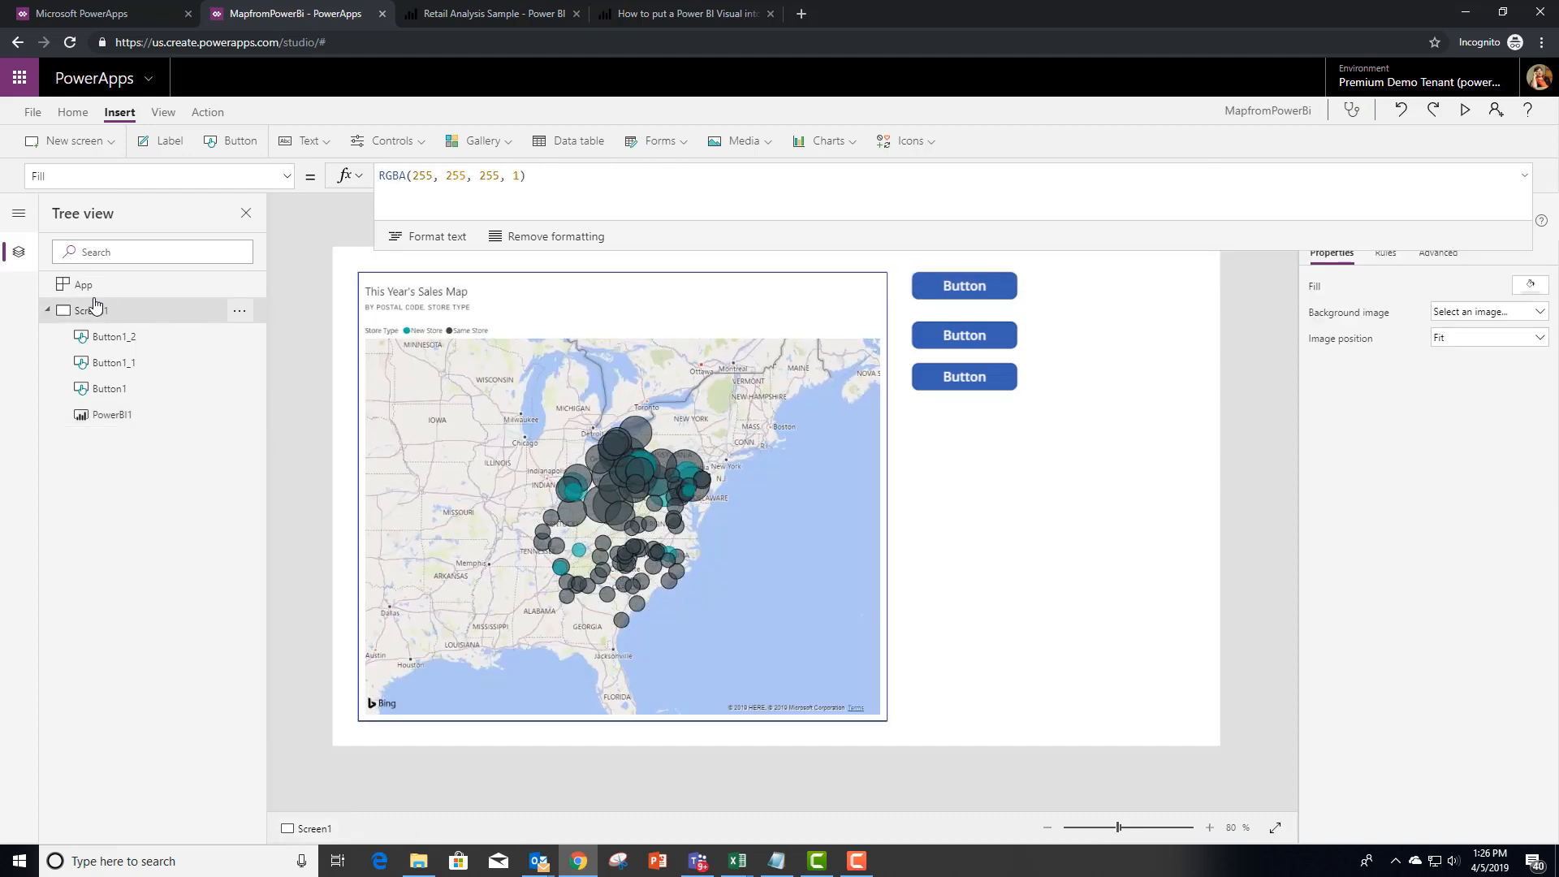
# Save the app to the cloud as MapfromPowerBi and return to the studio.
pyautogui.click(32, 112)
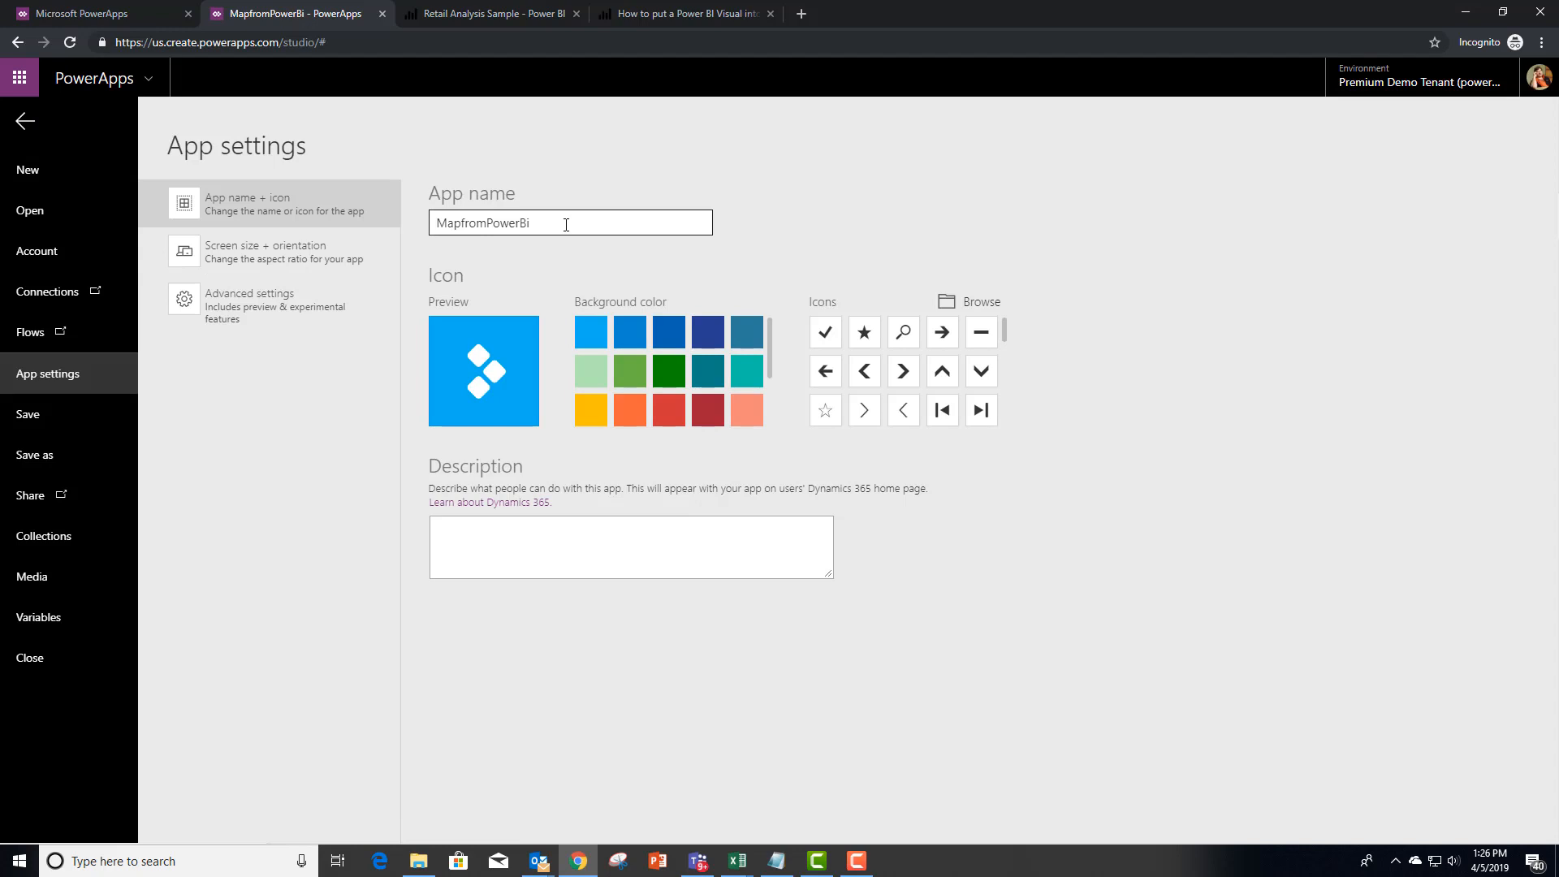
pyautogui.moveTo(28, 414)
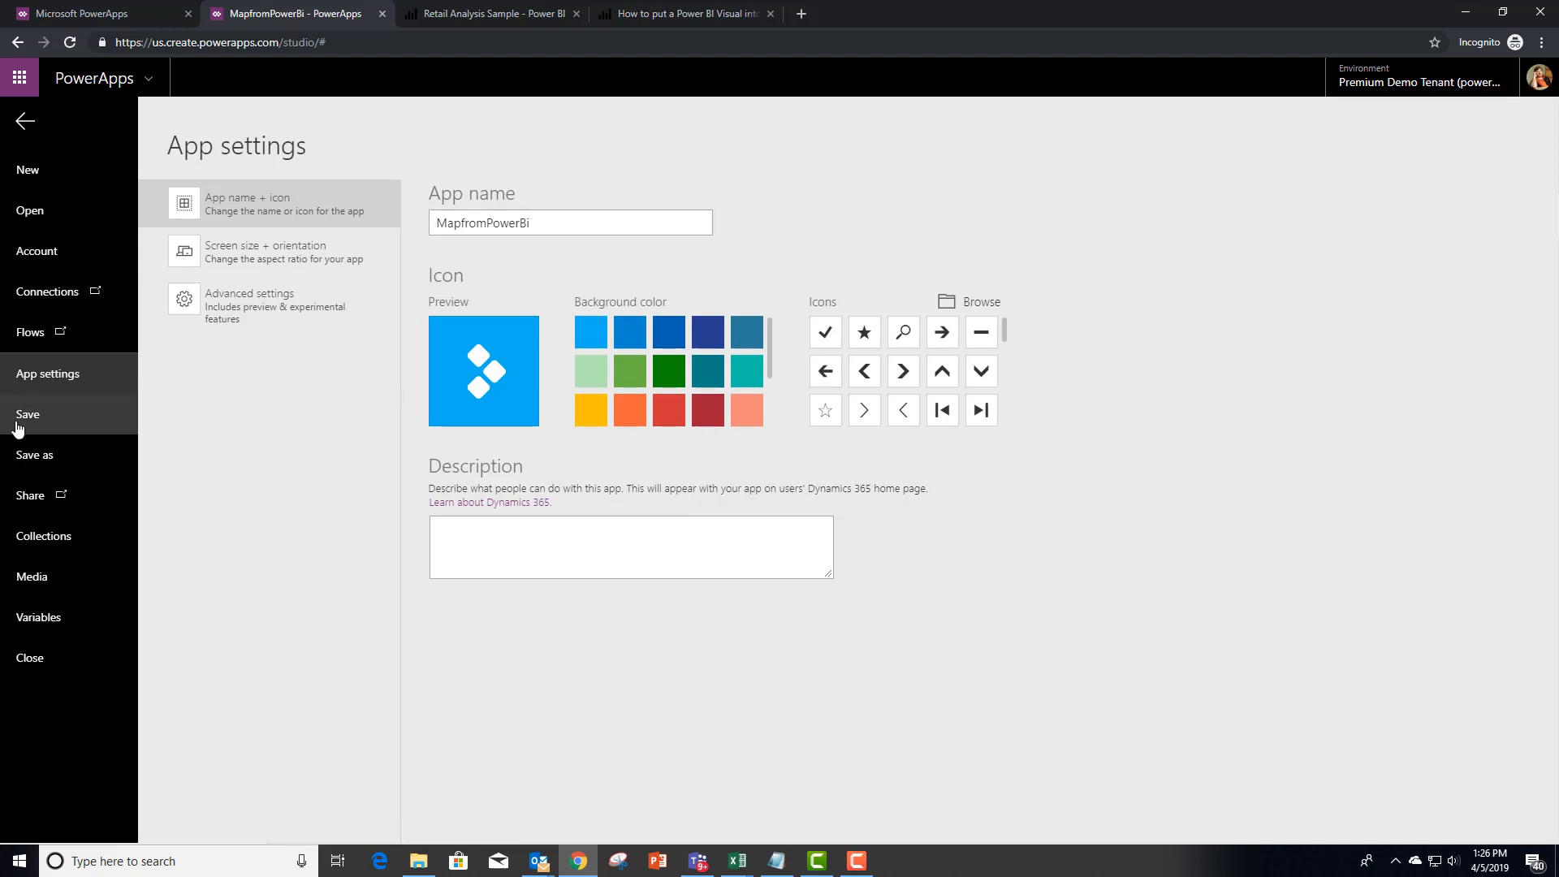
pyautogui.click(35, 455)
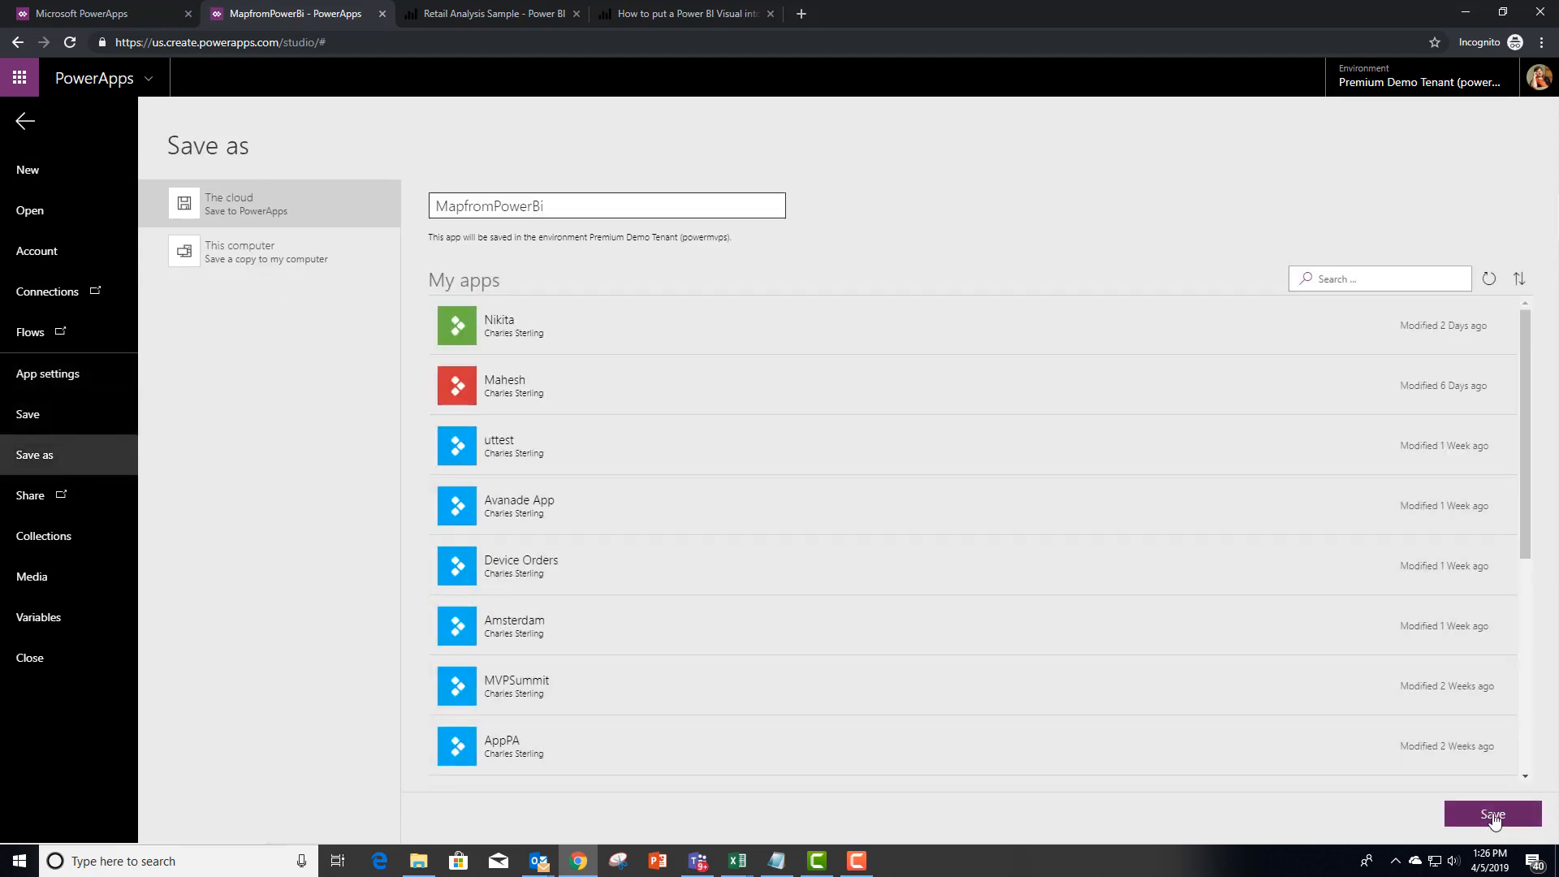
pyautogui.click(1493, 814)
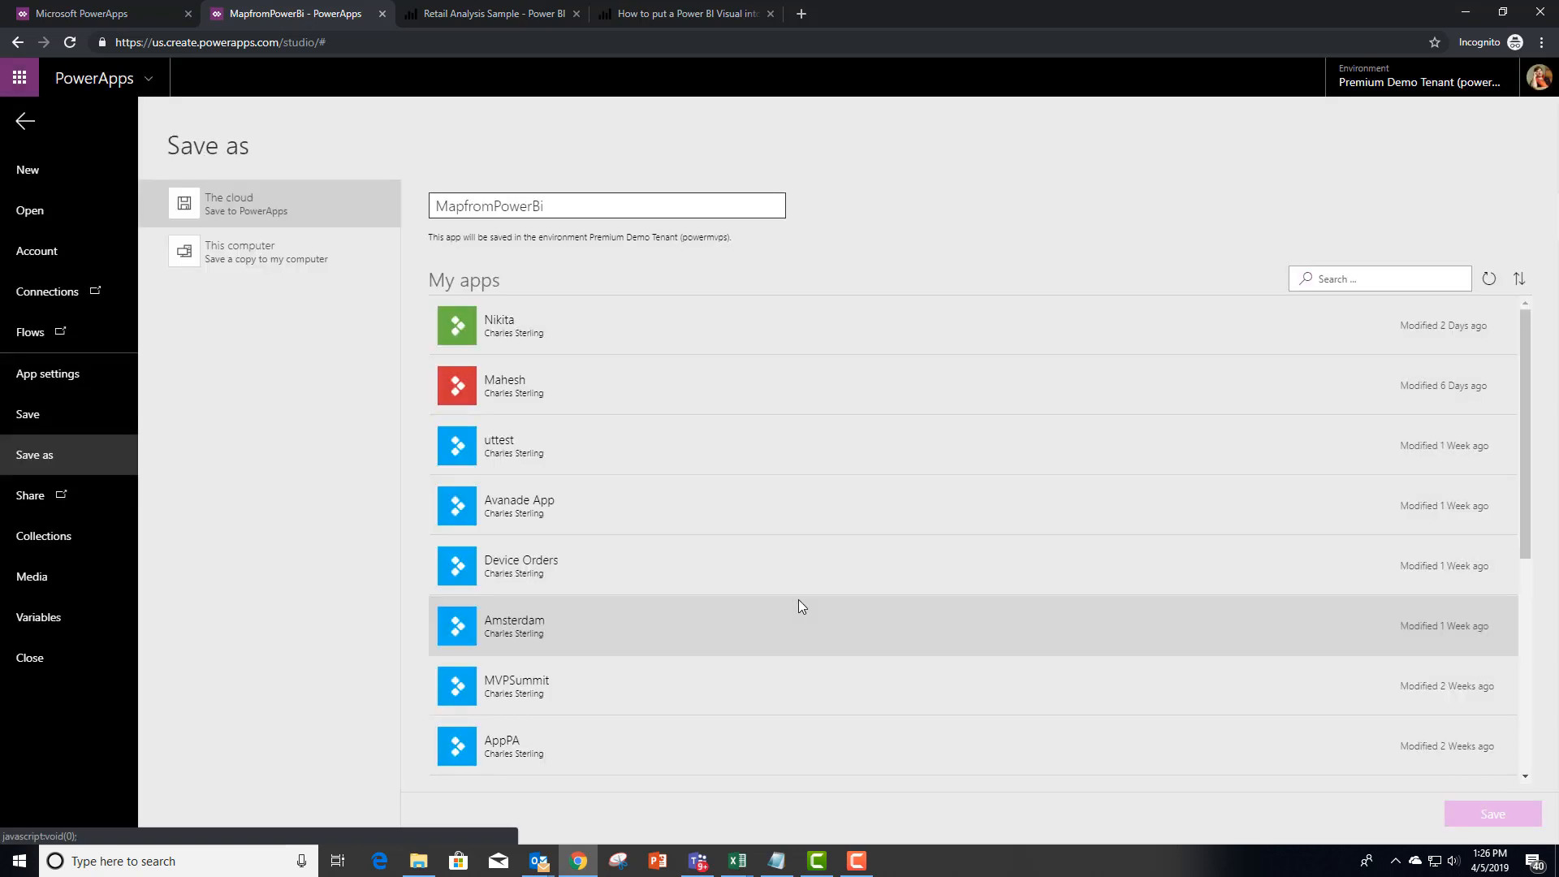
pyautogui.click(1493, 814)
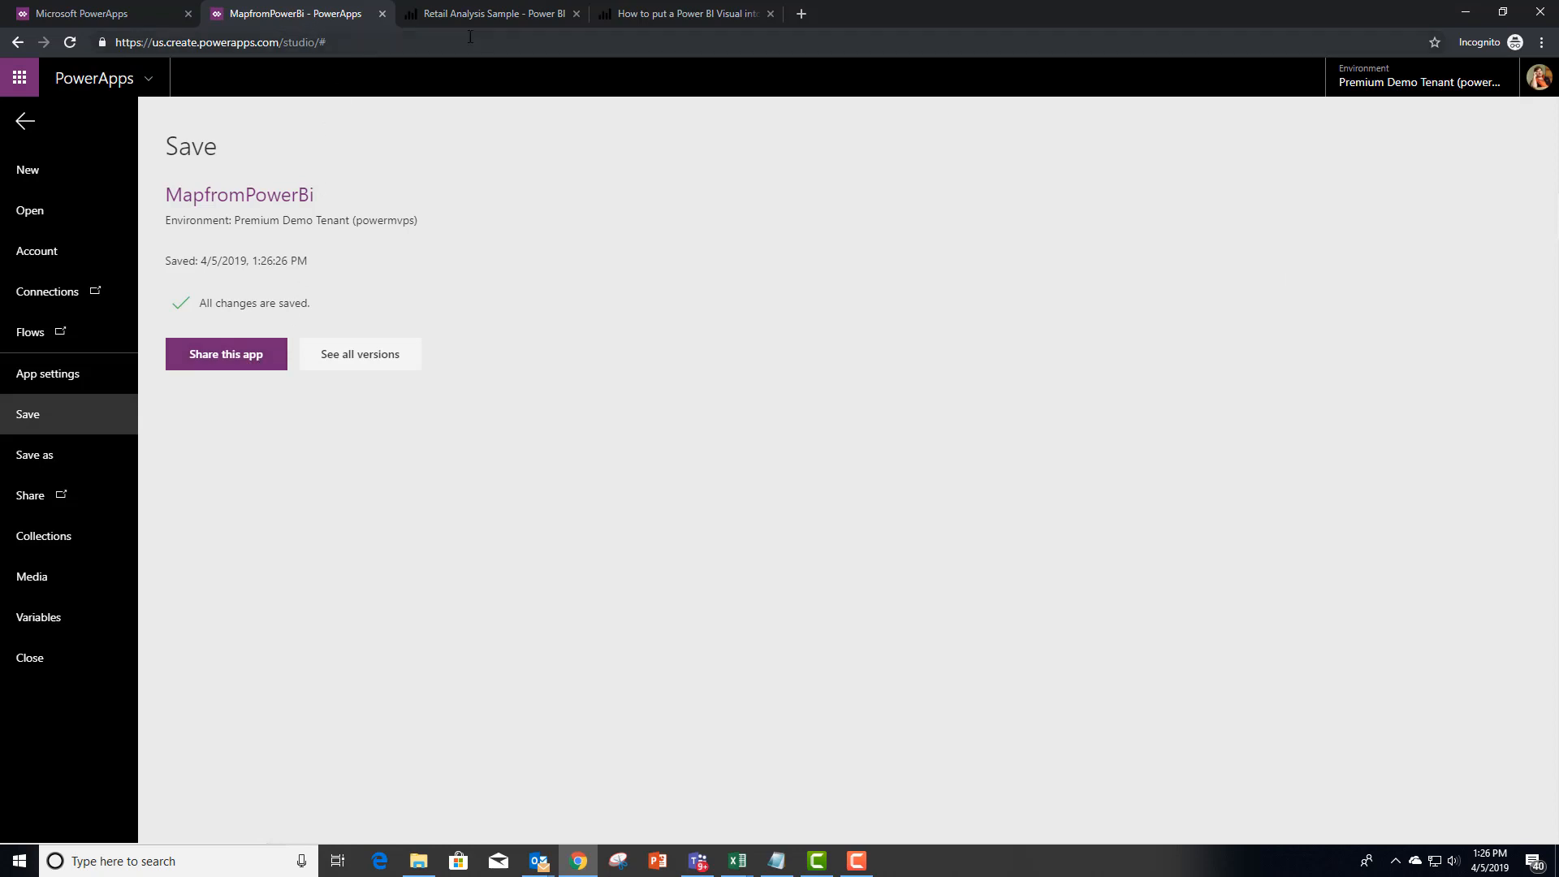
pyautogui.moveTo(23, 105)
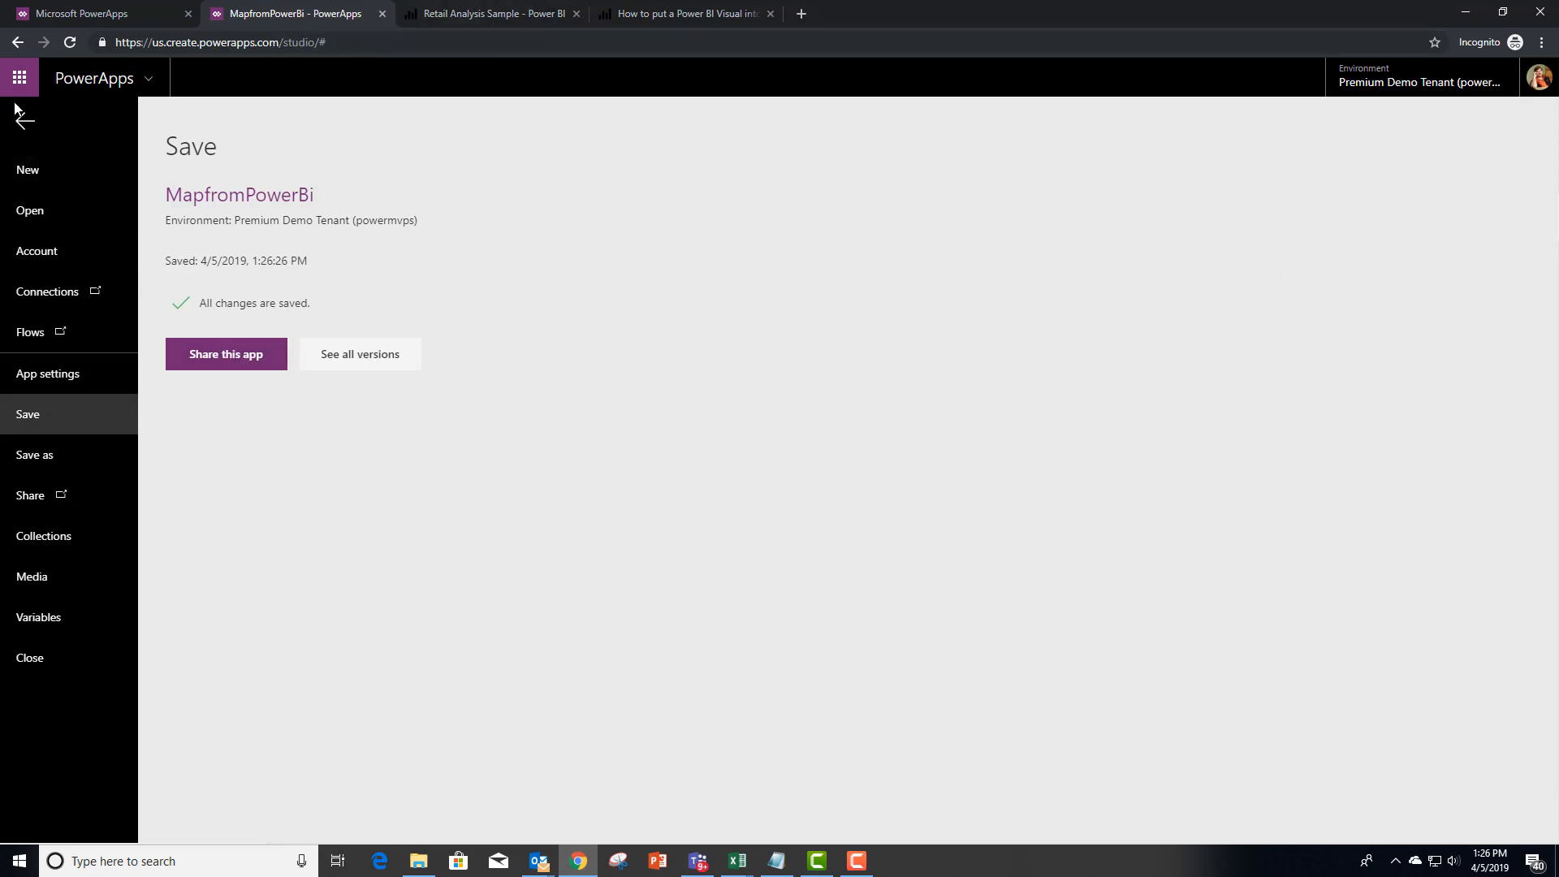
pyautogui.click(29, 658)
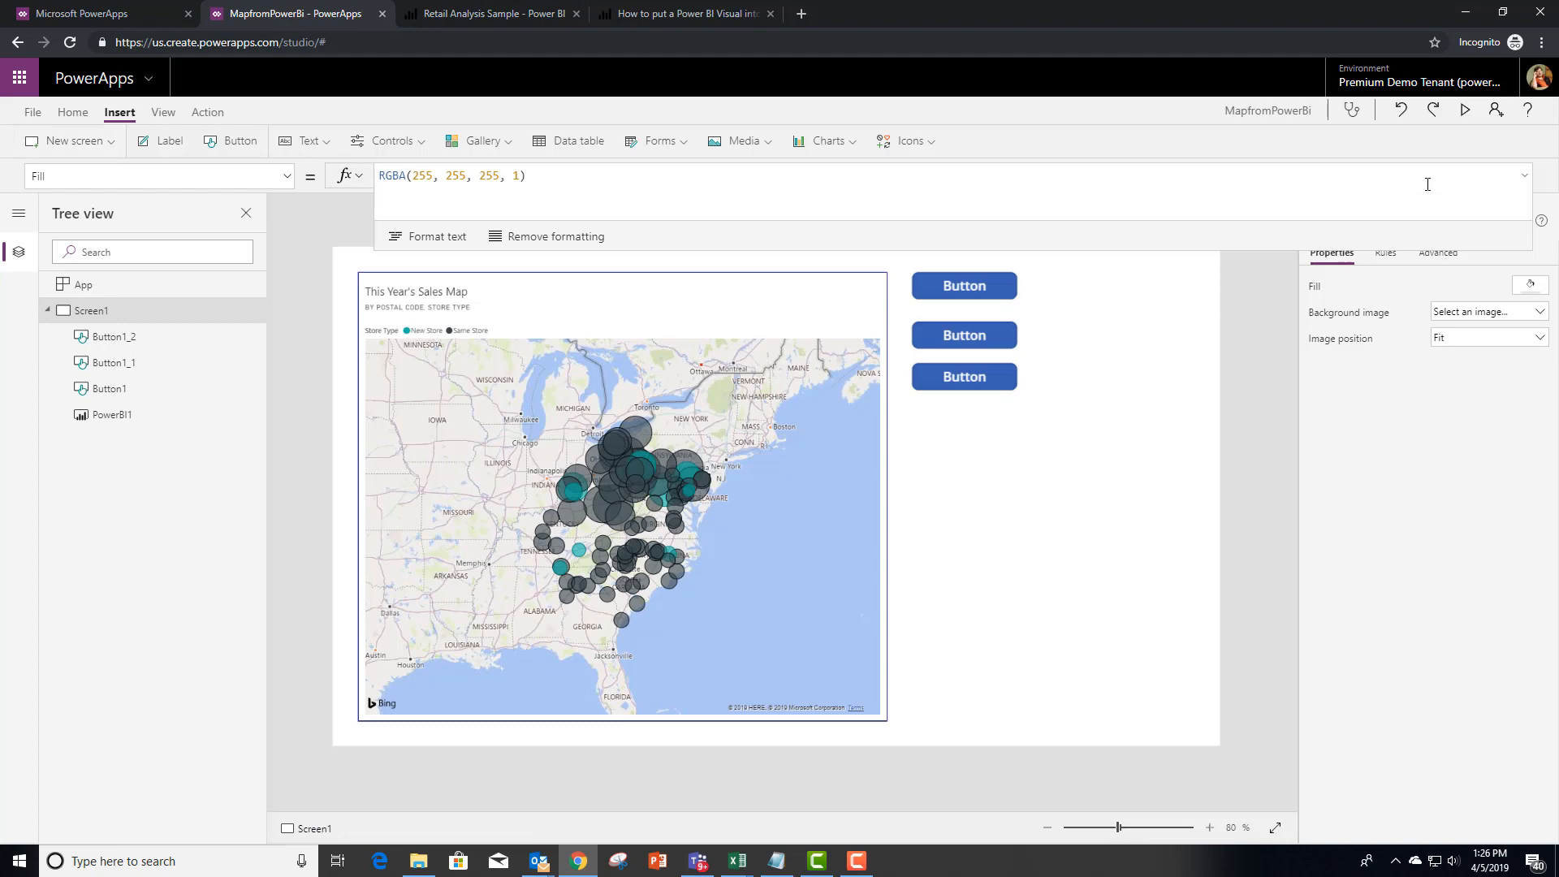
# Preview the app and use the buttons to filter the map to North Carolina and Delaware stores.
pyautogui.click(1469, 110)
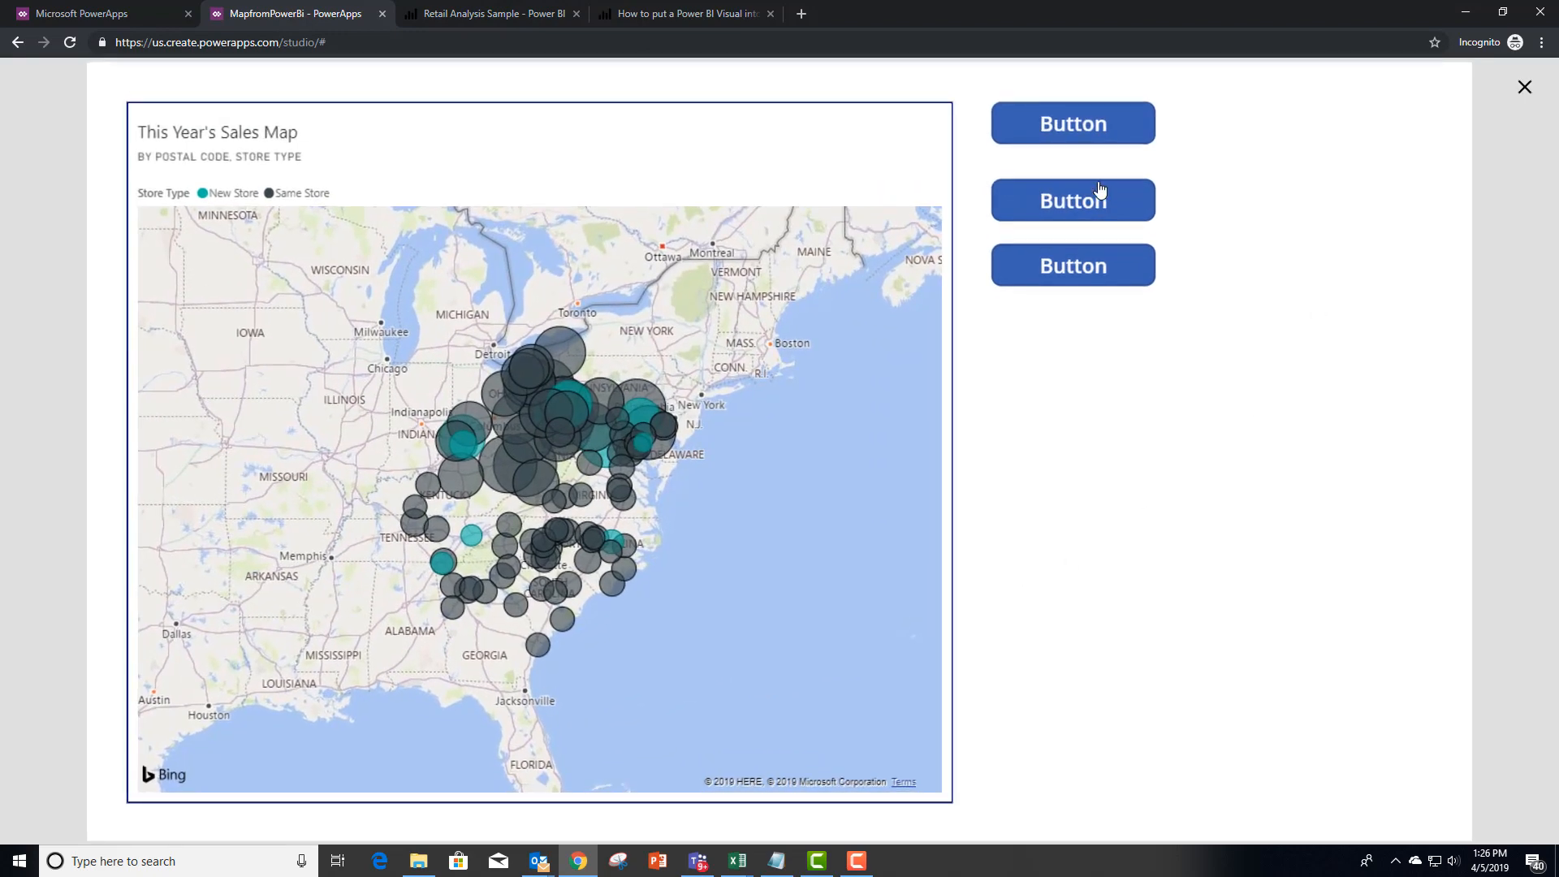
pyautogui.click(1072, 123)
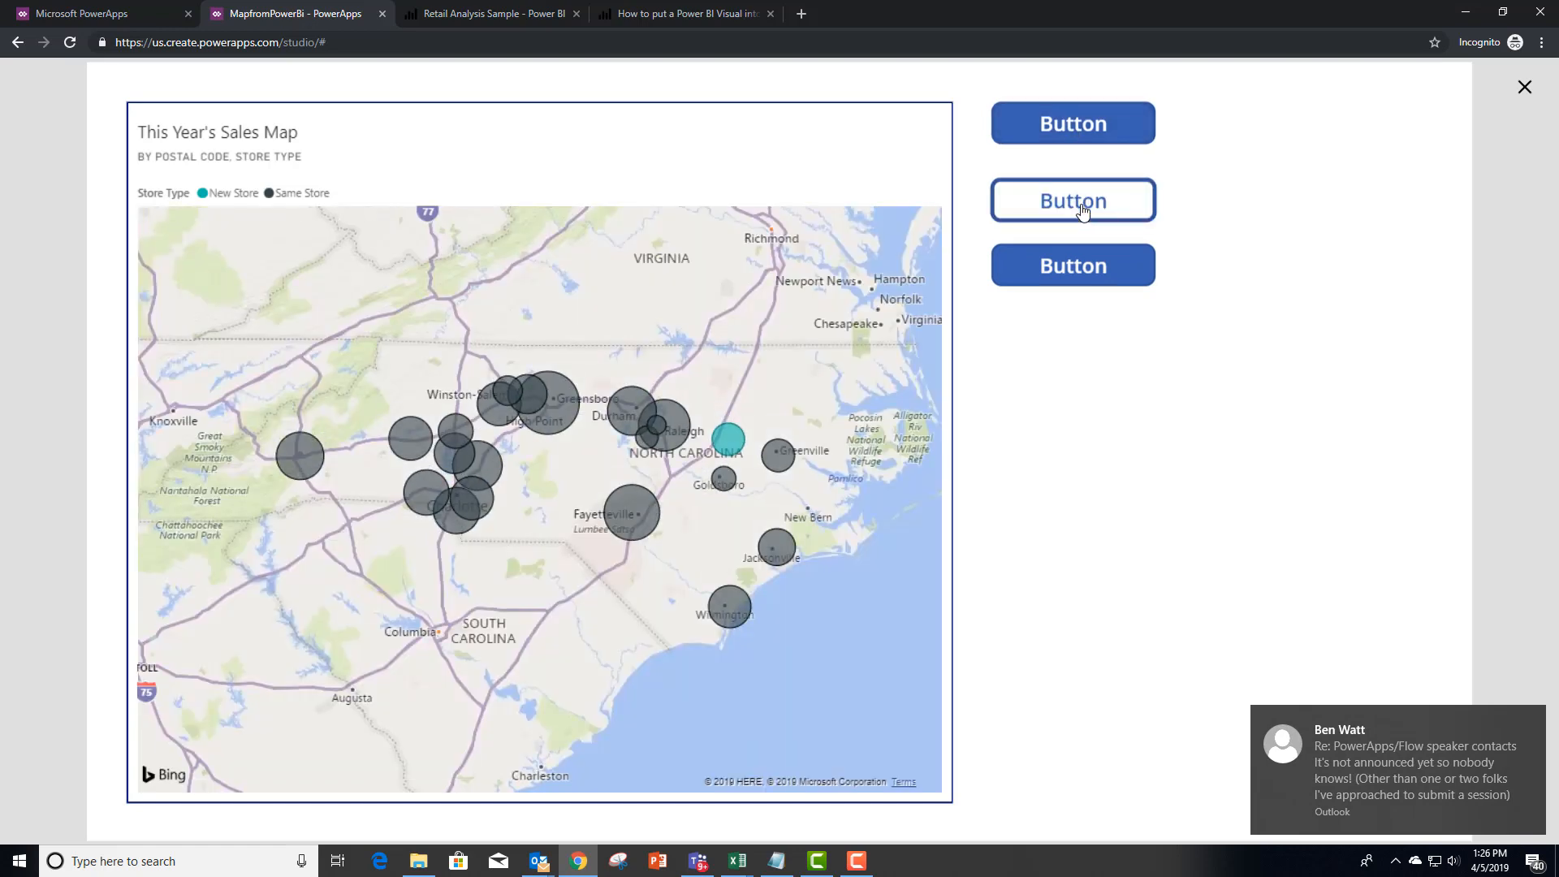
pyautogui.click(1074, 201)
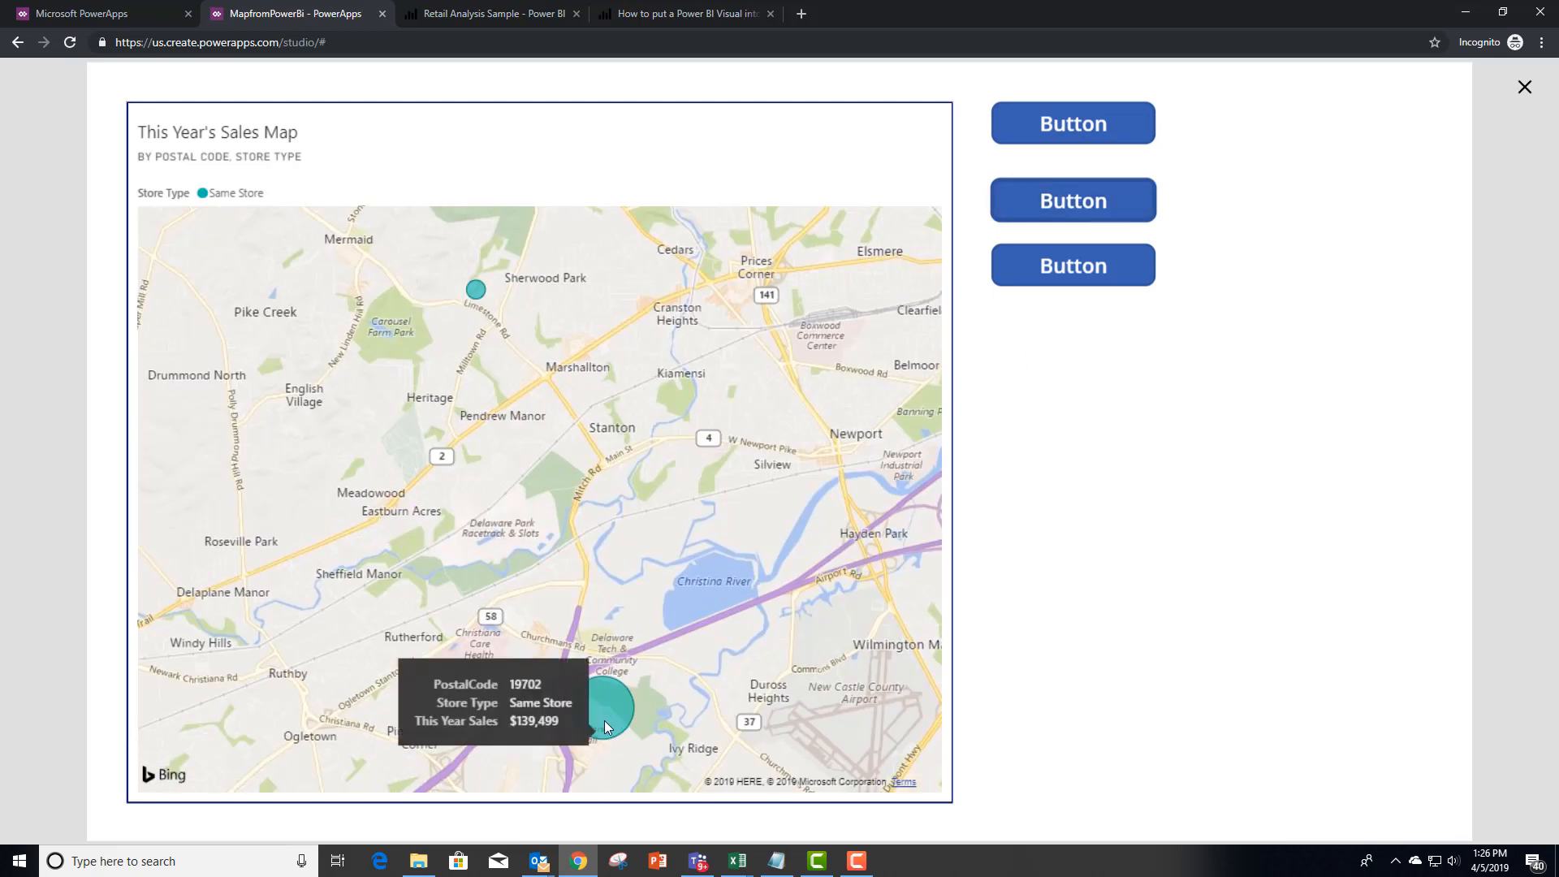
pyautogui.moveTo(1141, 413)
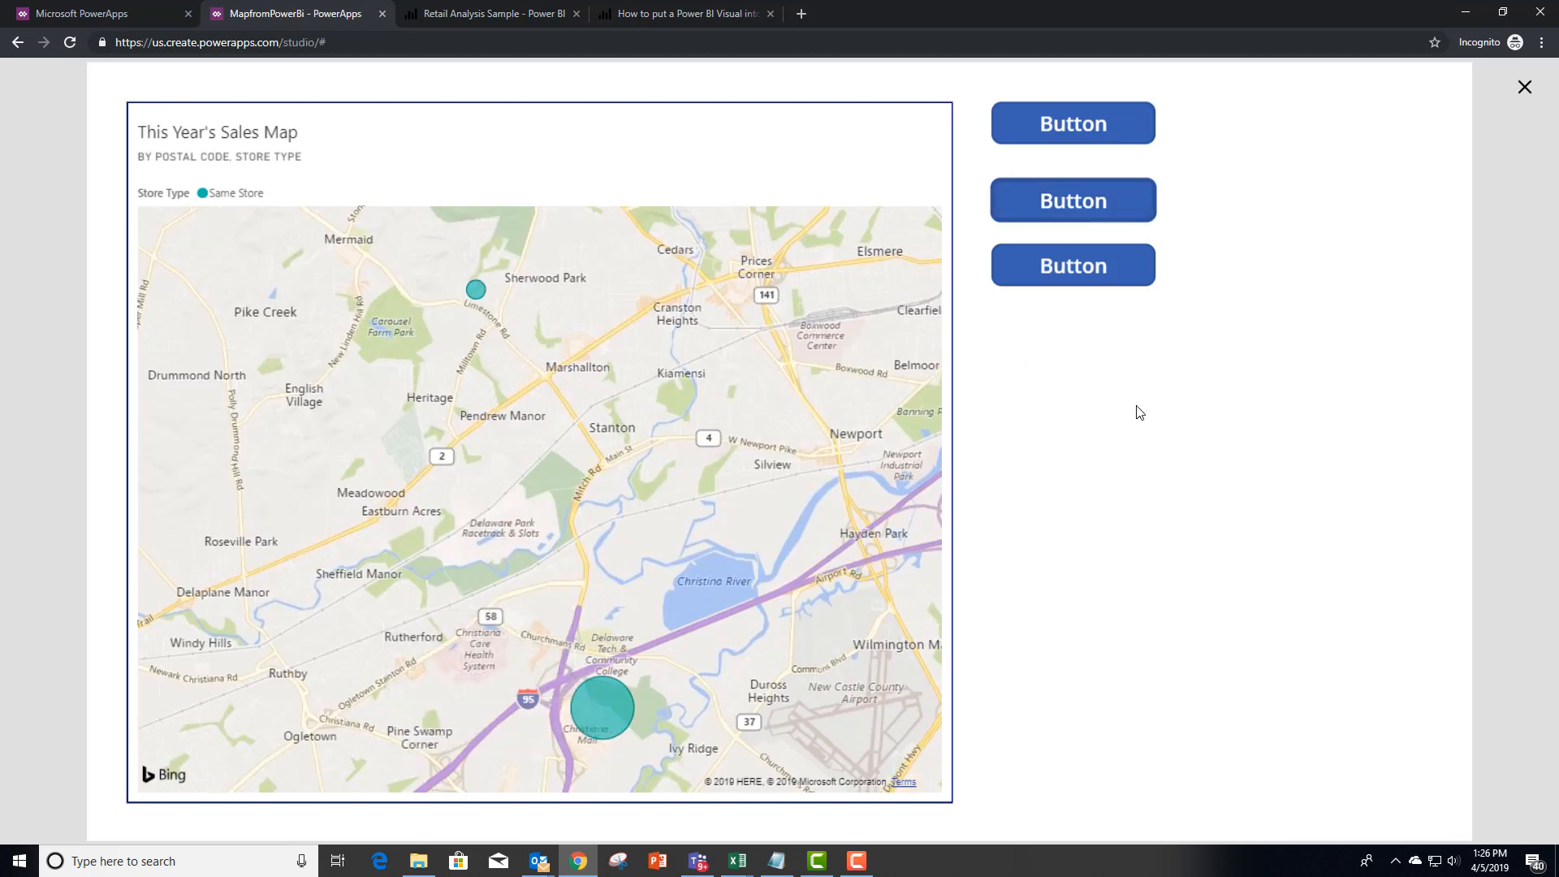
pyautogui.click(1072, 265)
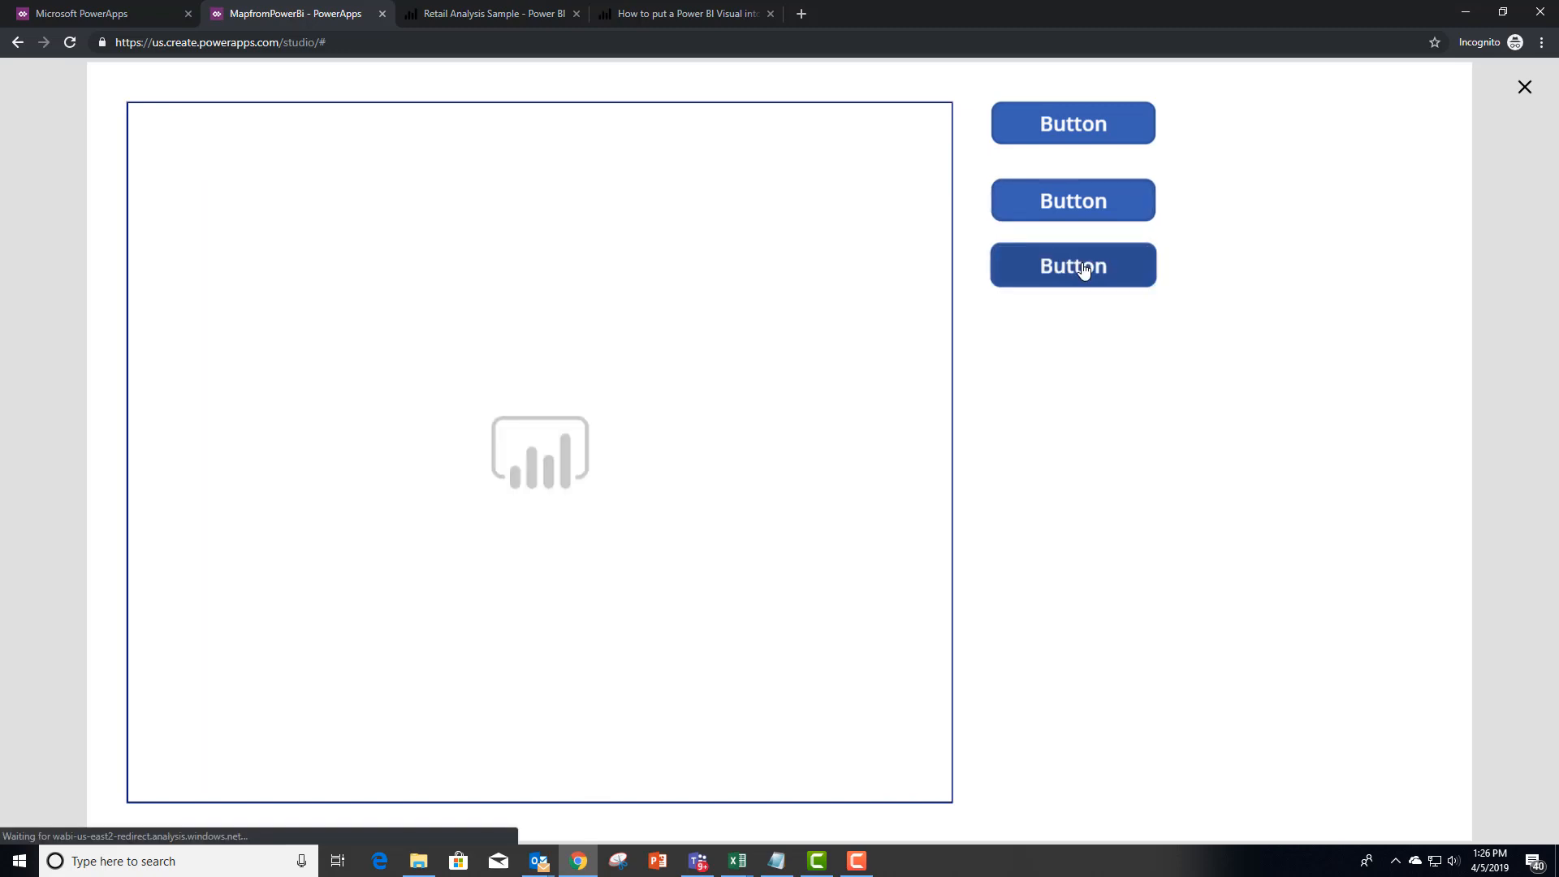